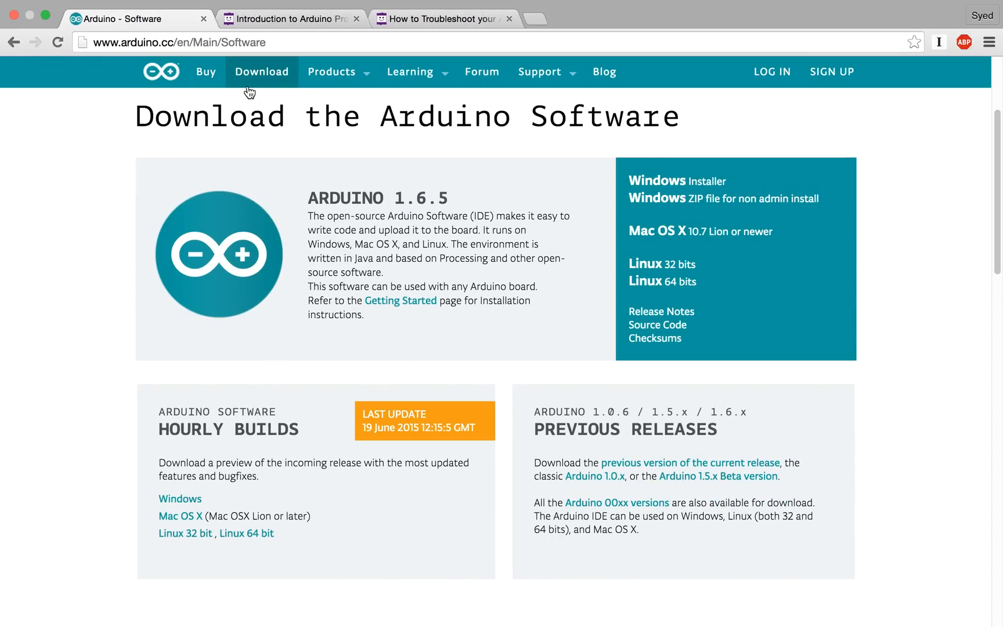
mouse_move(568, 198)
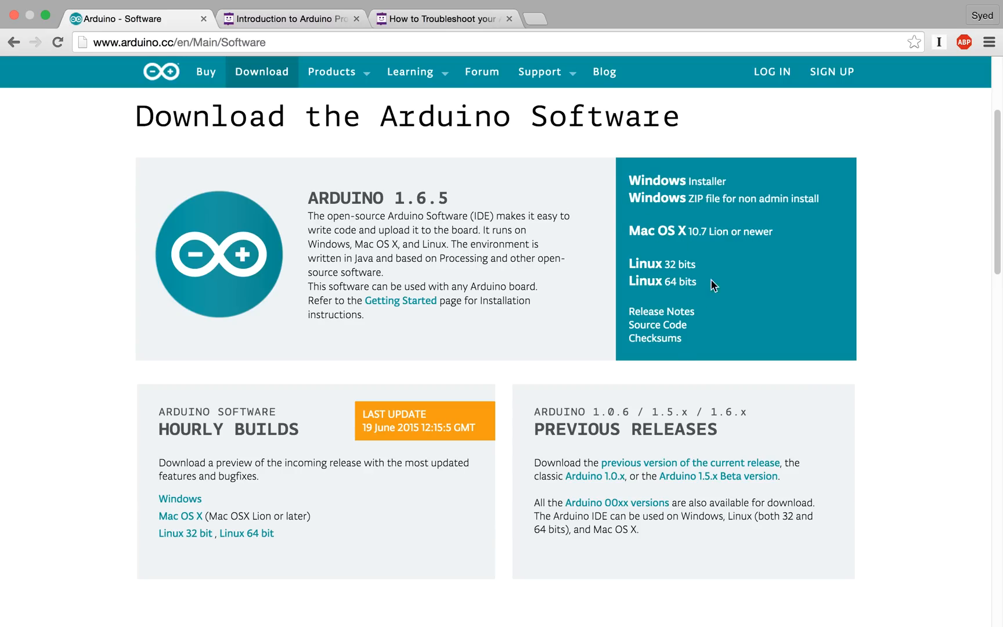
mouse_move(566, 301)
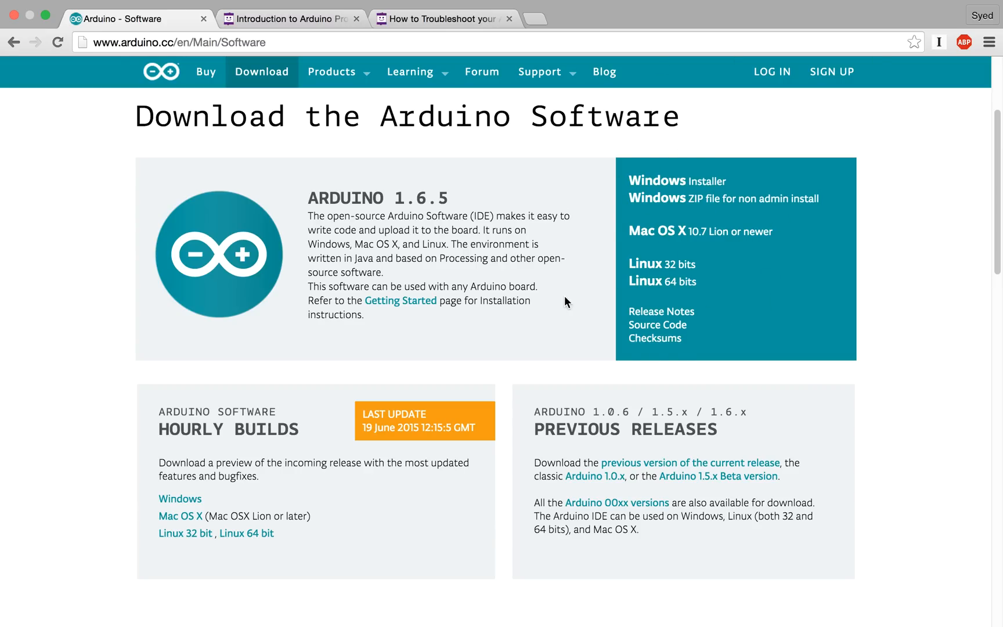
mouse_move(522, 268)
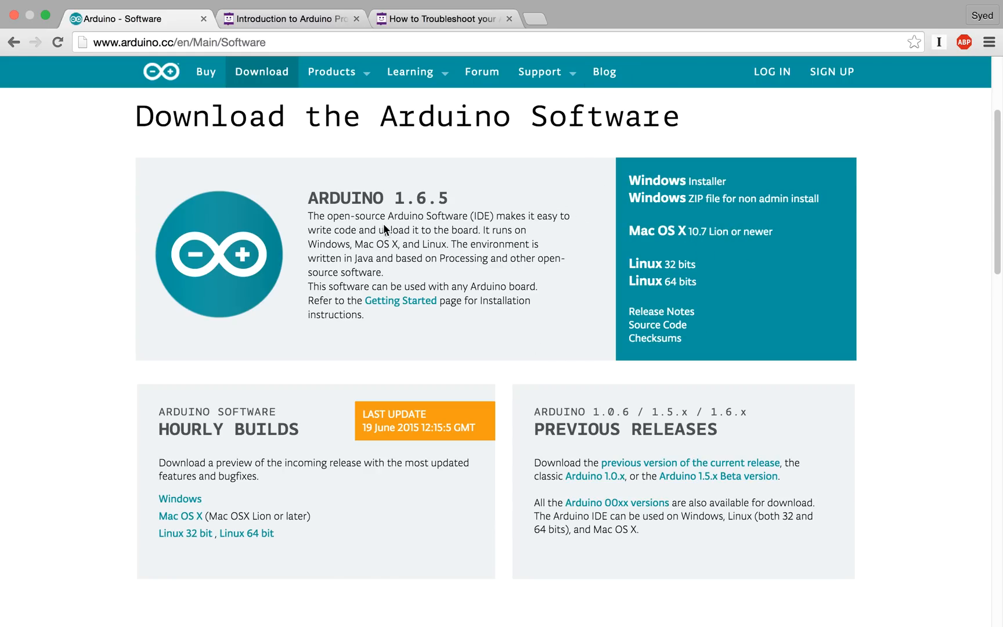
mouse_move(479, 224)
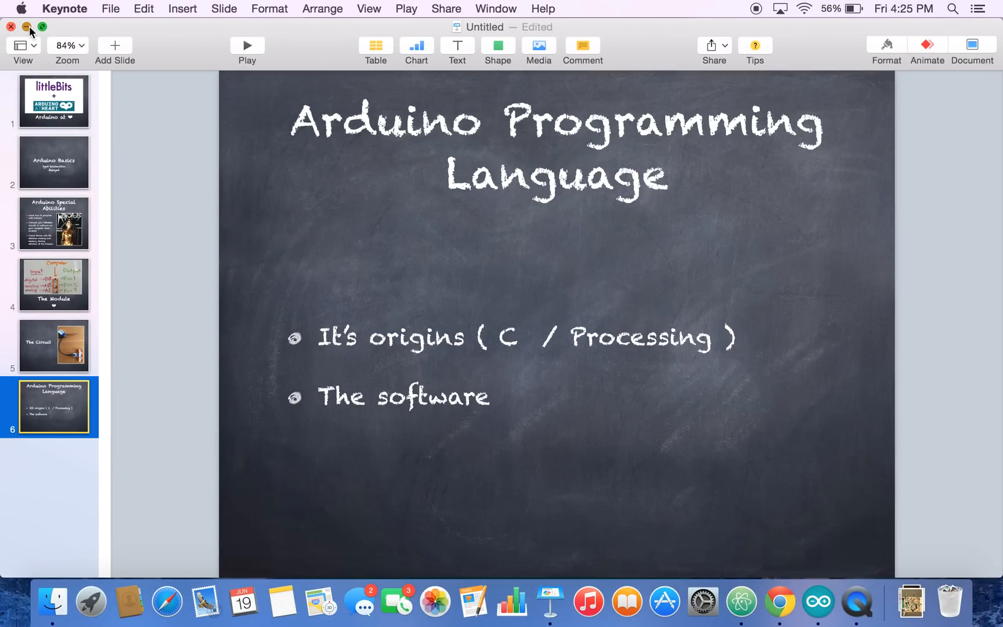
Minimize the Keynote presentation to reveal the blank Arduino sketch
click(28, 27)
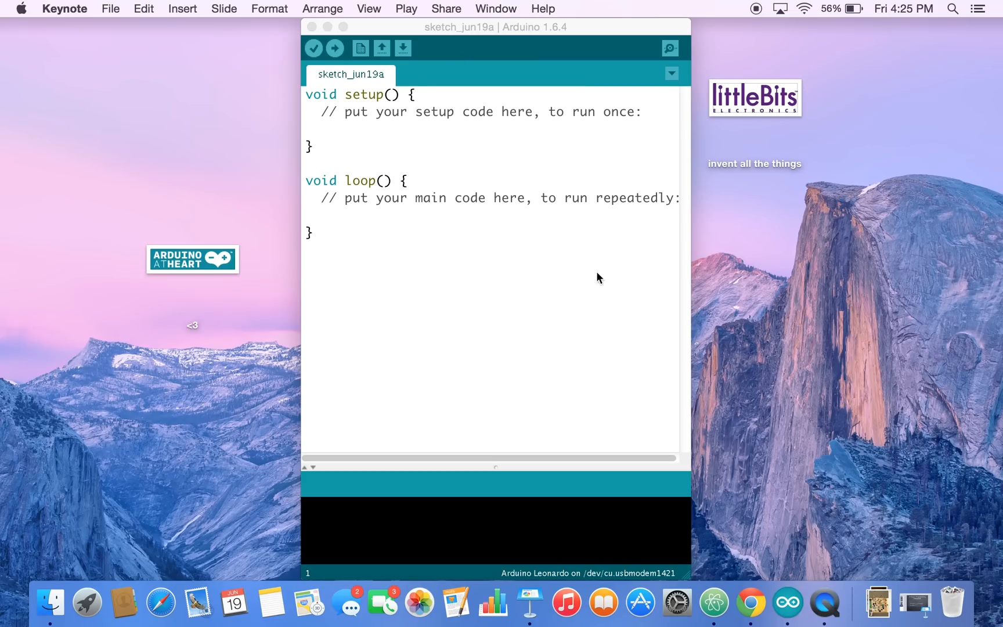
mouse_move(449, 268)
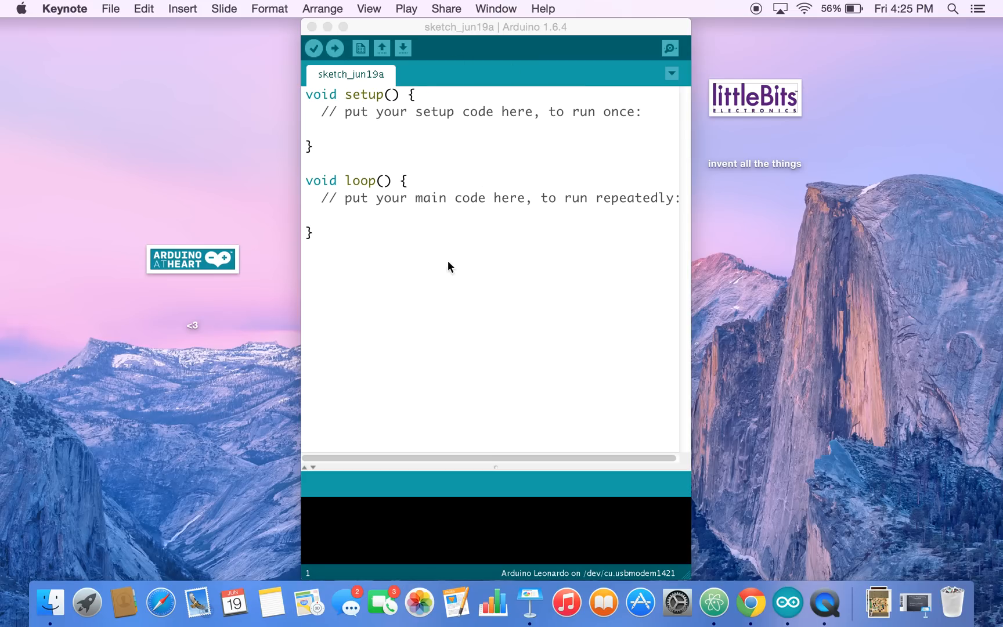
mouse_move(481, 189)
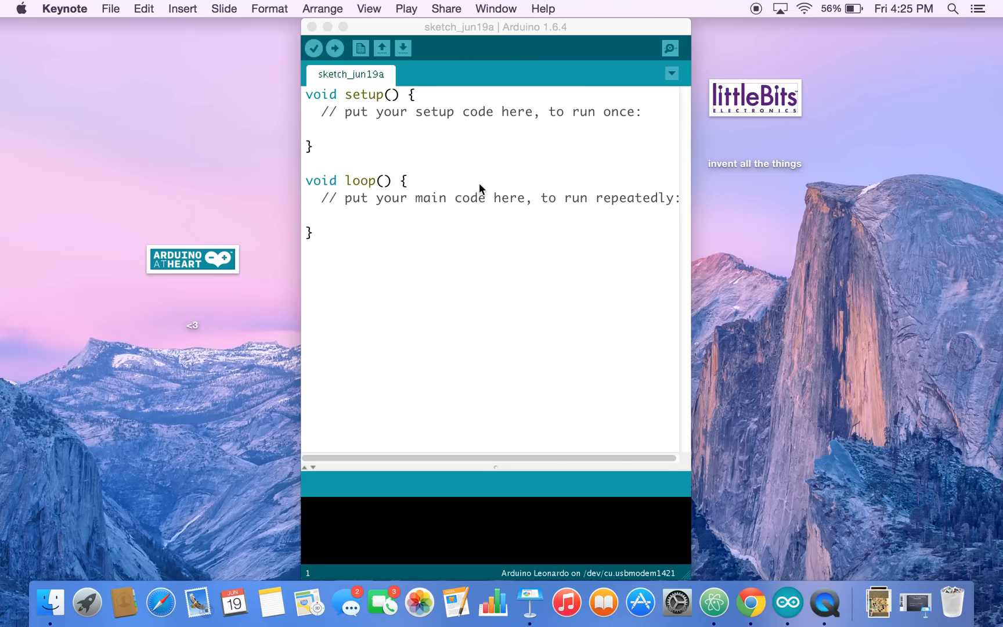
mouse_move(360, 140)
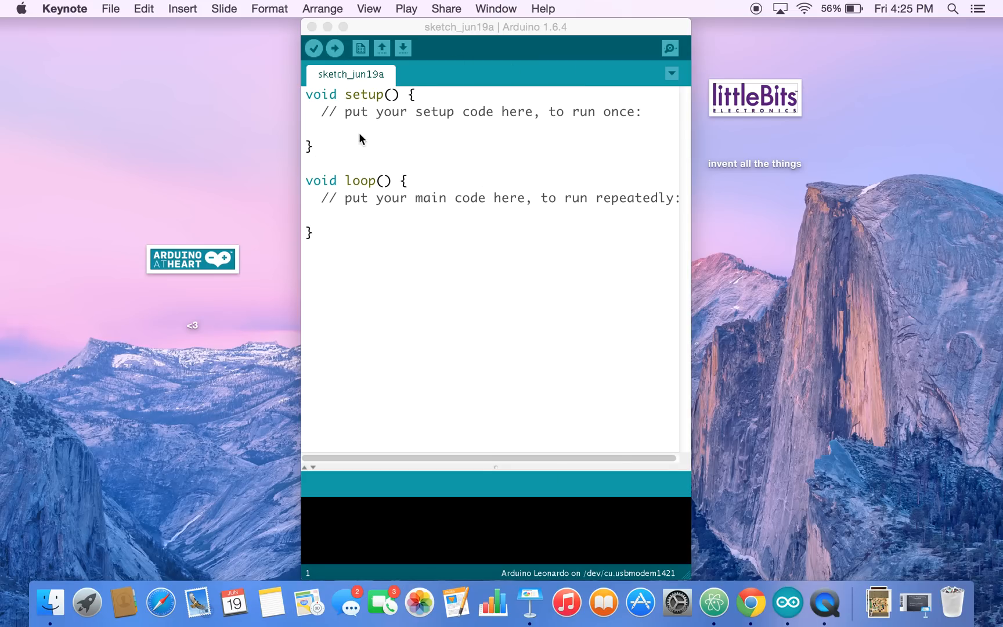
mouse_move(328, 270)
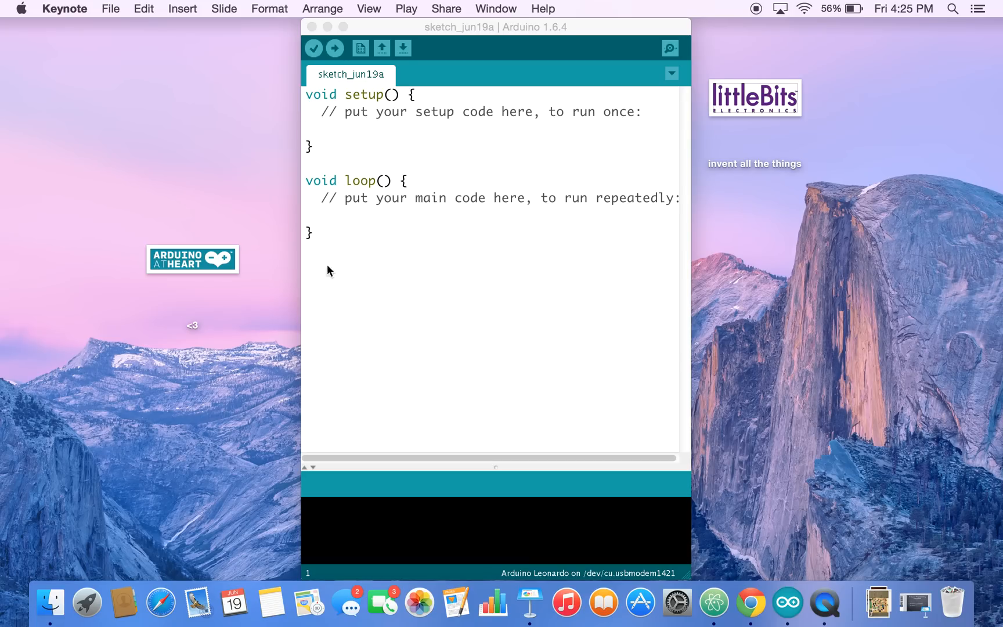
mouse_move(426, 269)
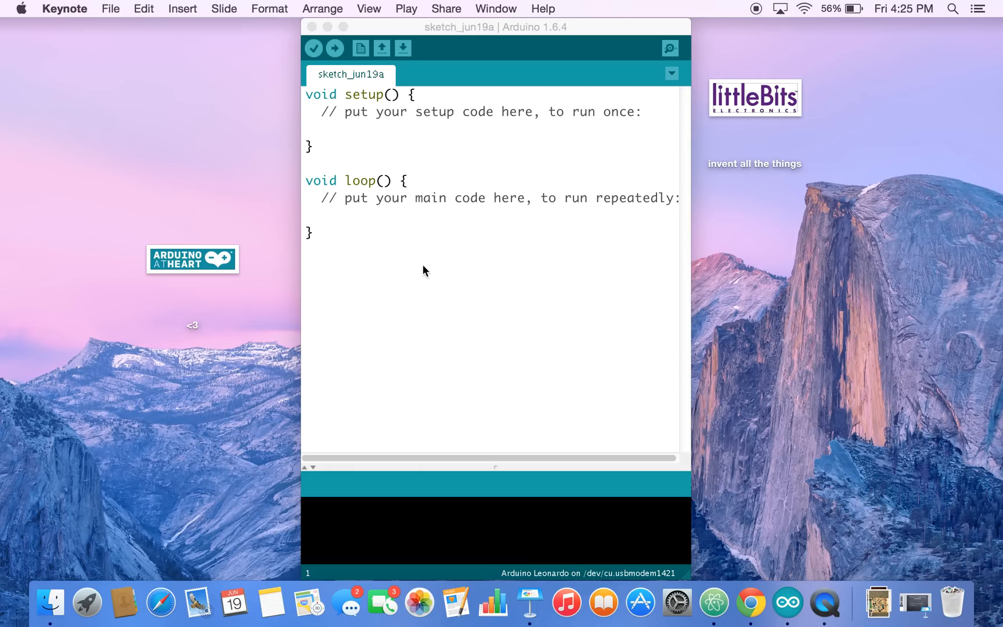
mouse_move(357, 48)
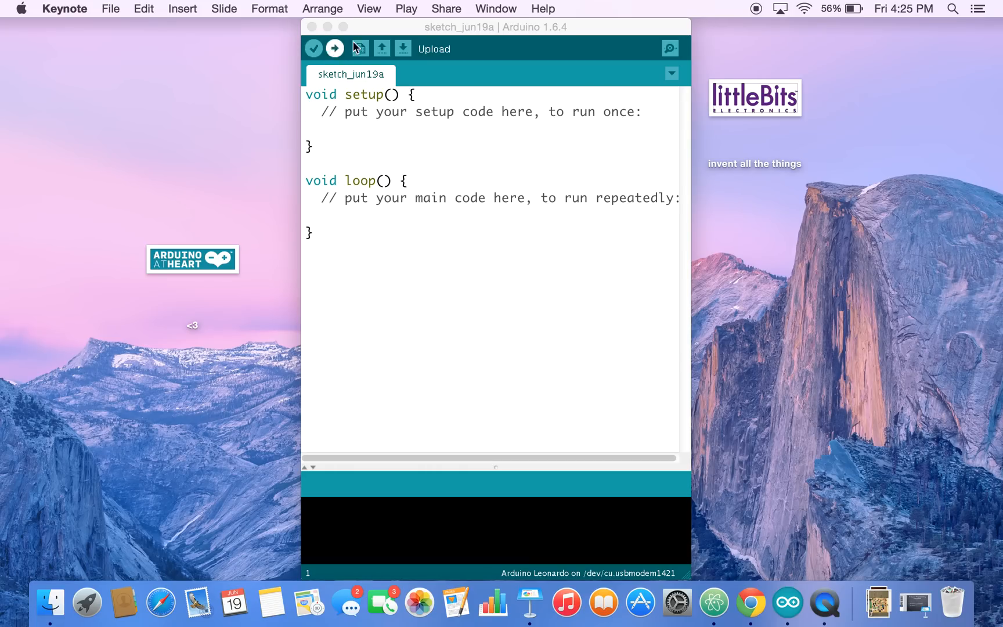
mouse_move(313, 48)
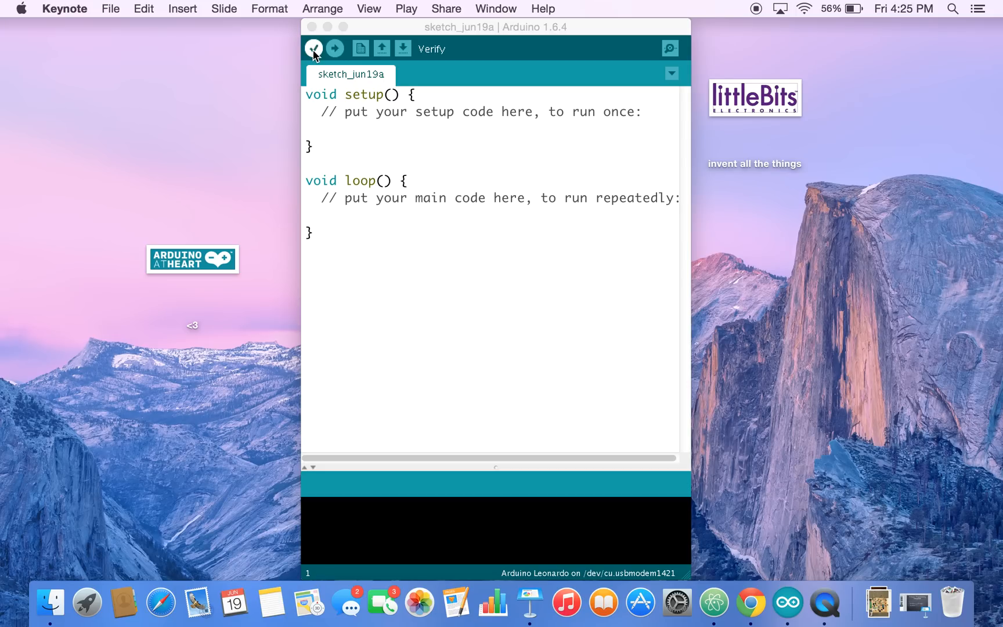
mouse_move(360, 48)
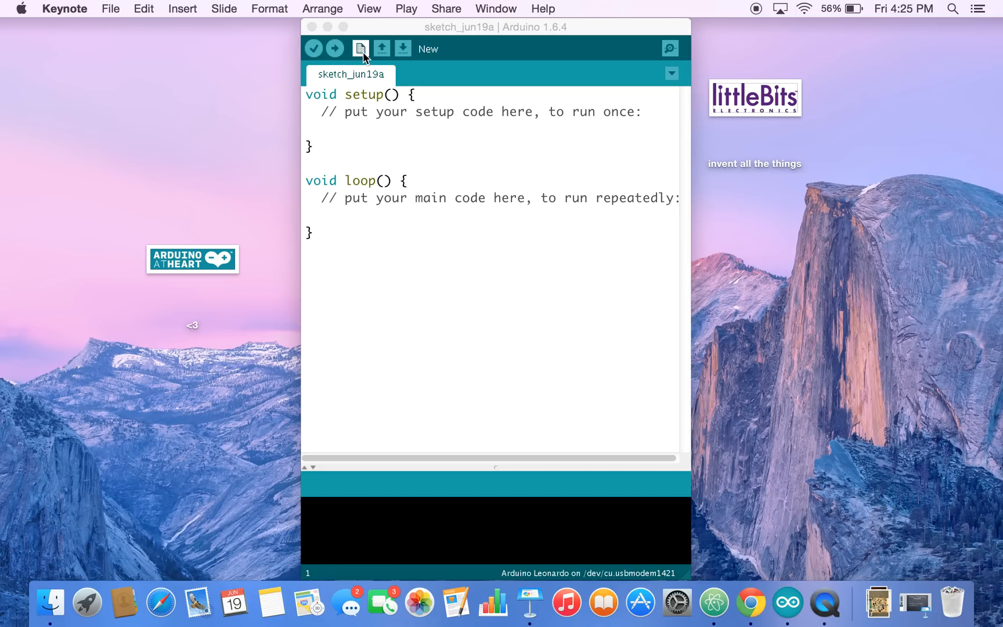
mouse_move(382, 48)
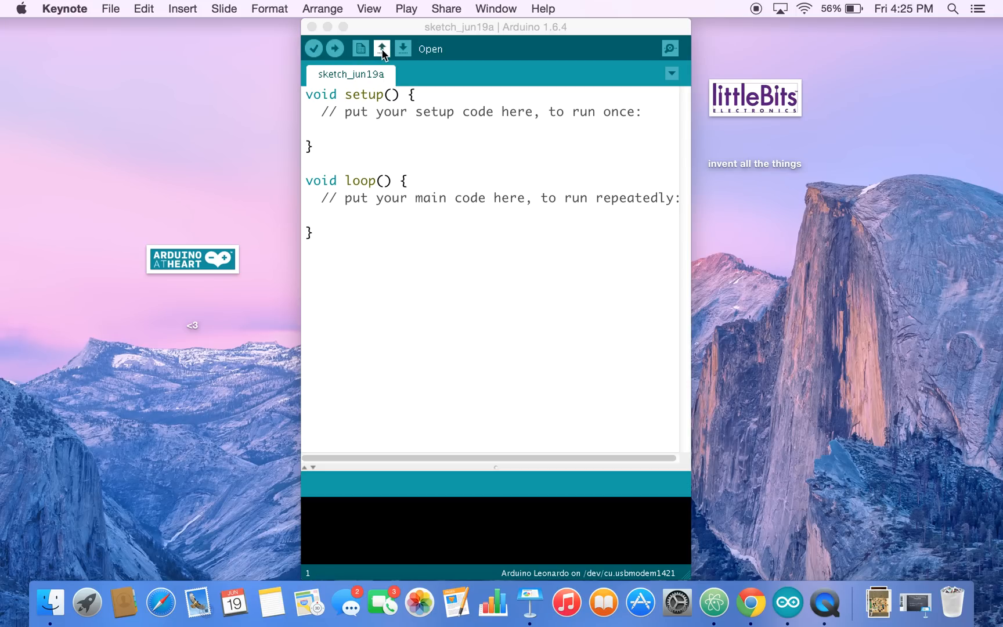
mouse_move(403, 49)
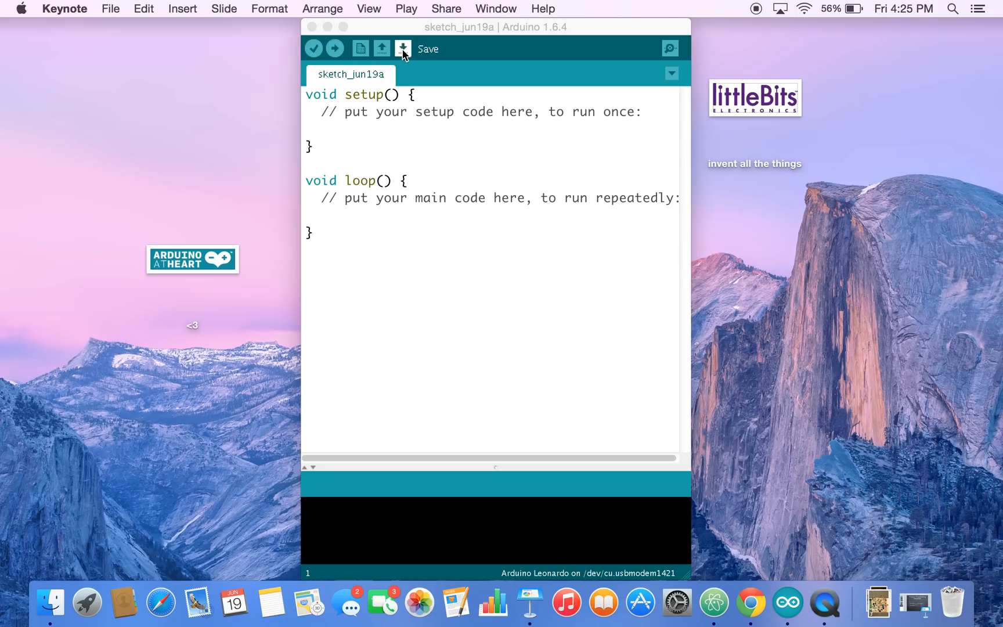
mouse_move(670, 49)
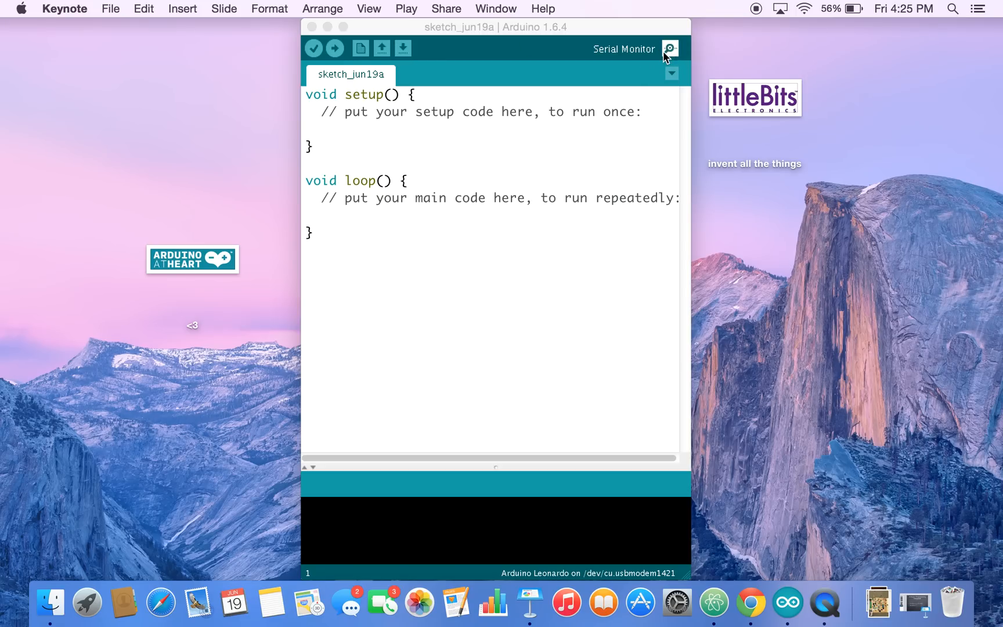
mouse_move(672, 55)
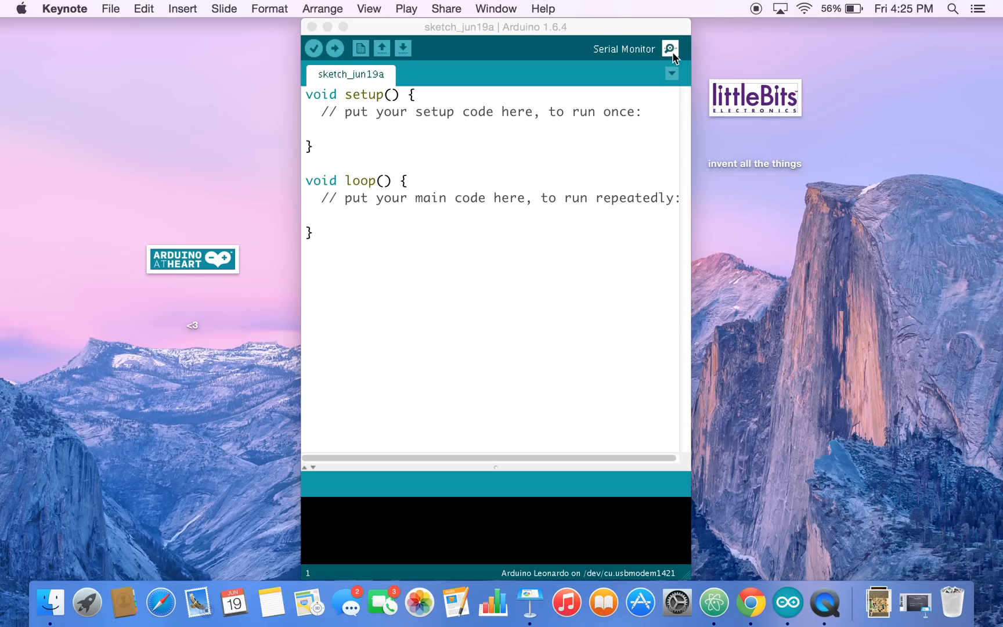
mouse_move(350, 152)
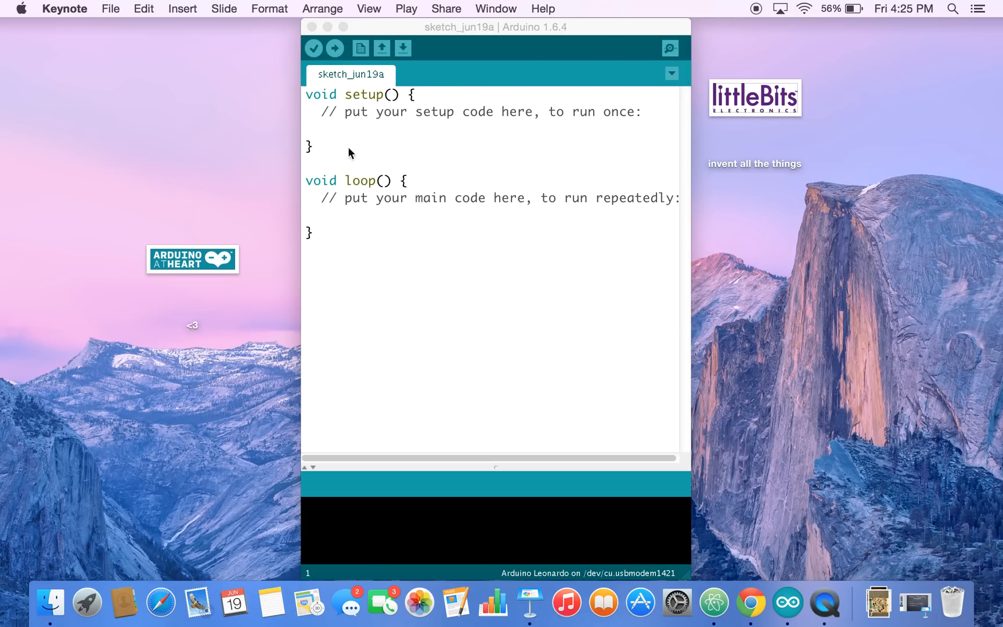
click(345, 128)
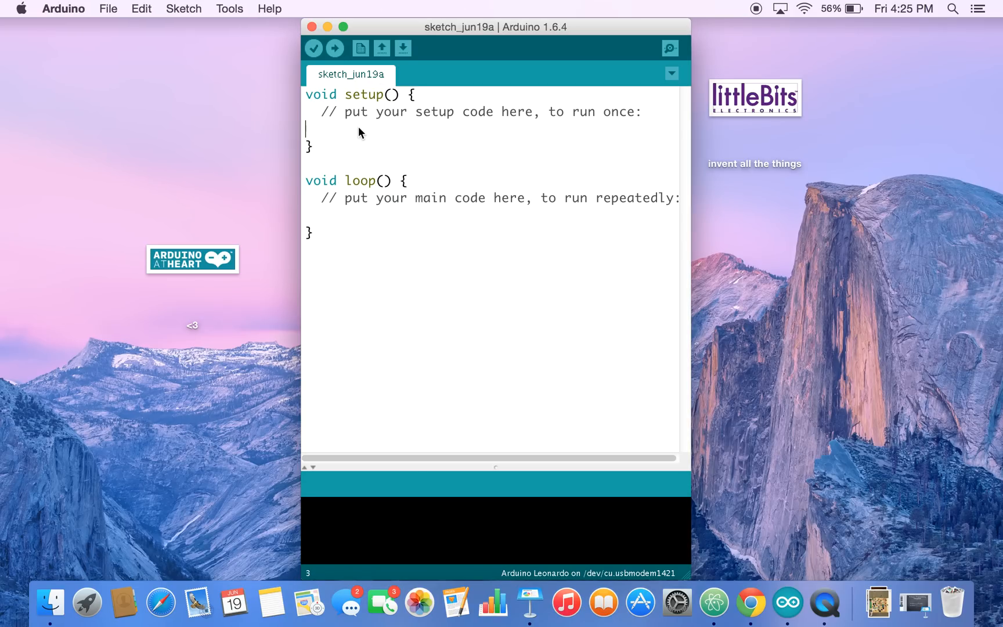
mouse_move(463, 187)
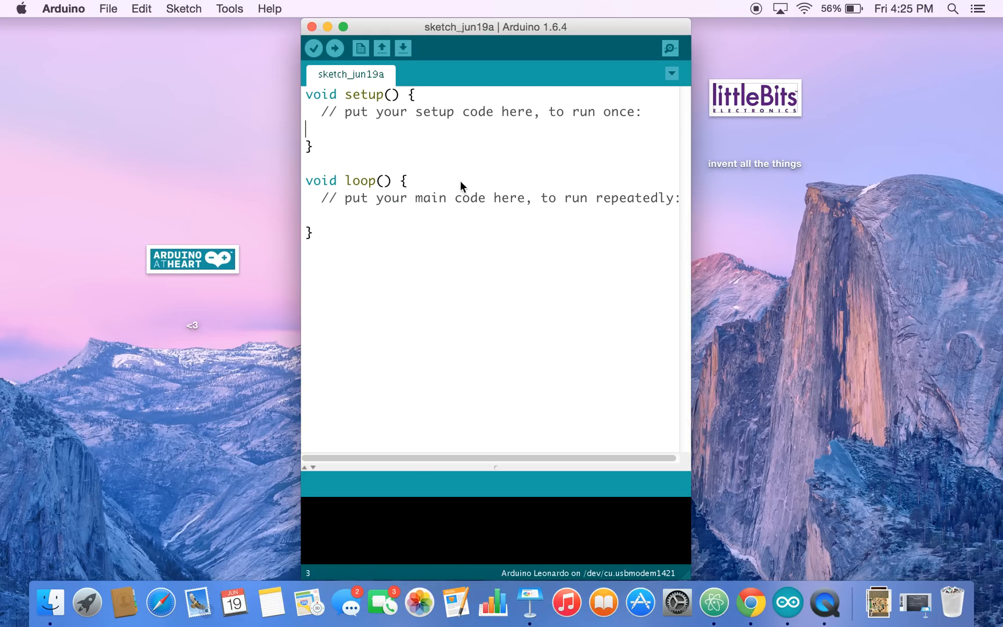
mouse_move(415, 102)
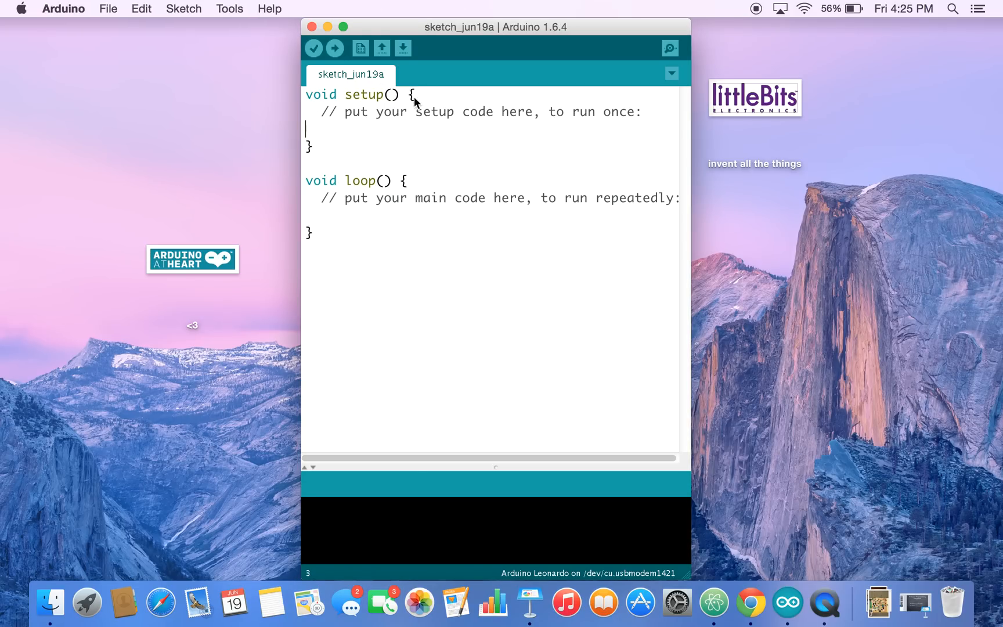
mouse_move(339, 188)
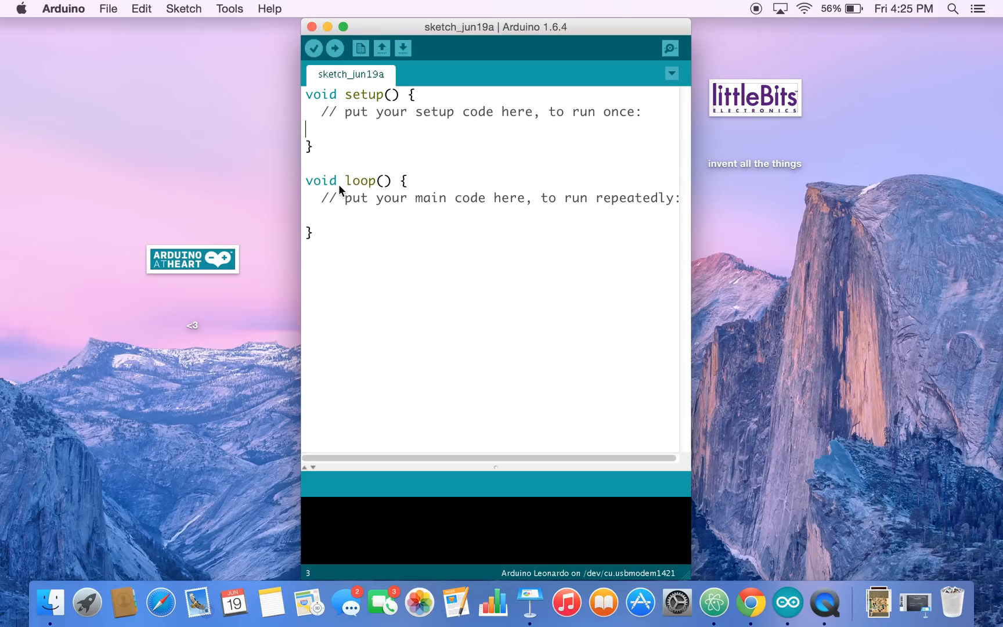
mouse_move(396, 114)
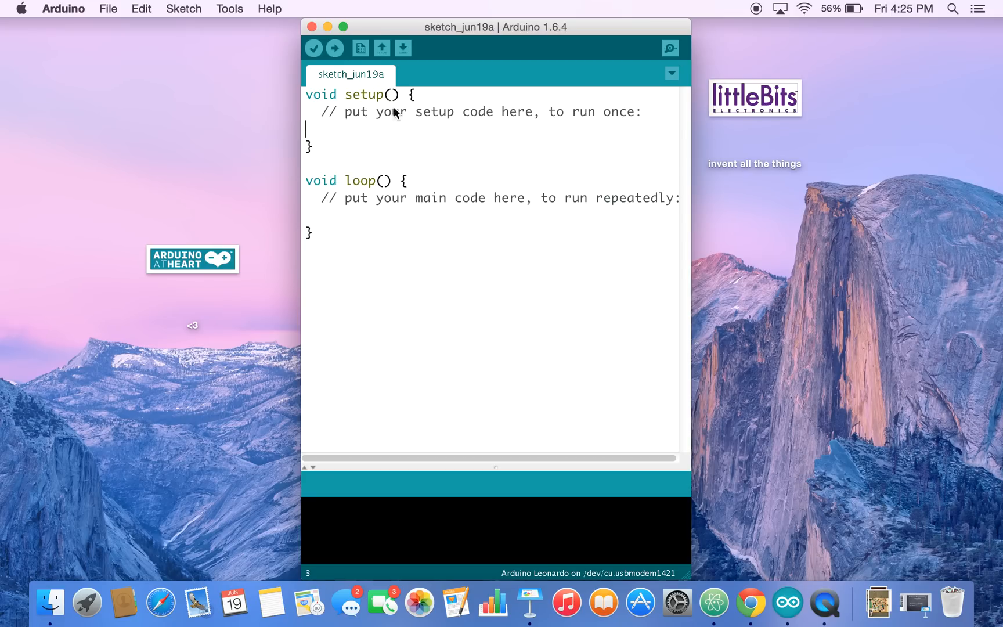
mouse_move(386, 147)
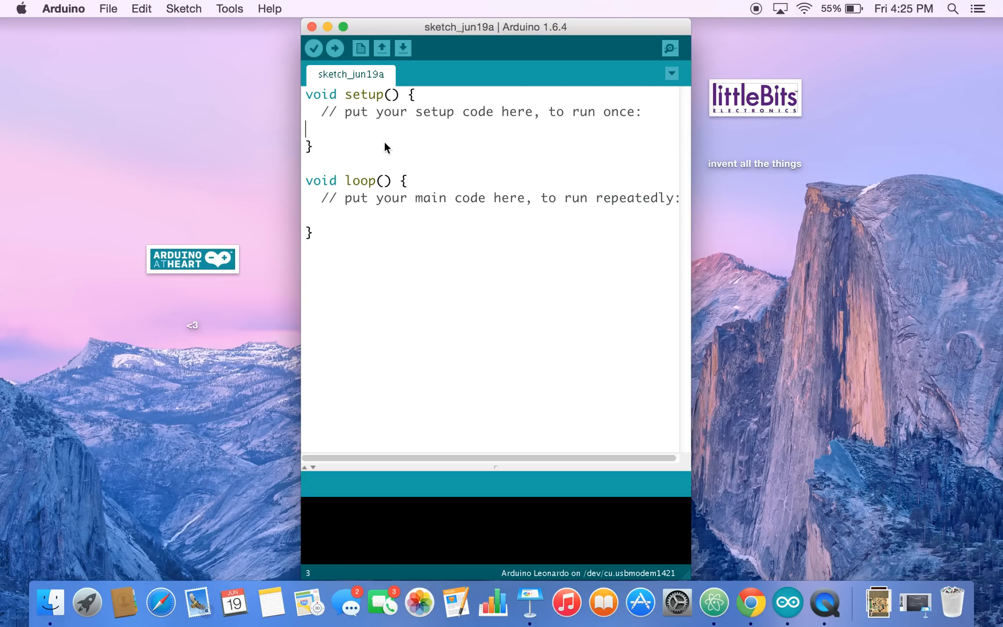
mouse_move(505, 522)
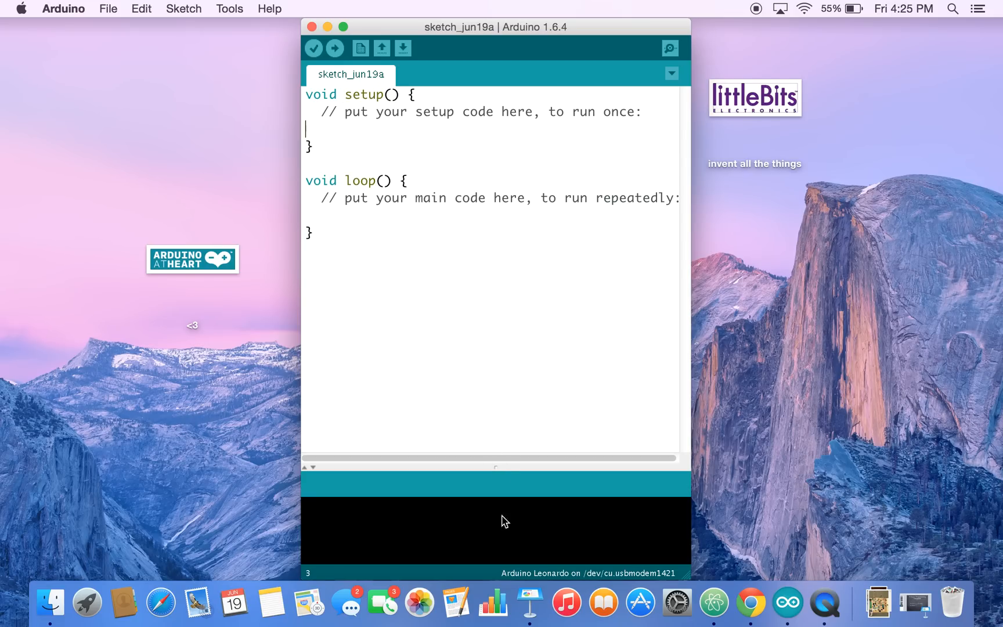
mouse_move(227, 4)
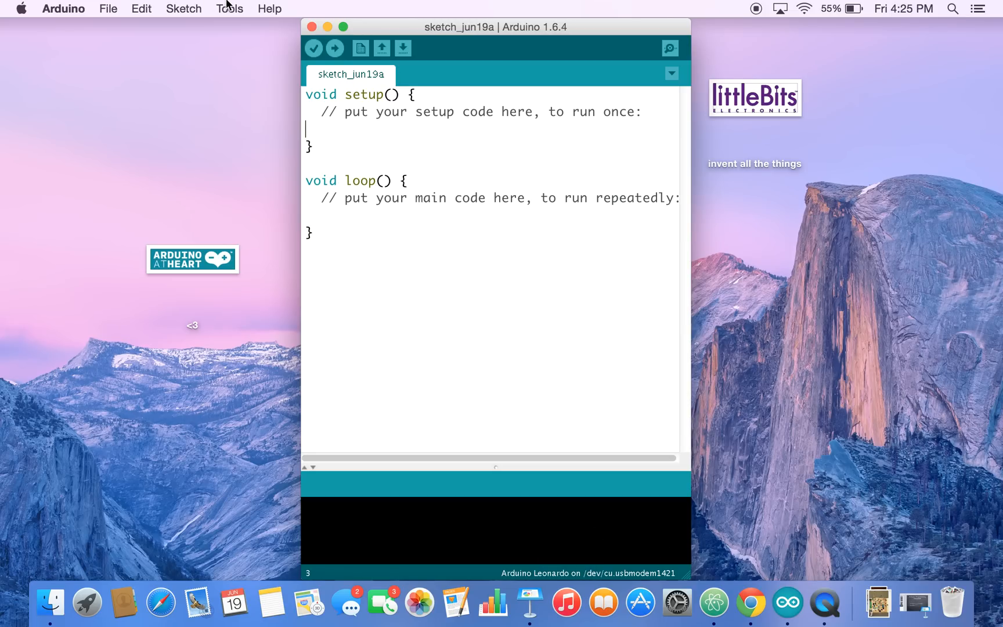
Open the Tools menu to view the Leonardo board and port settings
click(228, 8)
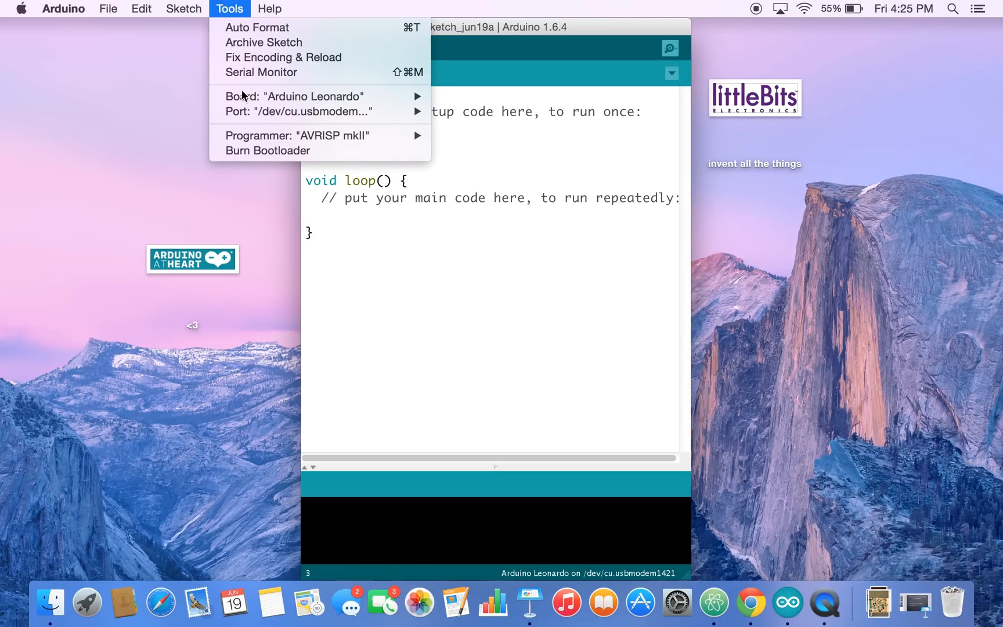
mouse_move(222, 13)
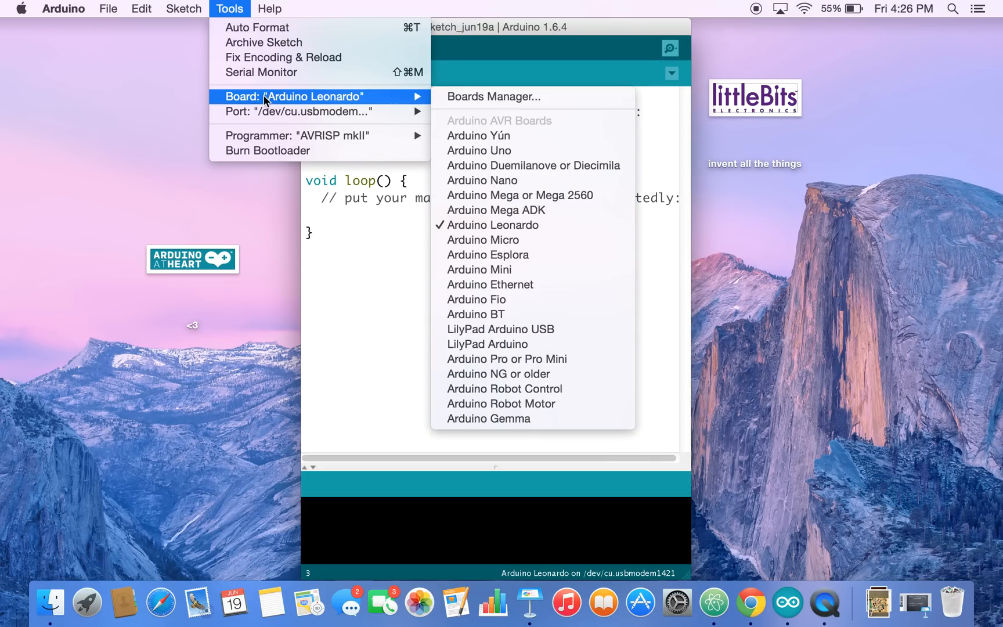
mouse_move(293, 104)
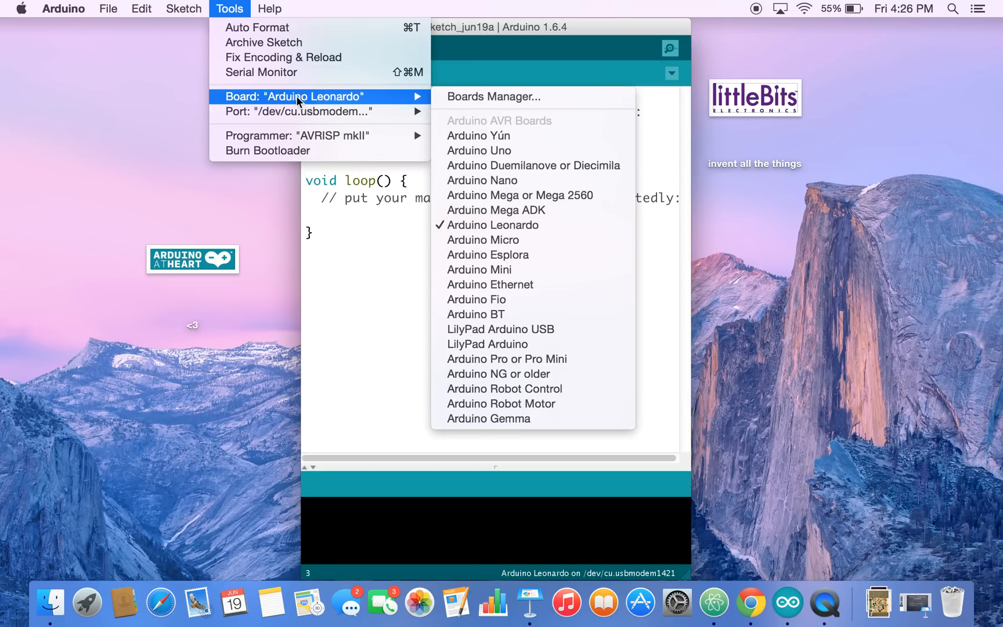
mouse_move(340, 105)
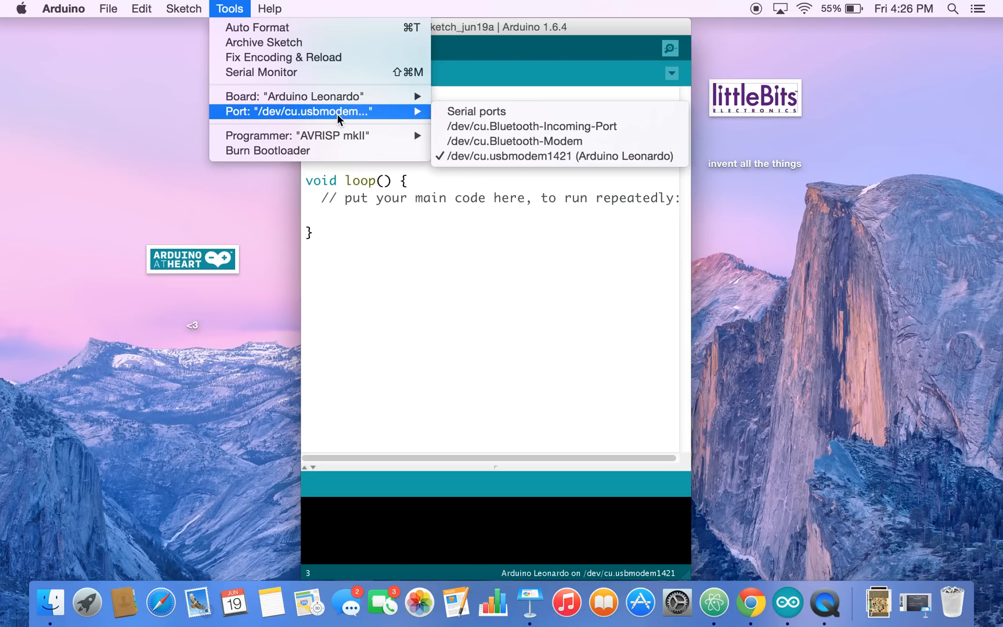
mouse_move(557, 156)
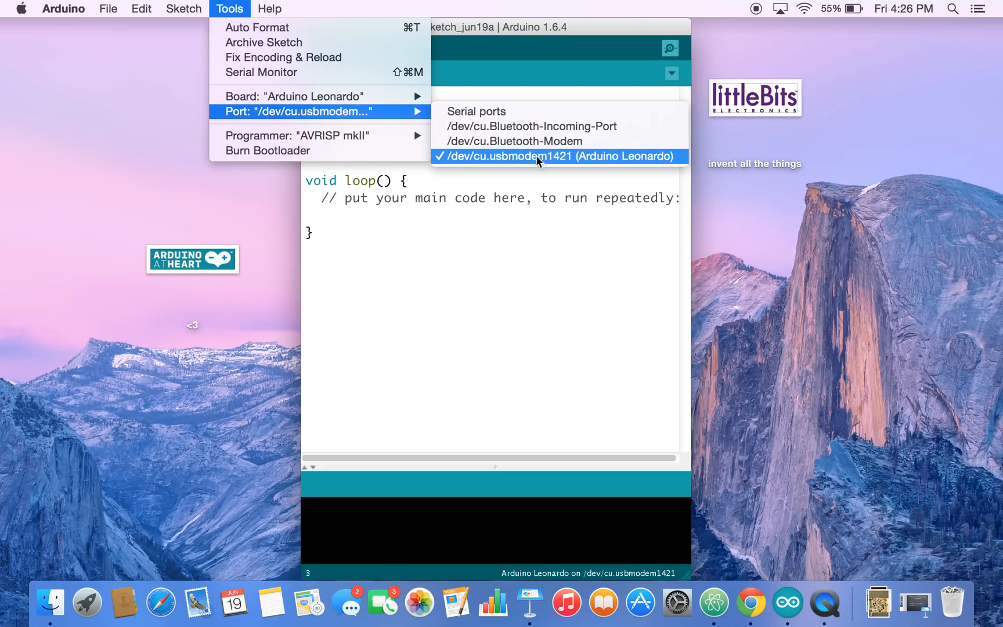
mouse_move(614, 158)
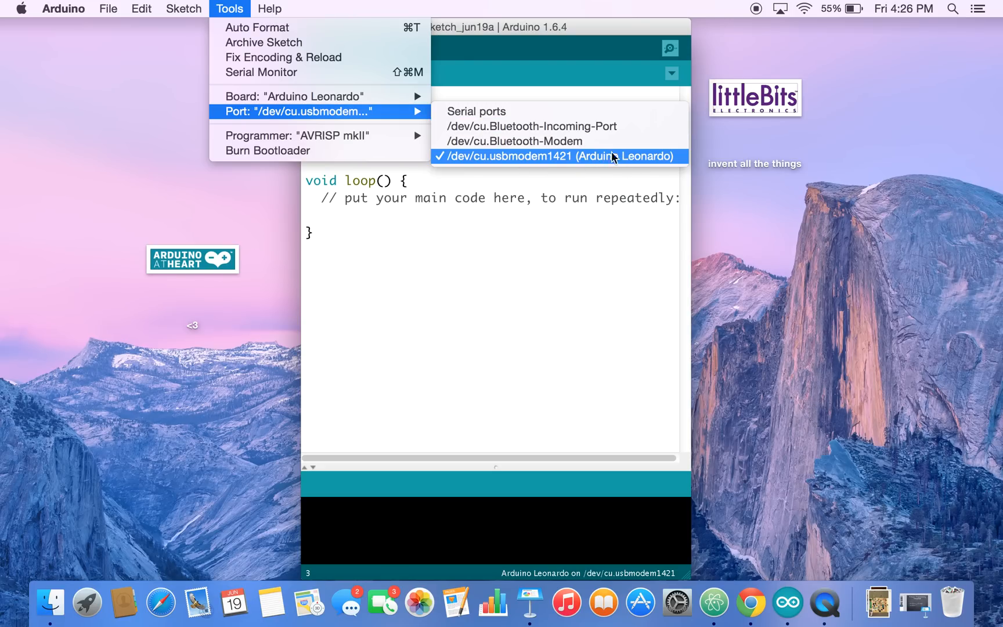
mouse_move(619, 162)
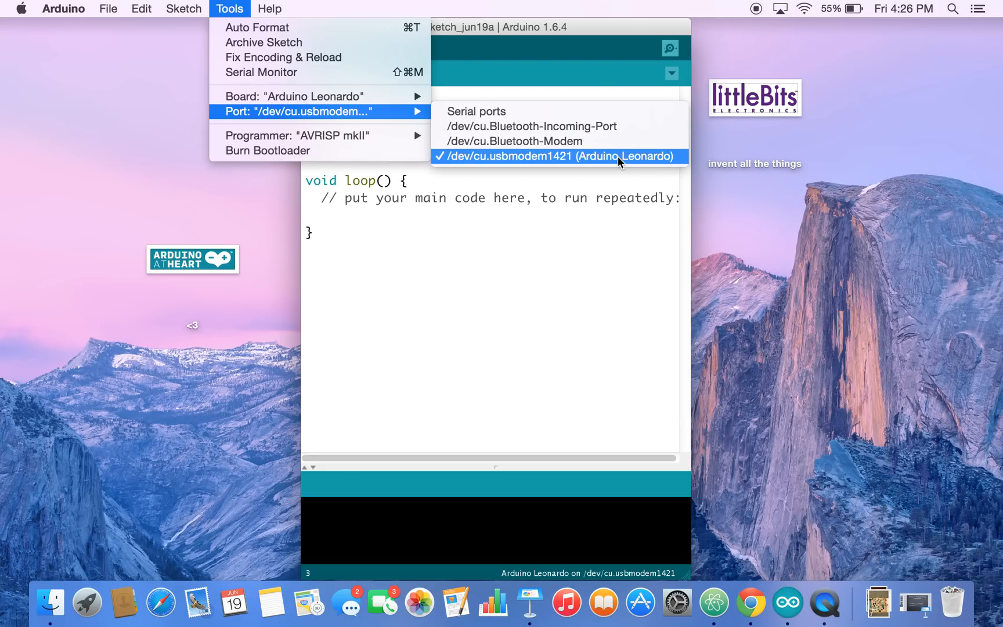
Select port /dev/cu.usbmodem1421 and upload the empty sketch to the Leonardo
click(558, 156)
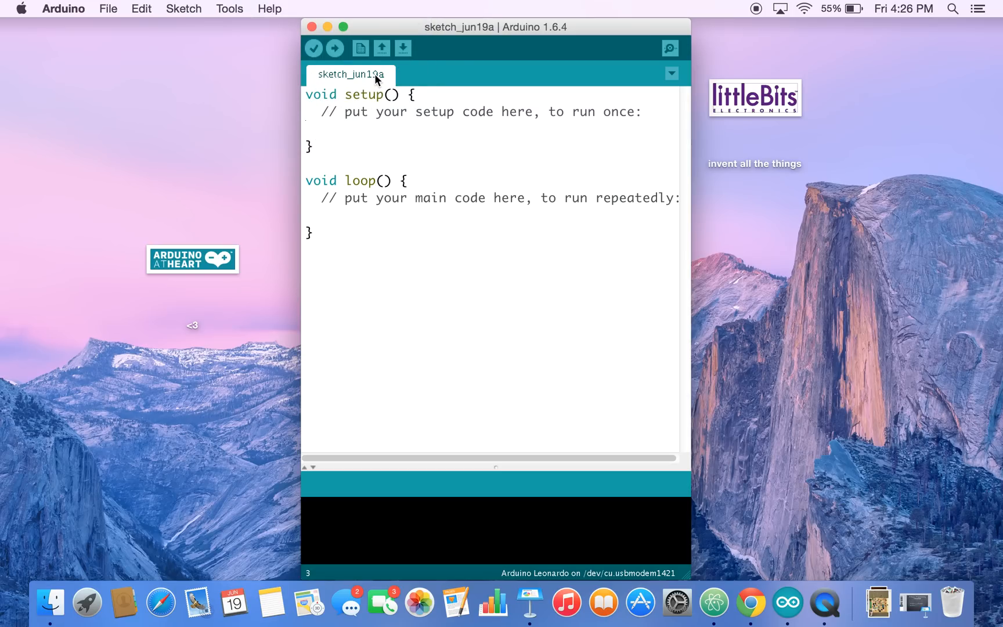
mouse_move(334, 49)
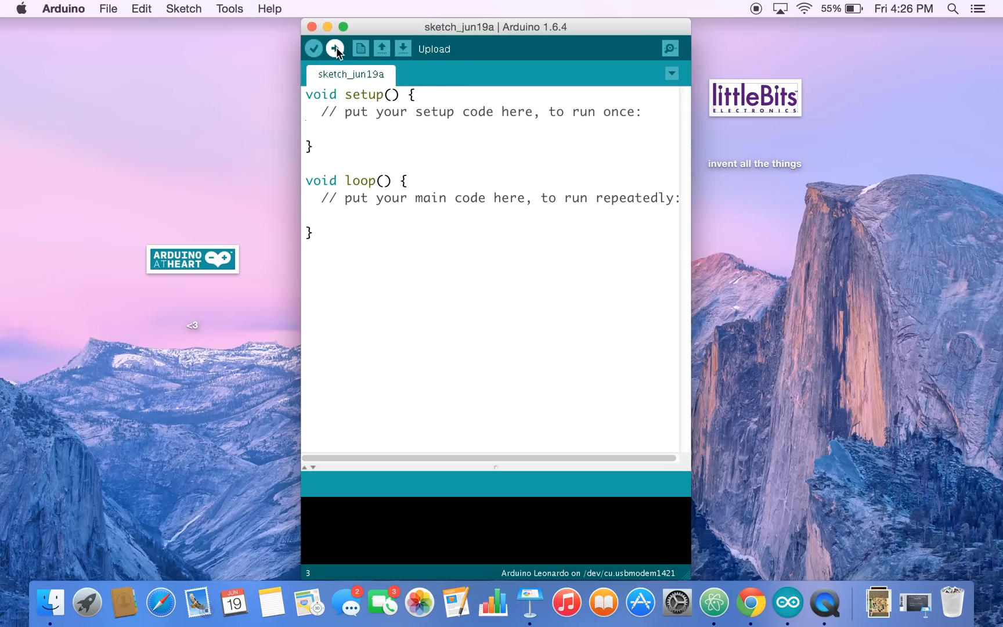
click(335, 49)
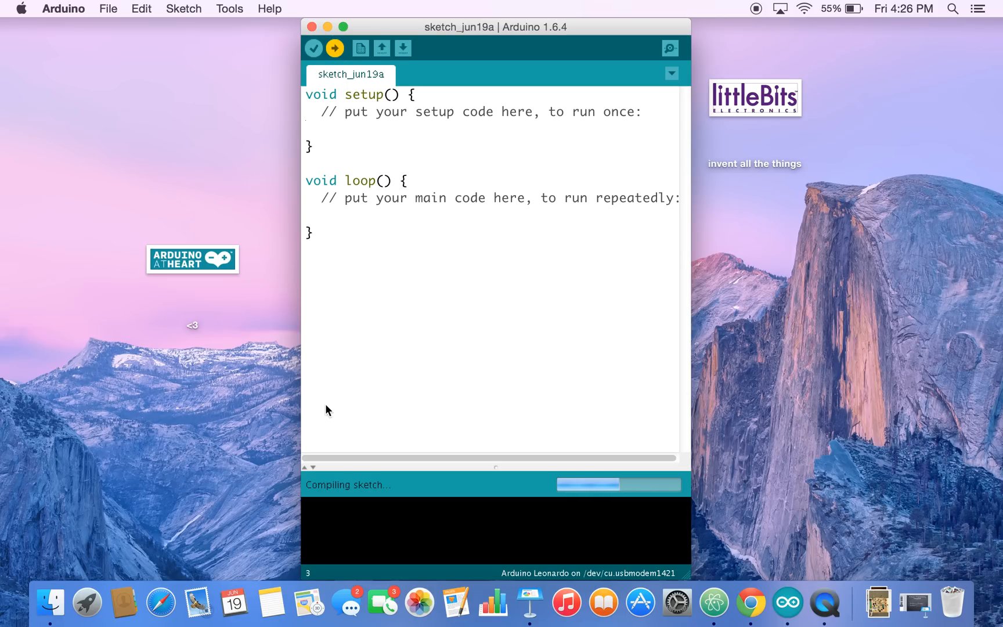
mouse_move(386, 445)
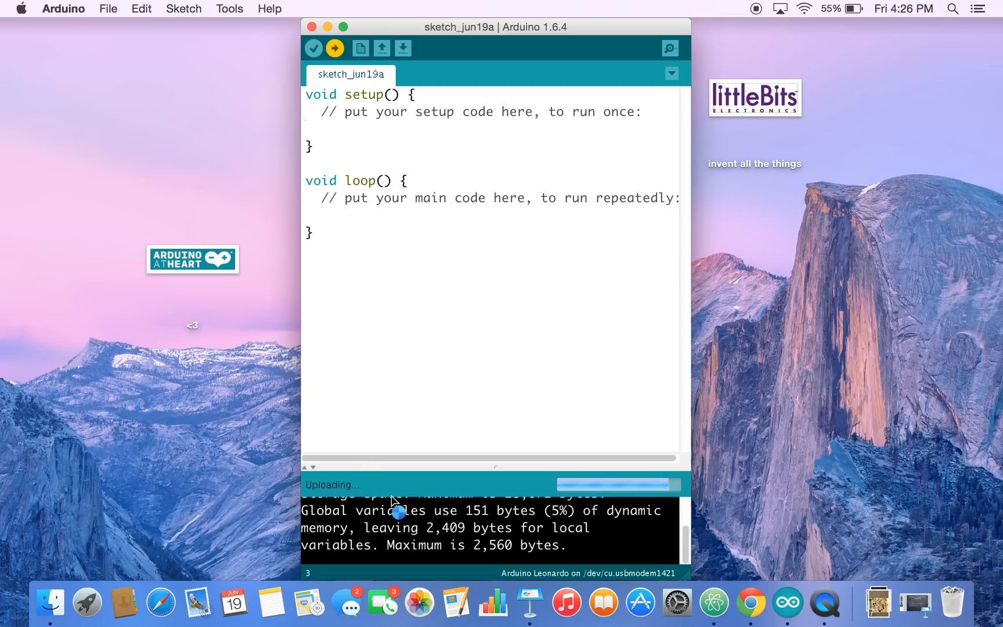
mouse_move(336, 499)
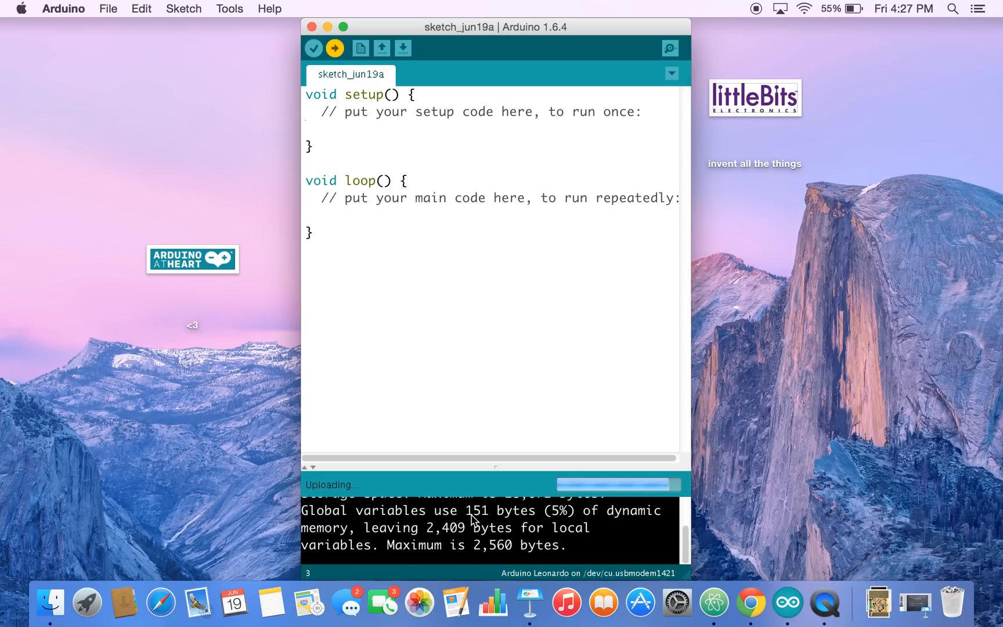
mouse_move(443, 503)
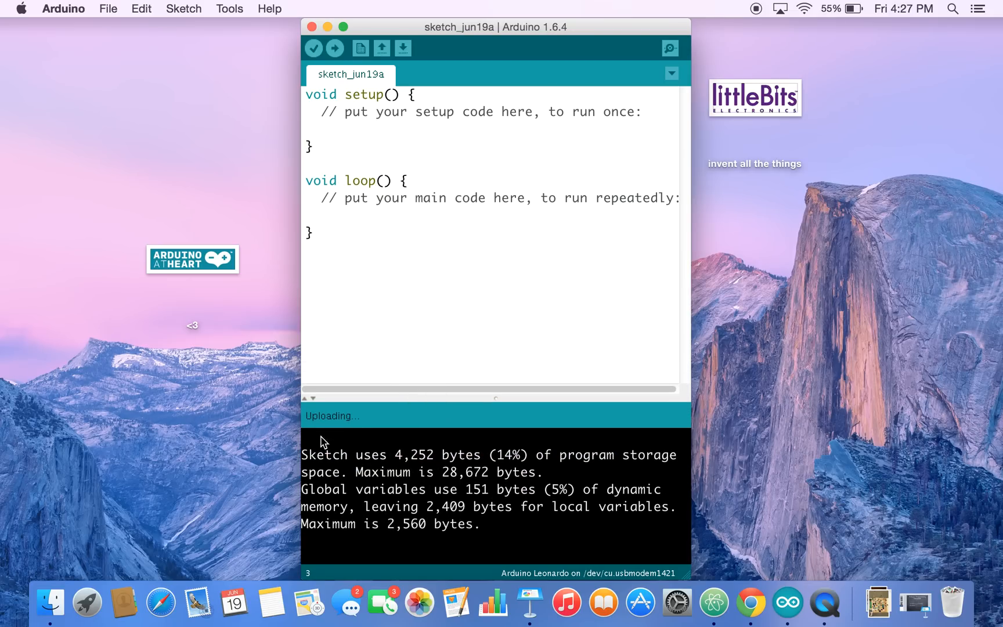
mouse_move(323, 441)
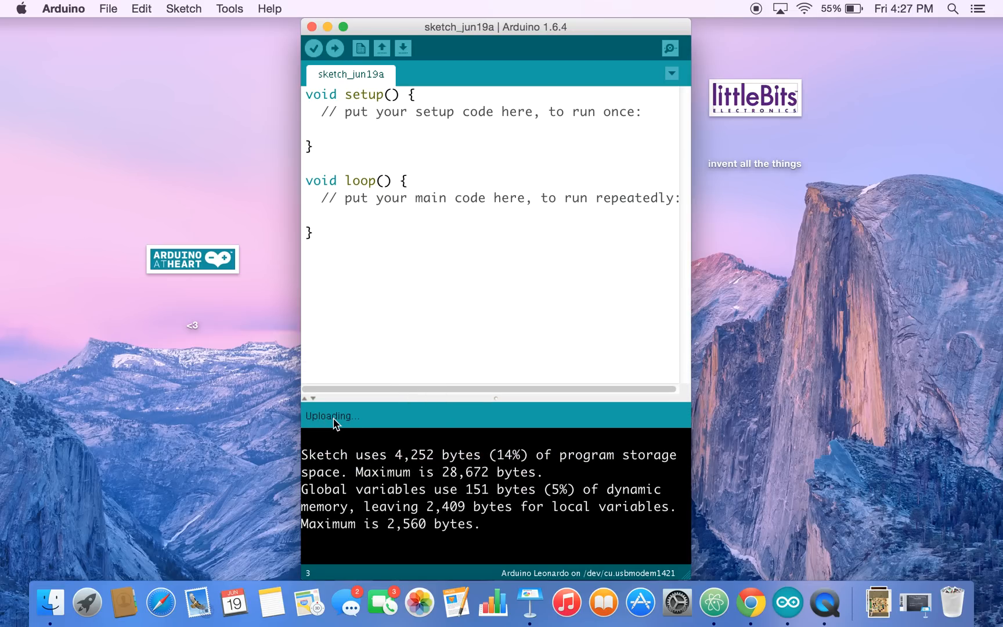
mouse_move(337, 430)
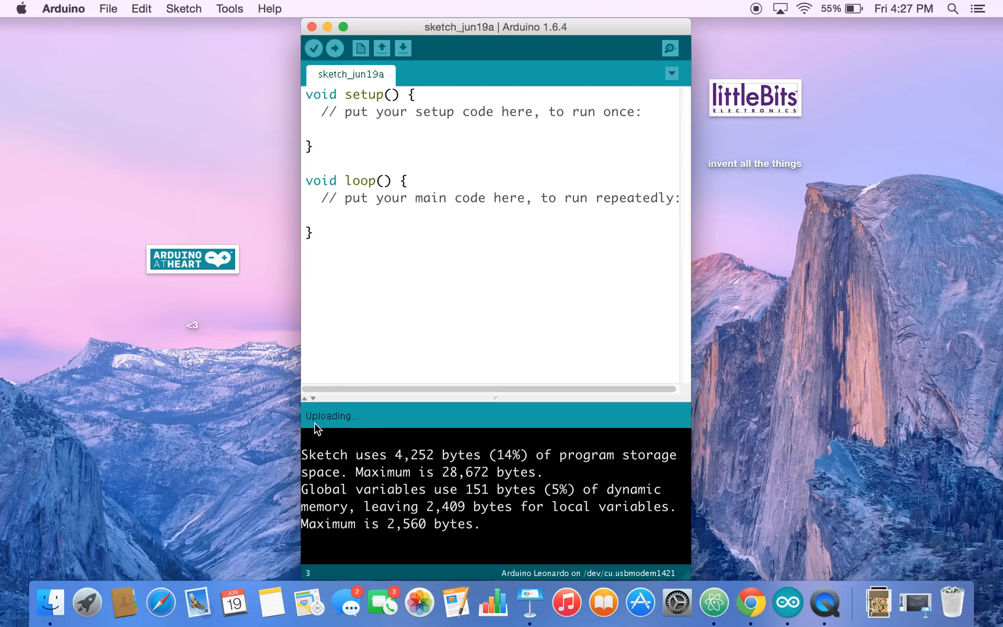
mouse_move(336, 422)
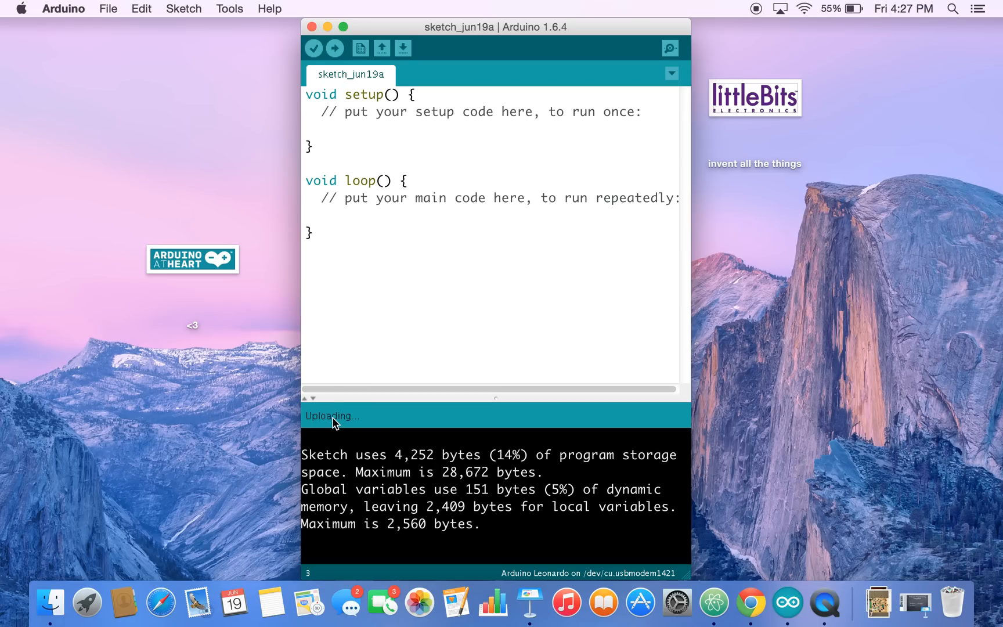
mouse_move(349, 430)
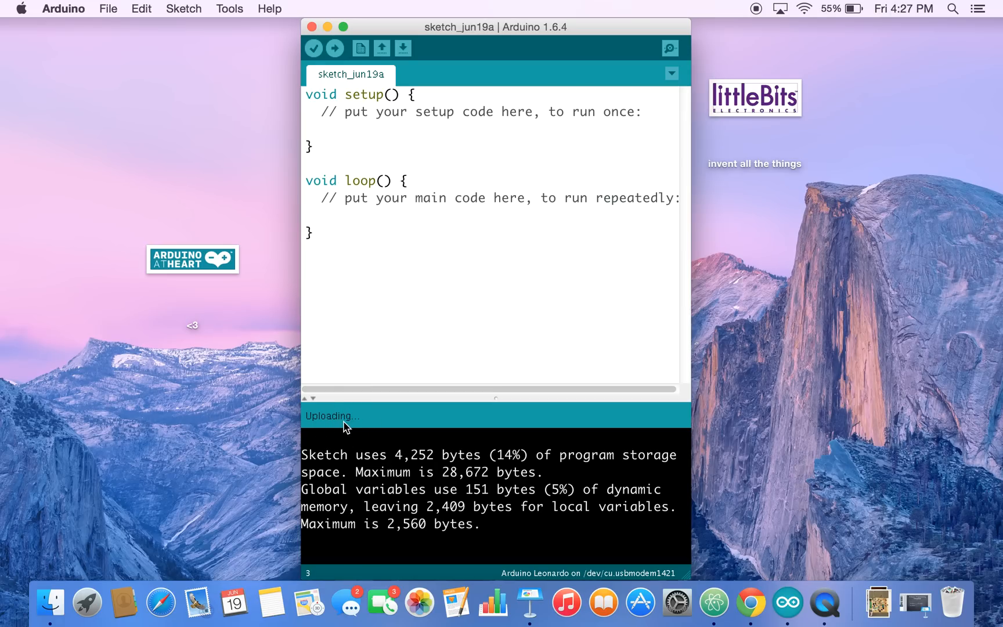
mouse_move(356, 428)
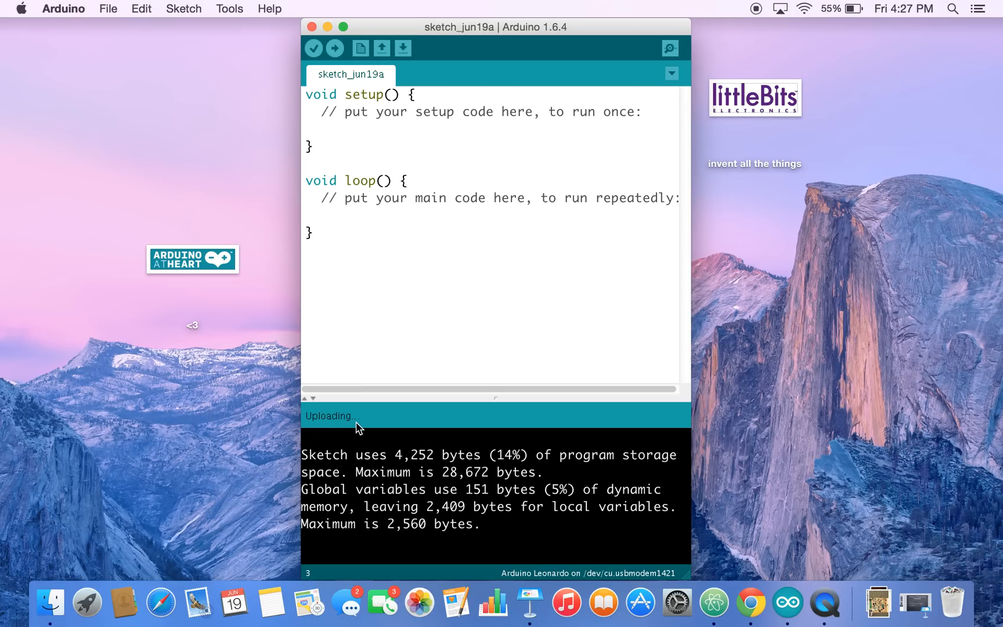
mouse_move(362, 428)
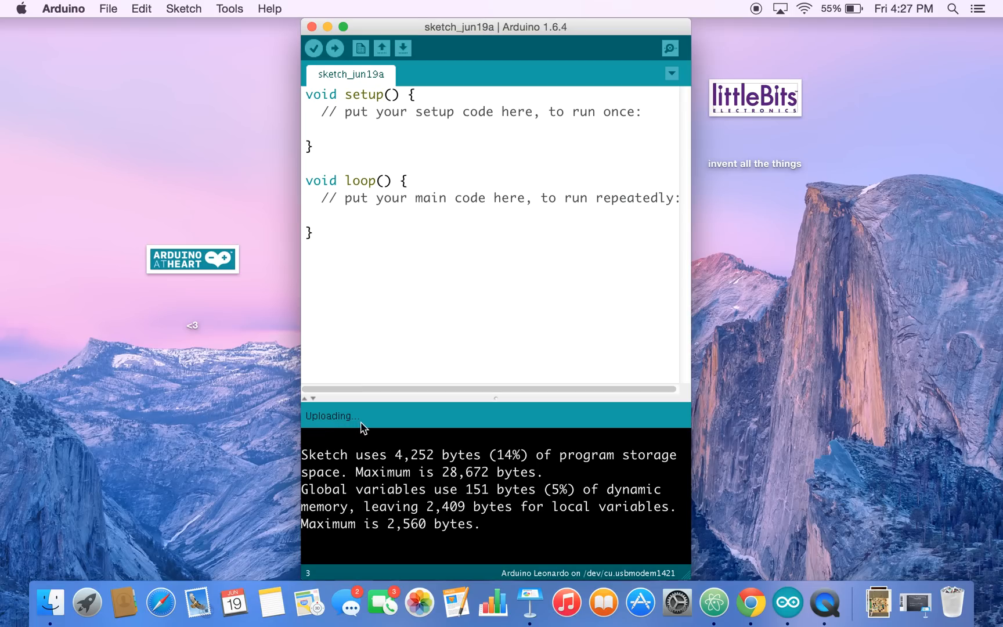
mouse_move(316, 412)
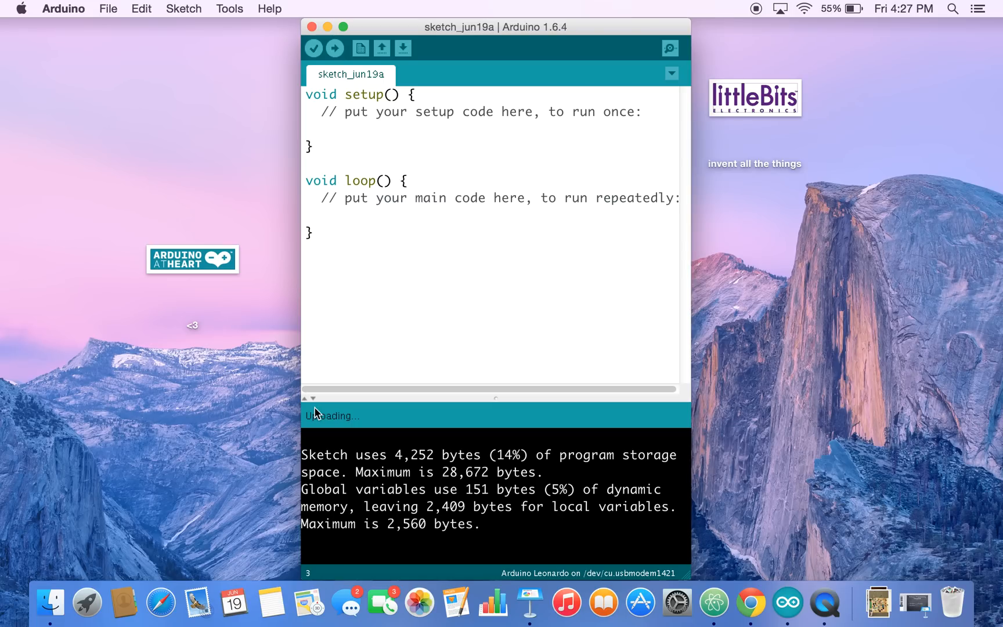
mouse_move(69, 5)
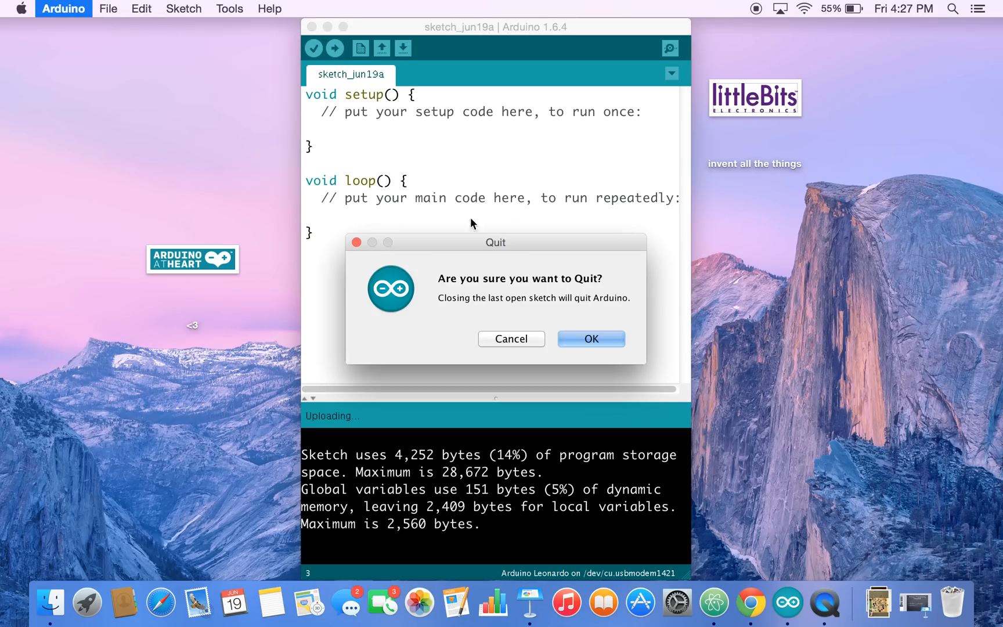
Confirm quitting Arduino mid-upload, then relaunch the IDE
click(590, 338)
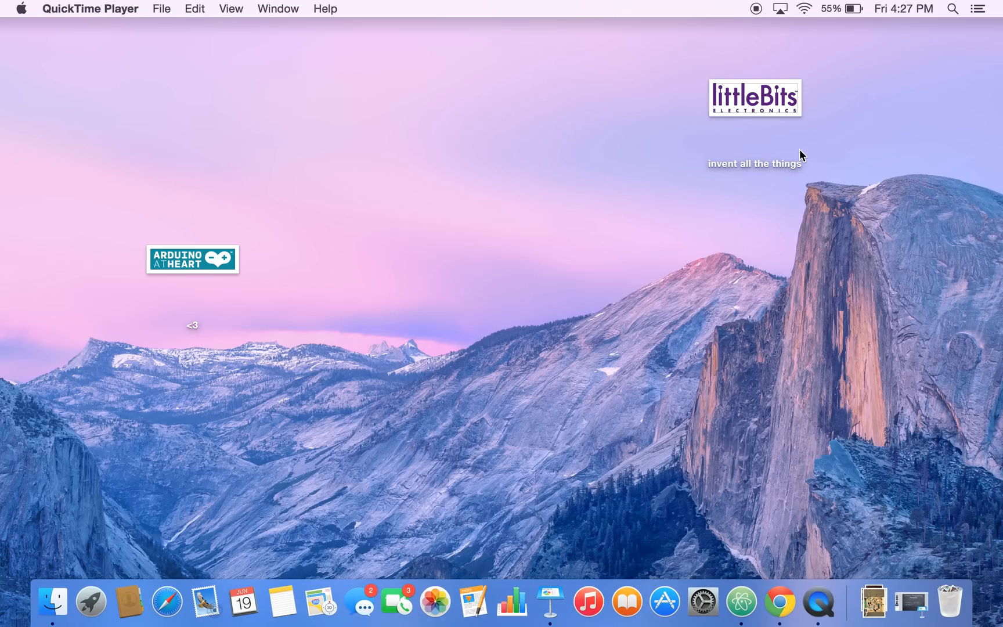
click(952, 8)
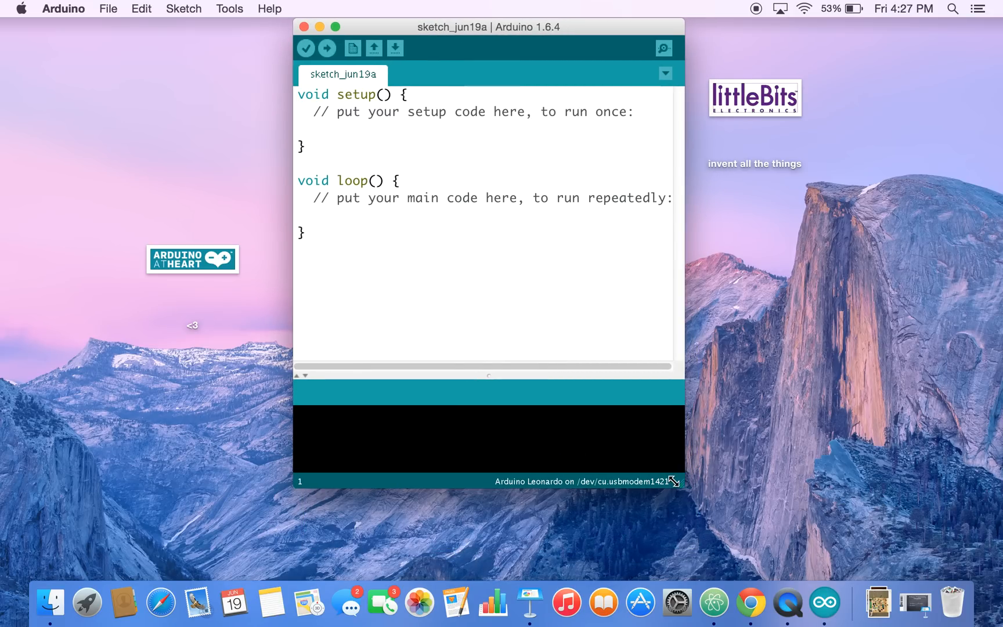
mouse_move(327, 49)
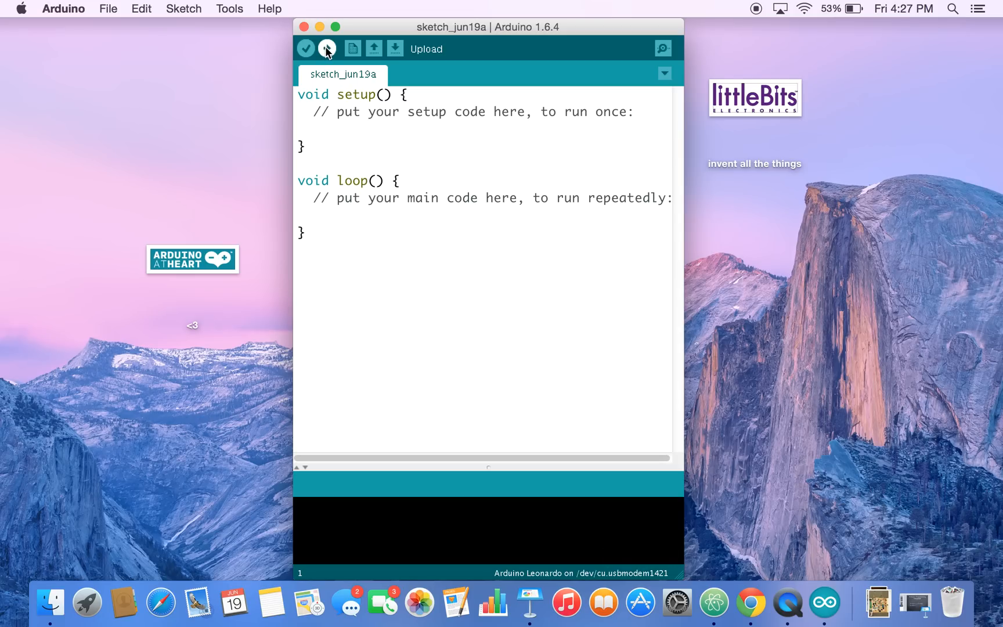
Upload the blank sketch to the Leonardo again until it reports Done uploading
click(326, 49)
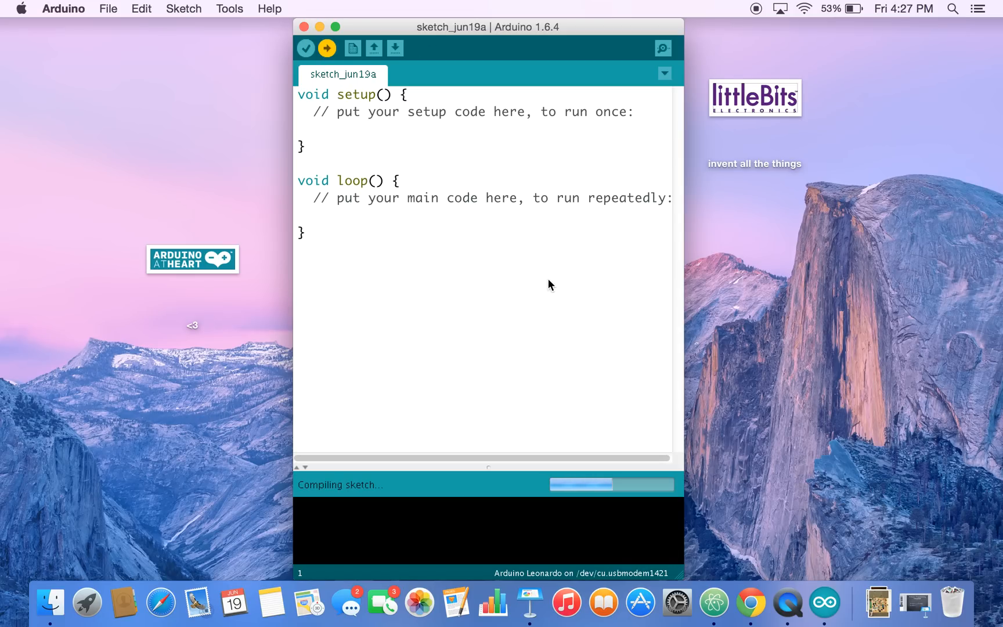
mouse_move(357, 510)
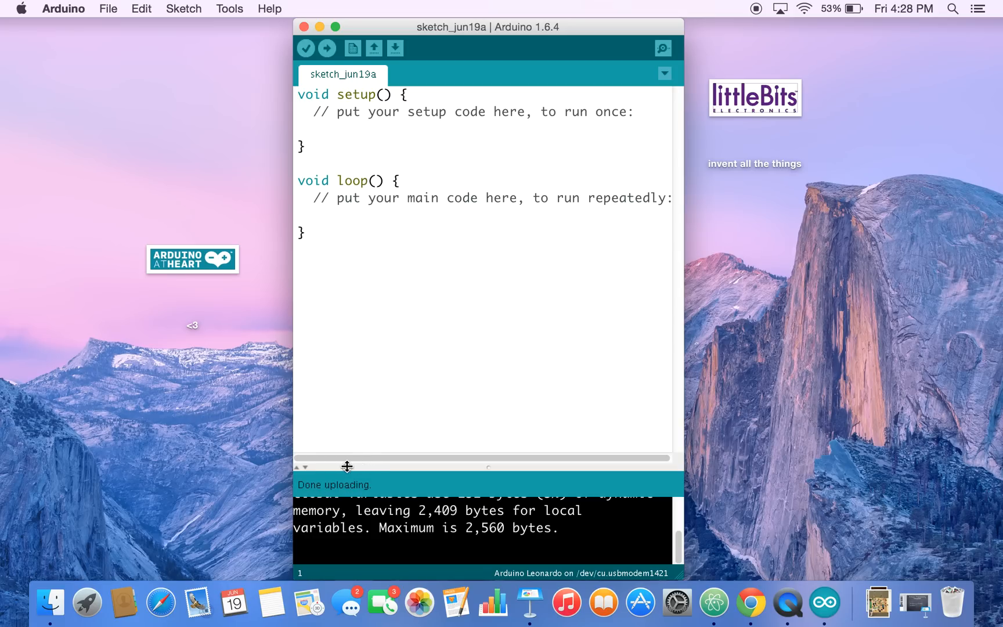
mouse_move(380, 425)
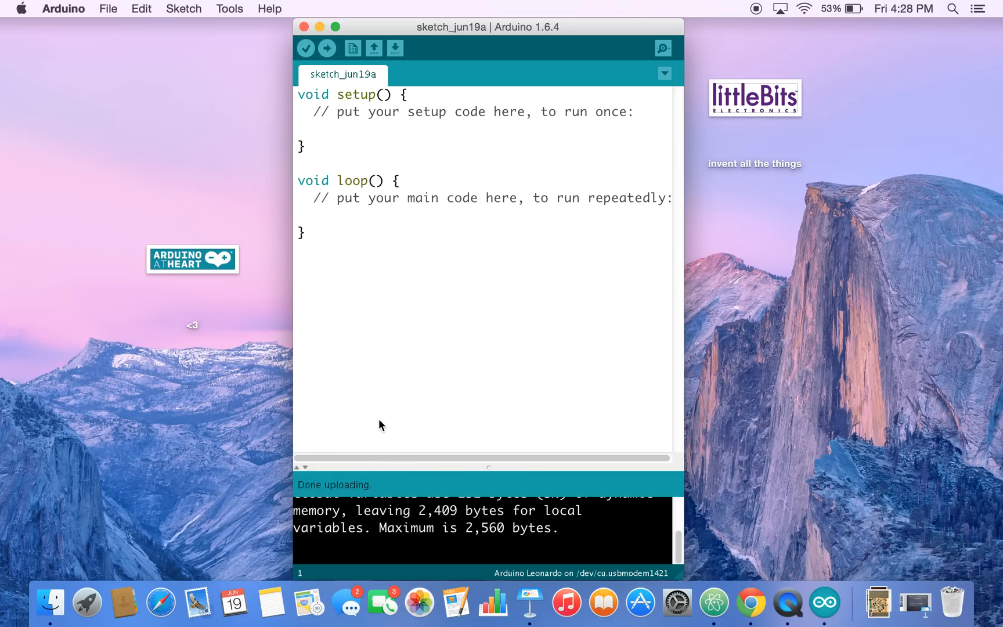
mouse_move(428, 400)
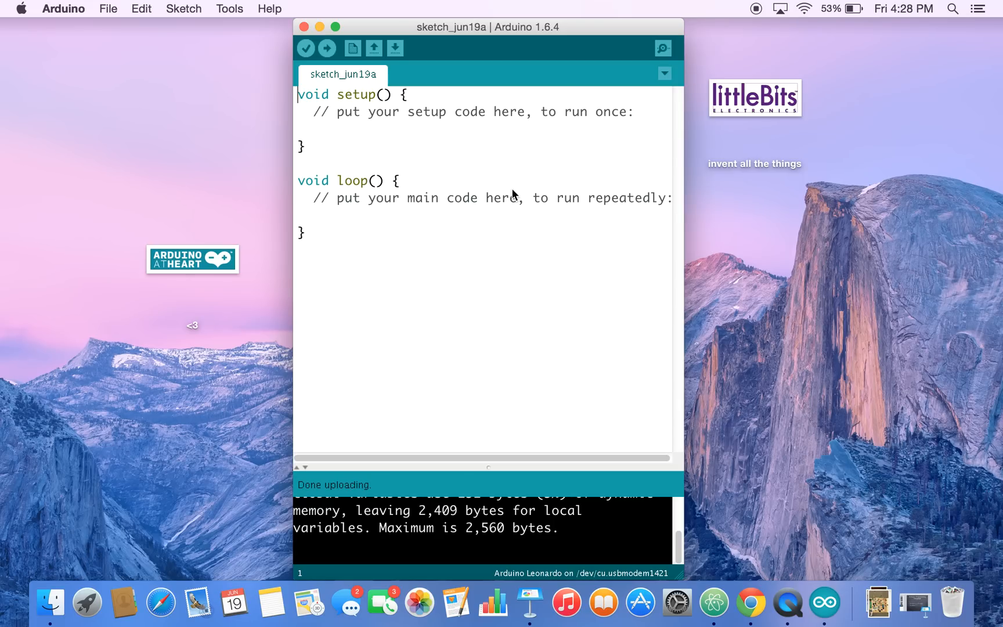
mouse_move(346, 182)
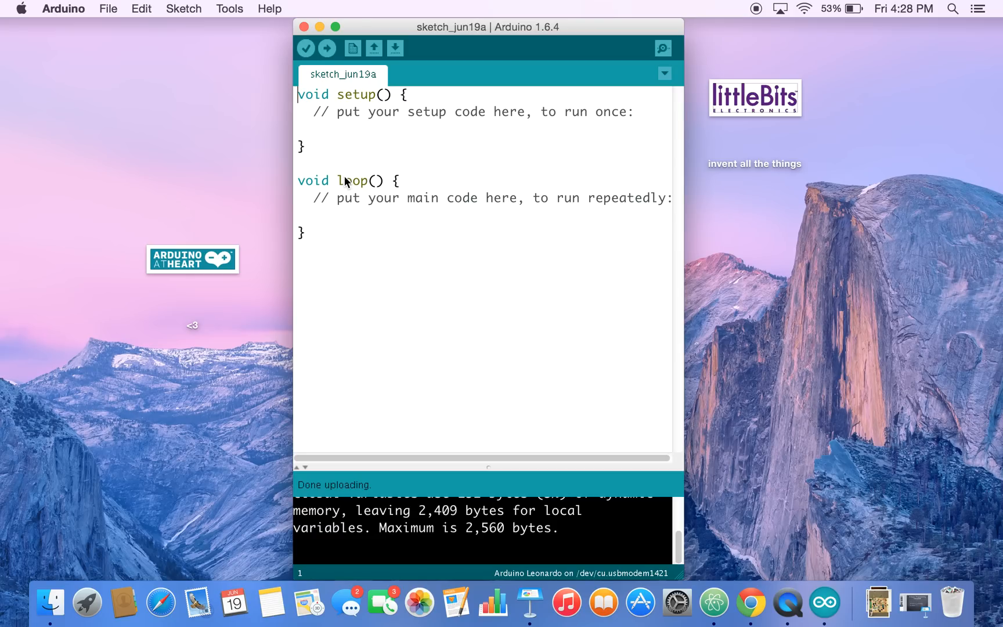
mouse_move(468, 132)
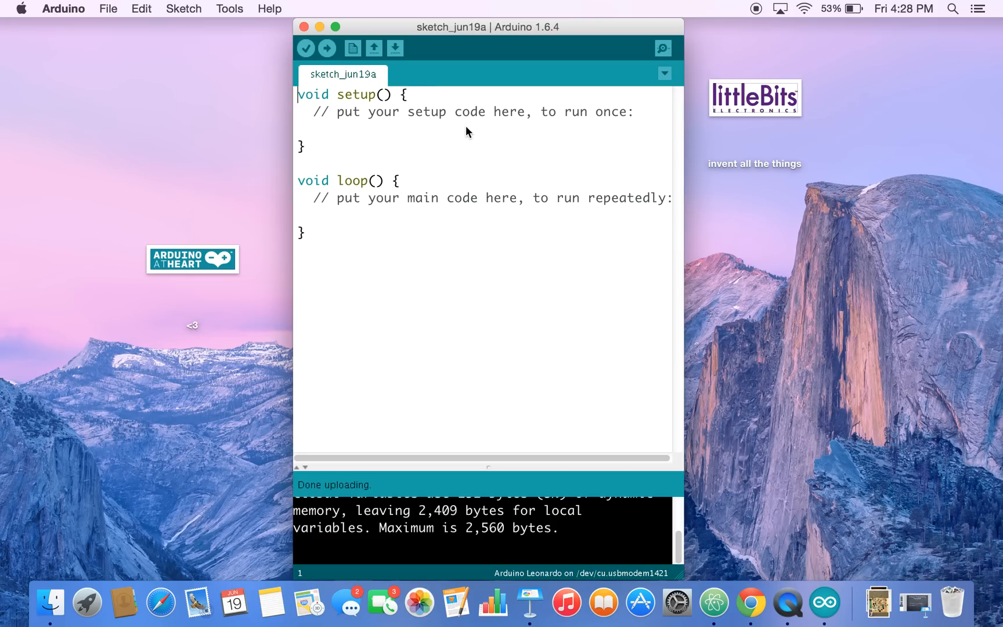
mouse_move(640, 120)
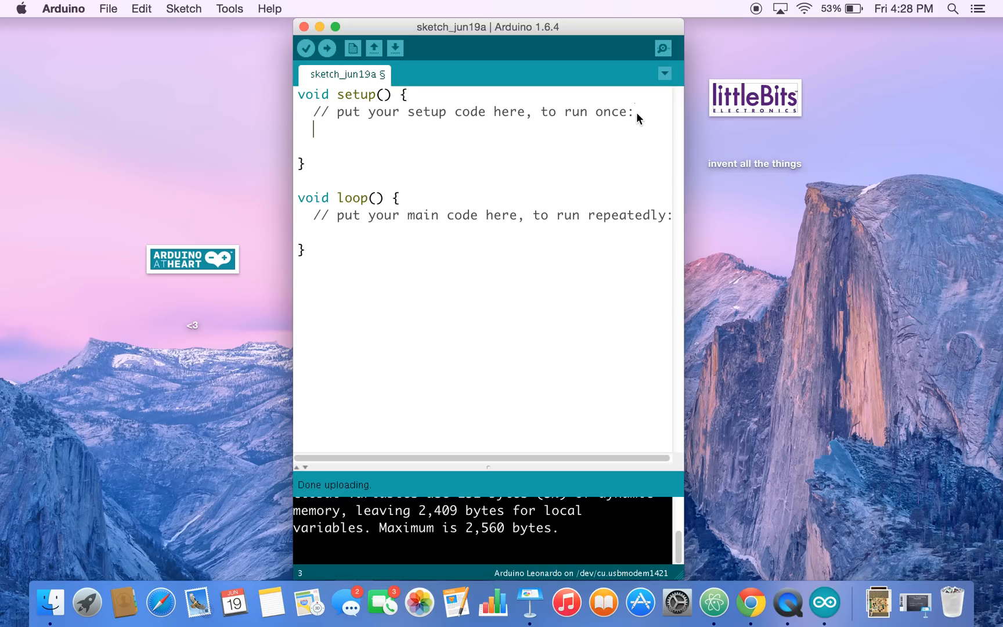
Write Serial.begin(9600); inside setup(), picking from autocomplete
text(Serial)
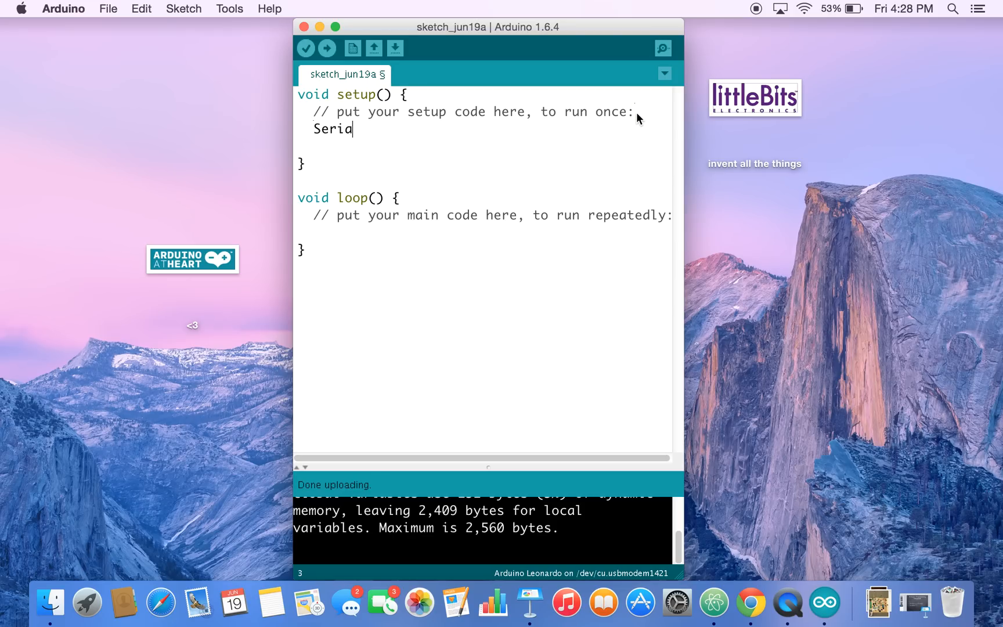
text(.)
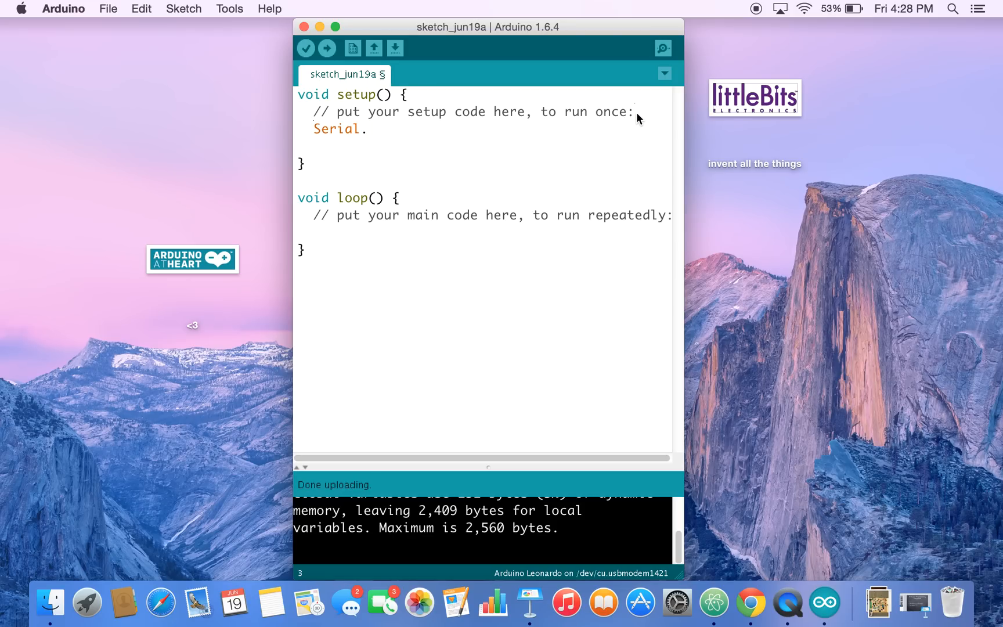
click(368, 129)
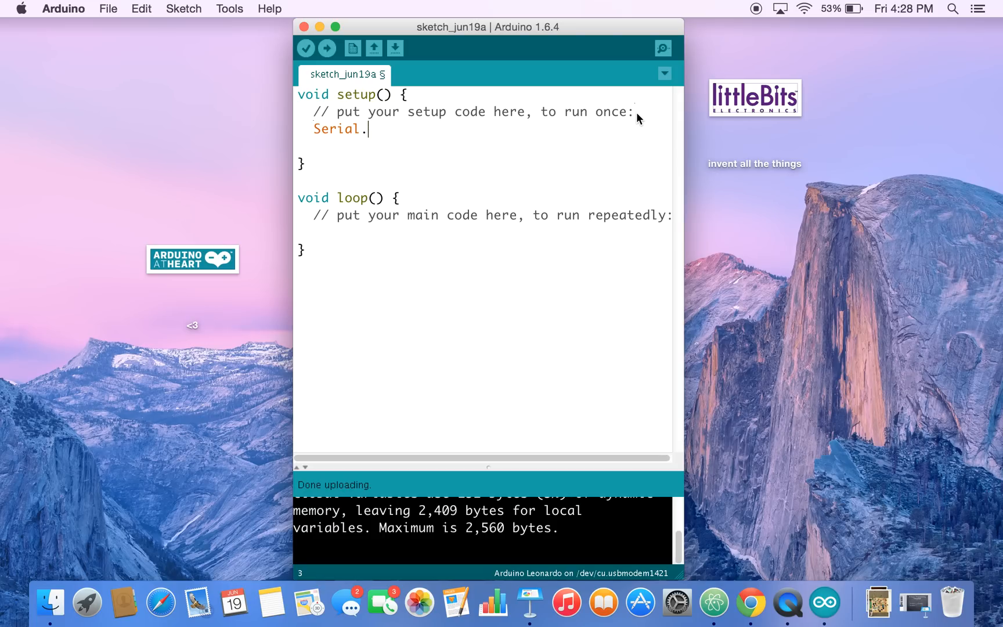
text(begin)
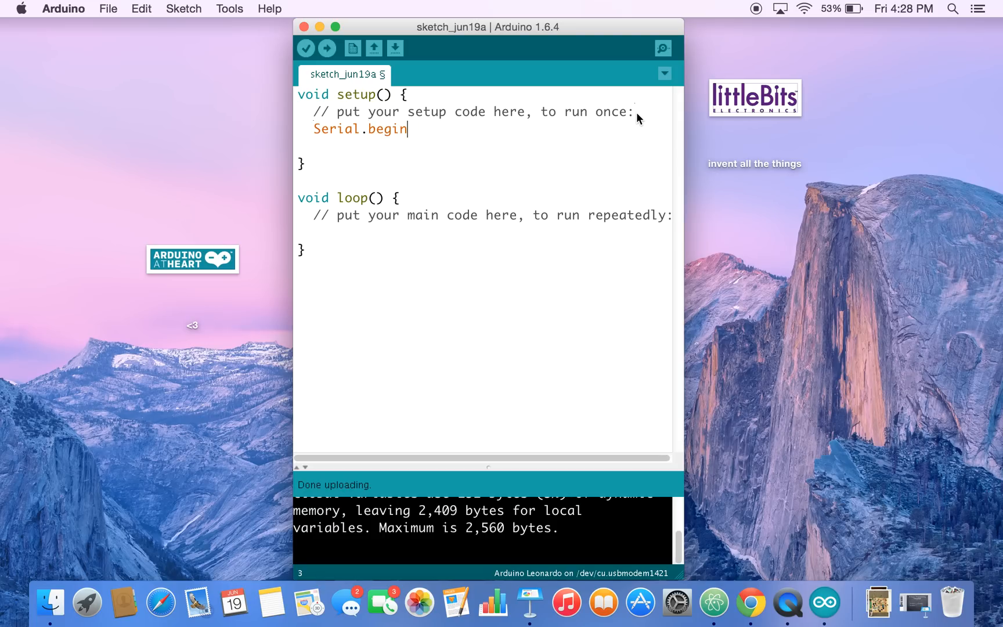
text((9)
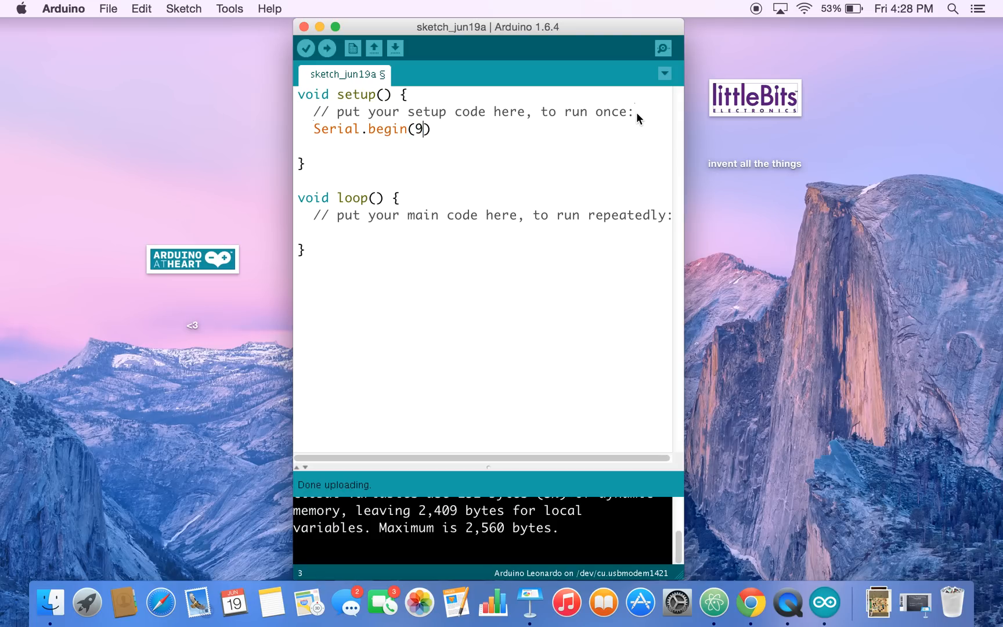
text(6)
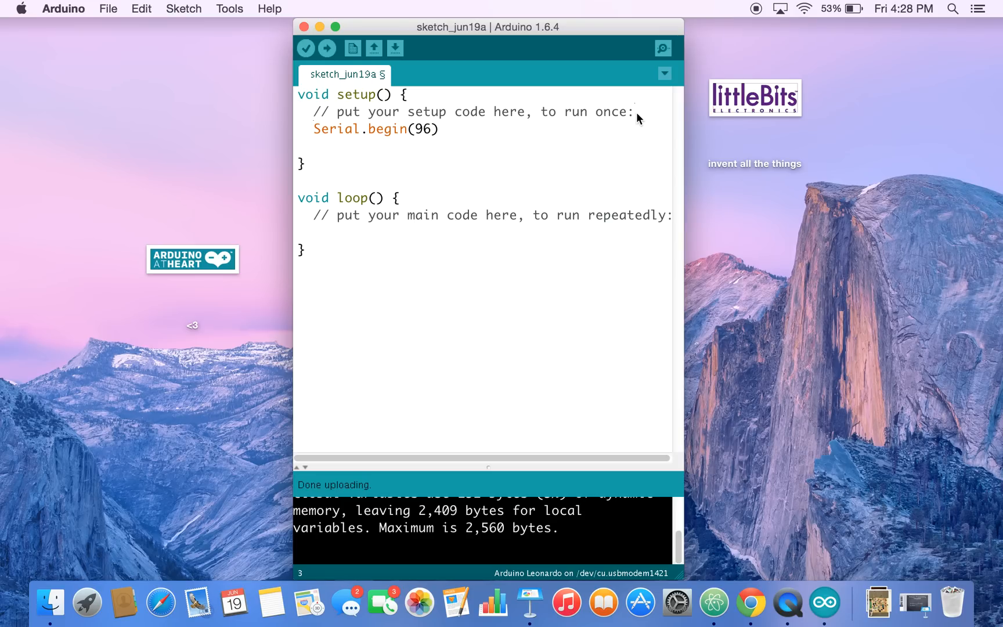
text(00)
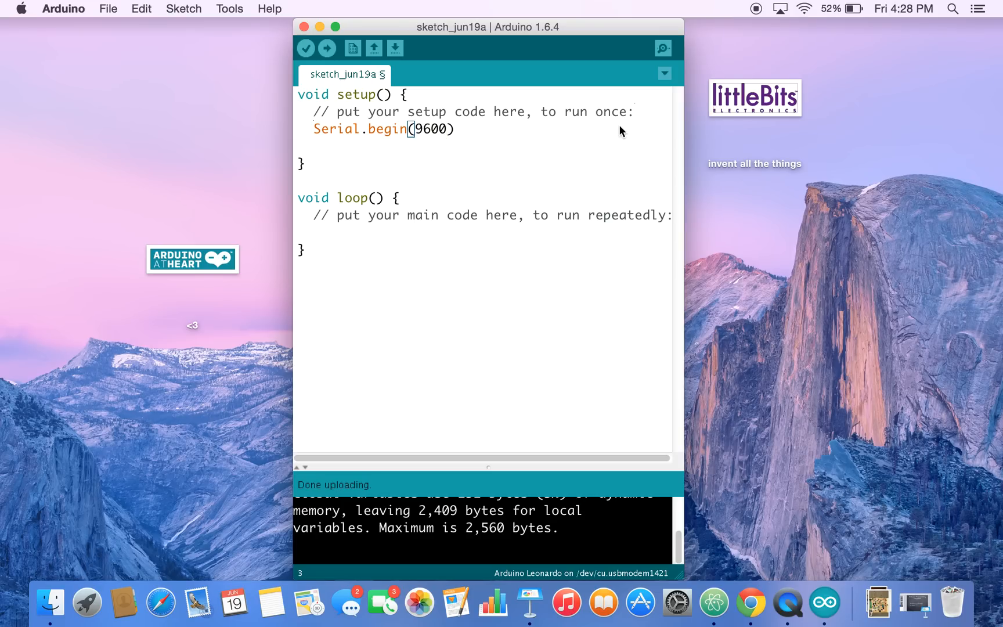
text(;)
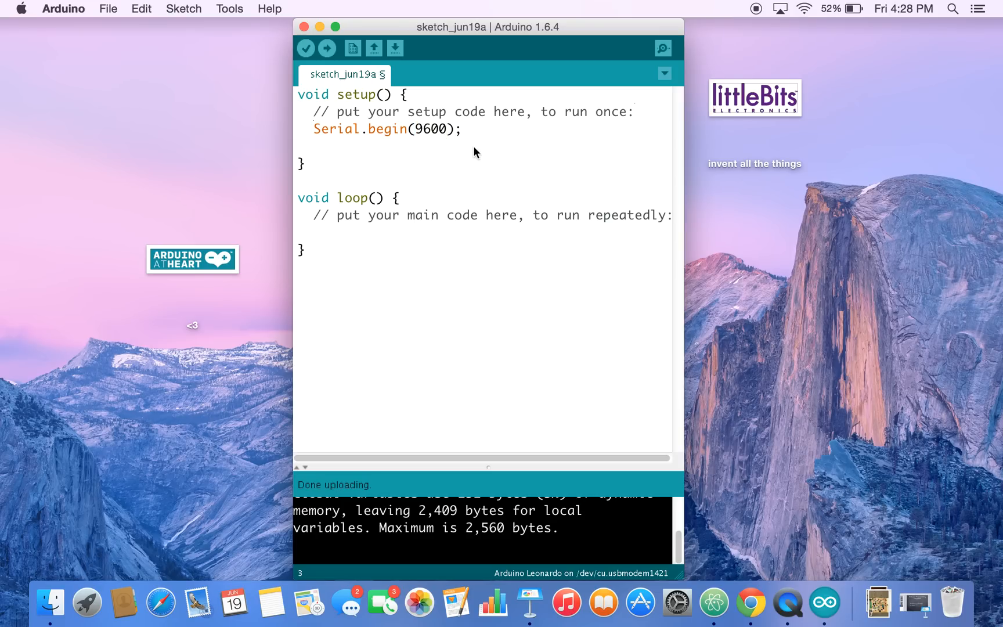
mouse_move(413, 142)
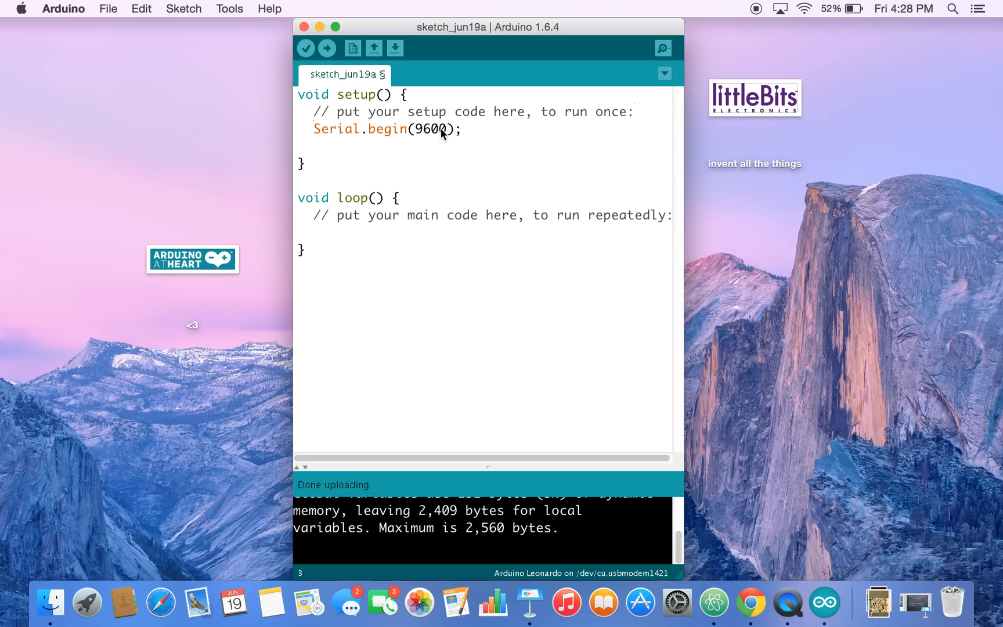
mouse_move(440, 131)
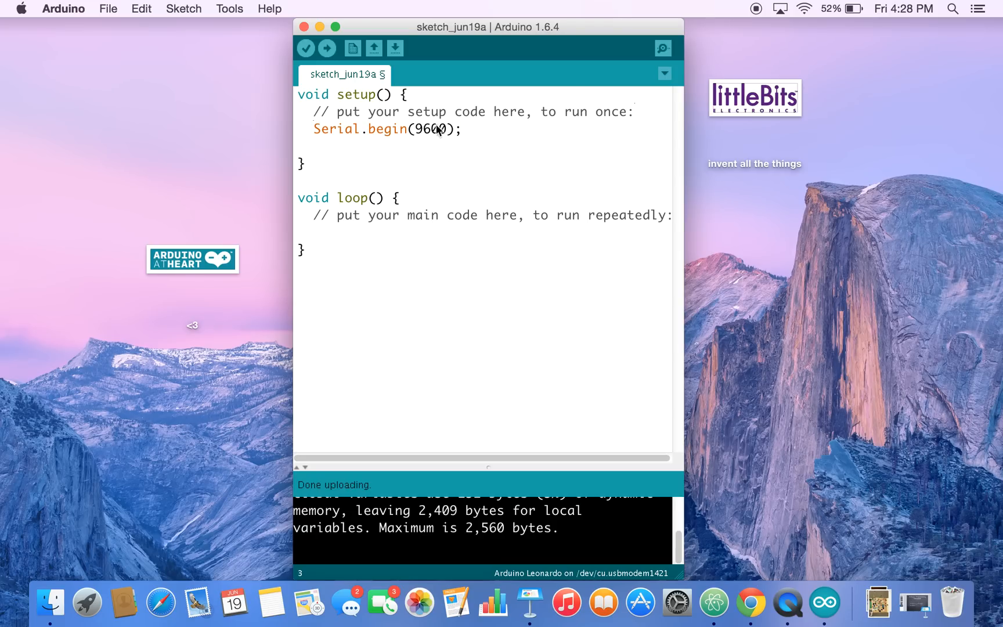
mouse_move(645, 230)
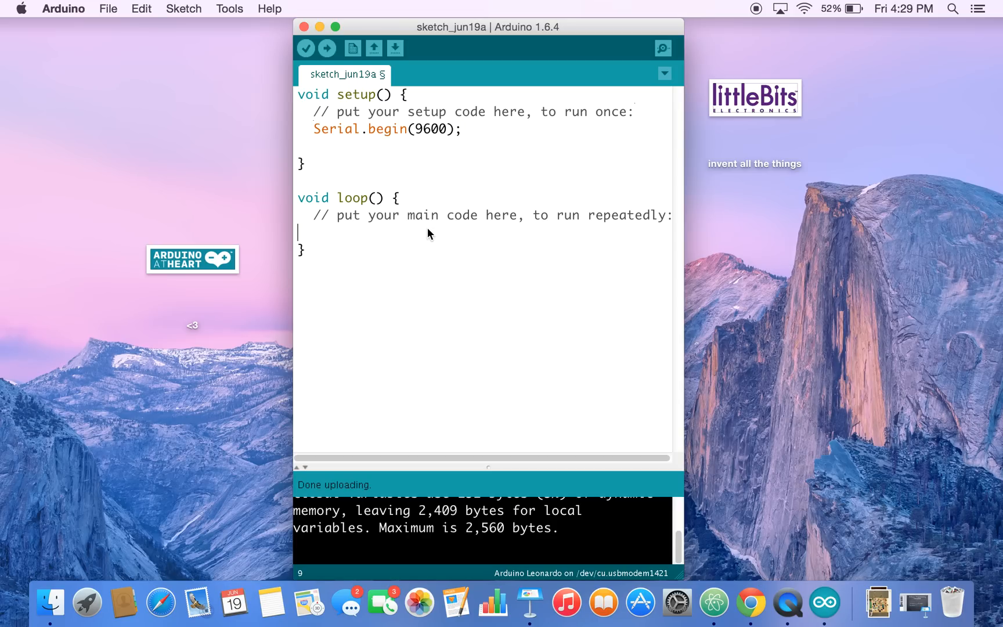
mouse_move(336, 229)
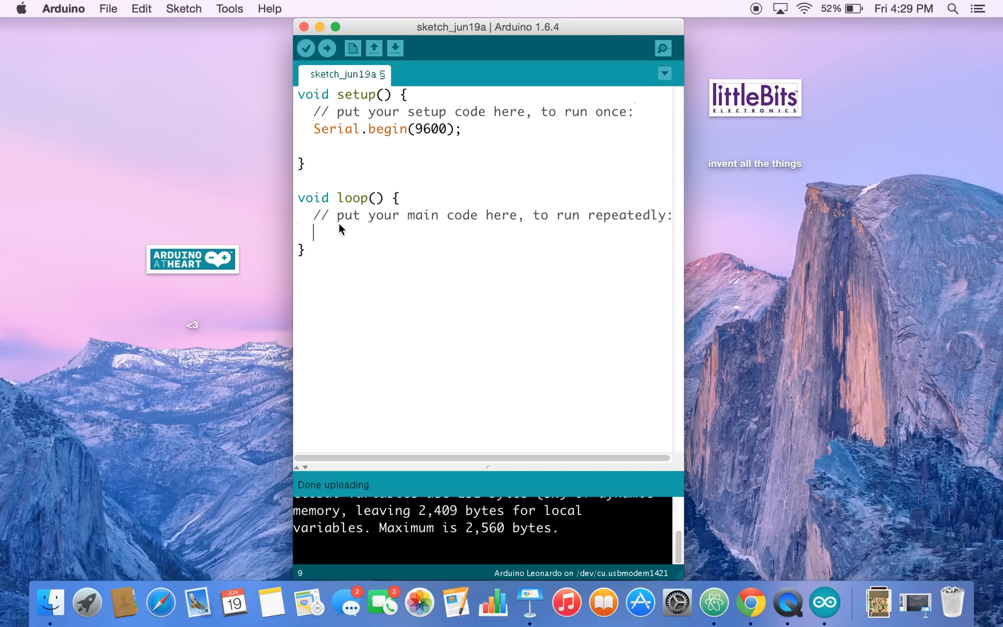
mouse_move(350, 198)
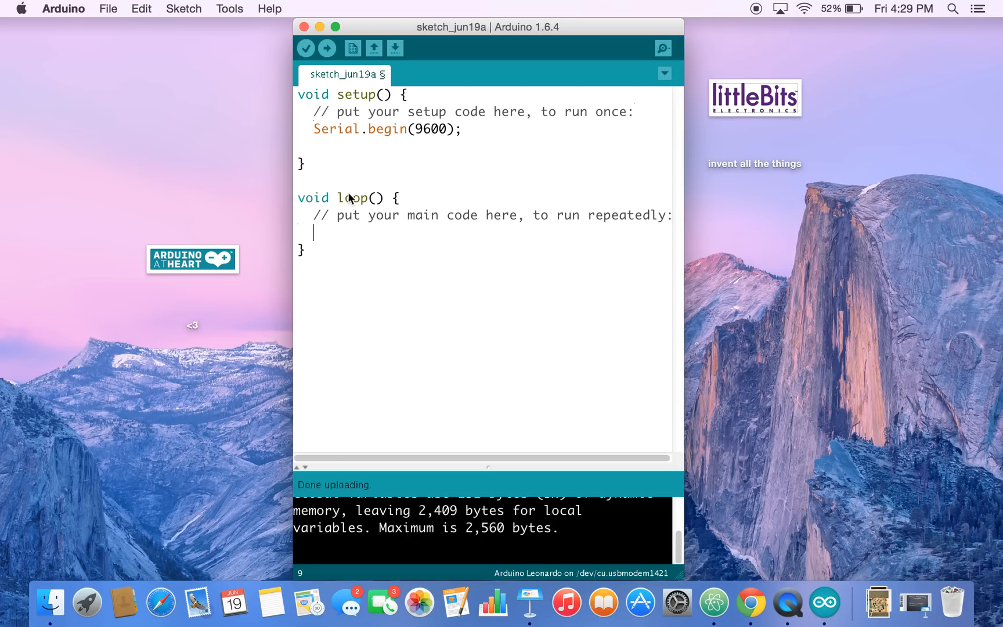
mouse_move(356, 204)
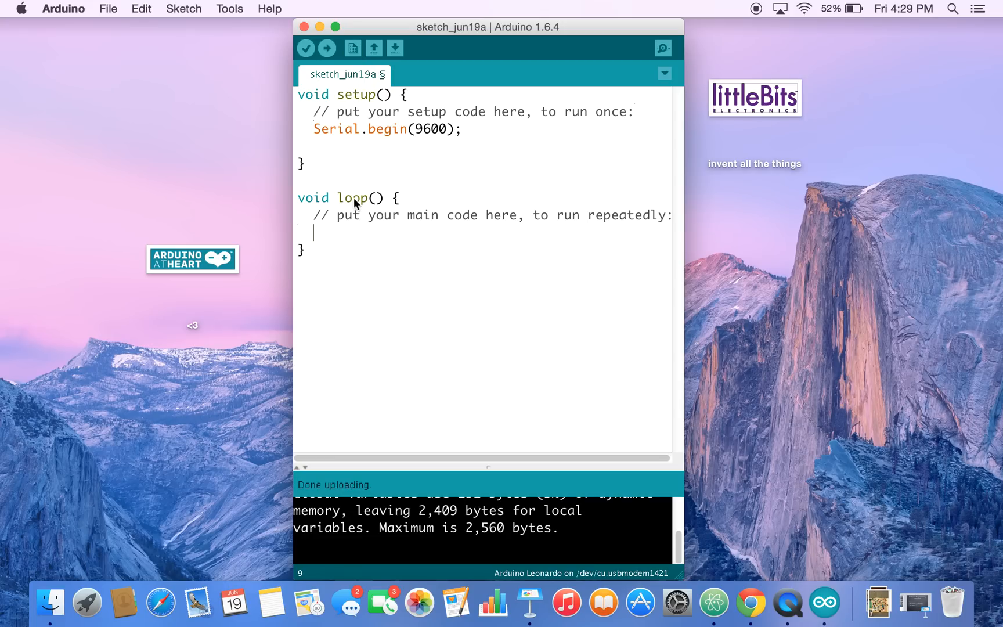
mouse_move(359, 192)
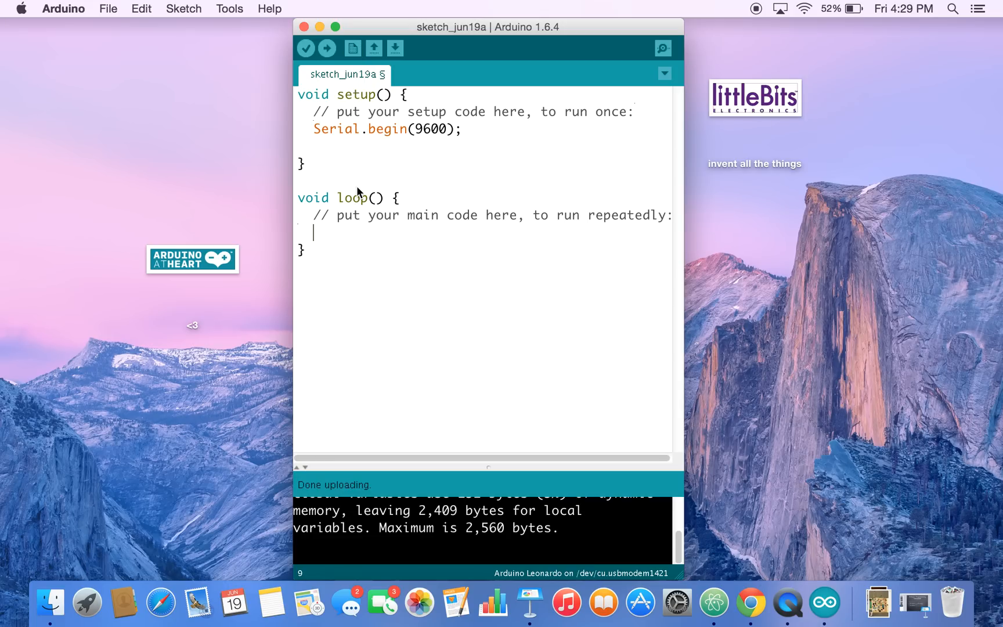
mouse_move(486, 107)
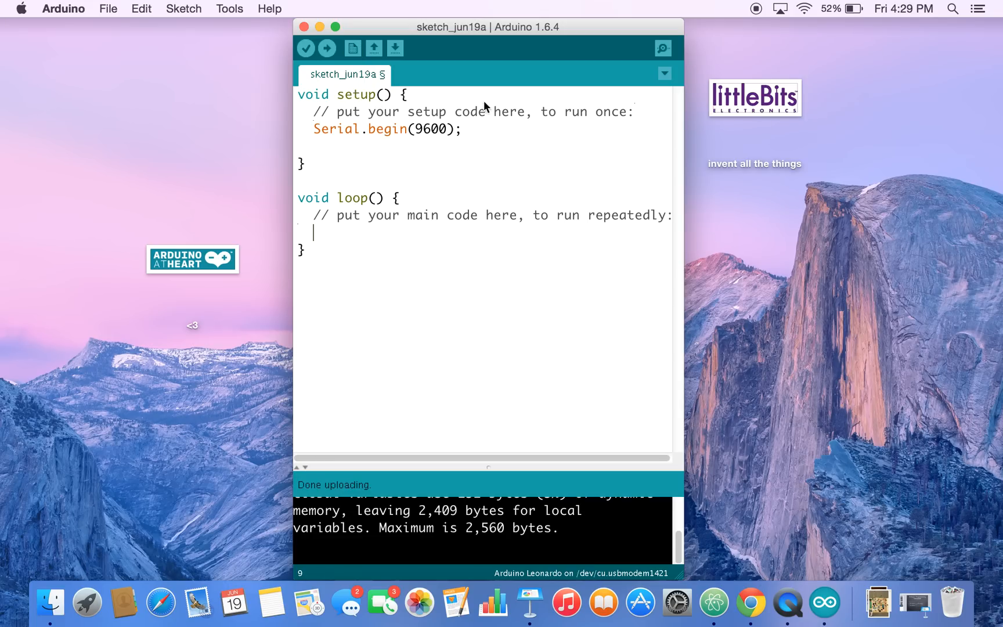
mouse_move(351, 100)
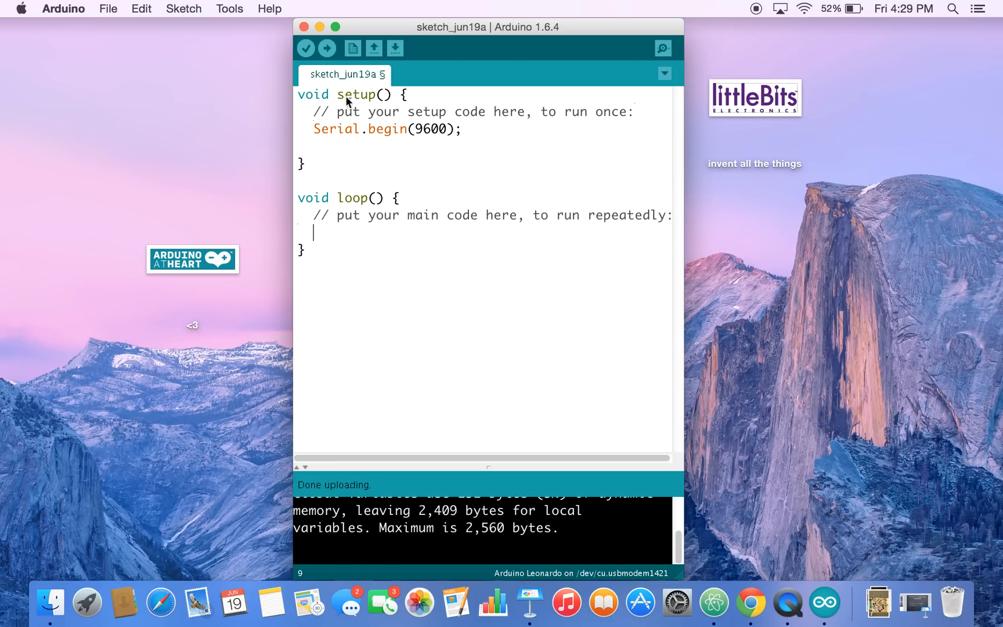
mouse_move(403, 217)
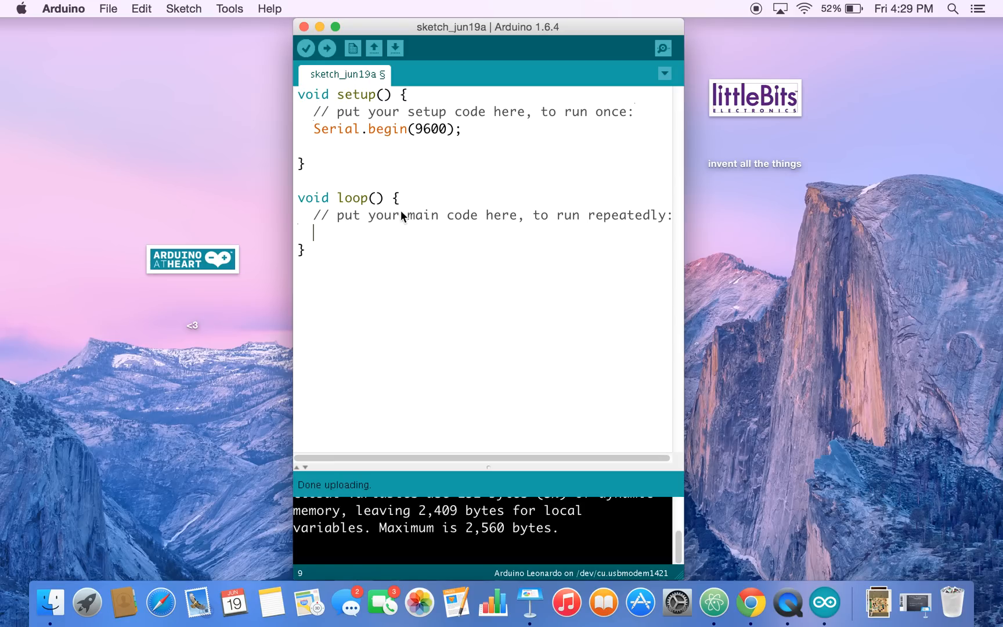
mouse_move(352, 96)
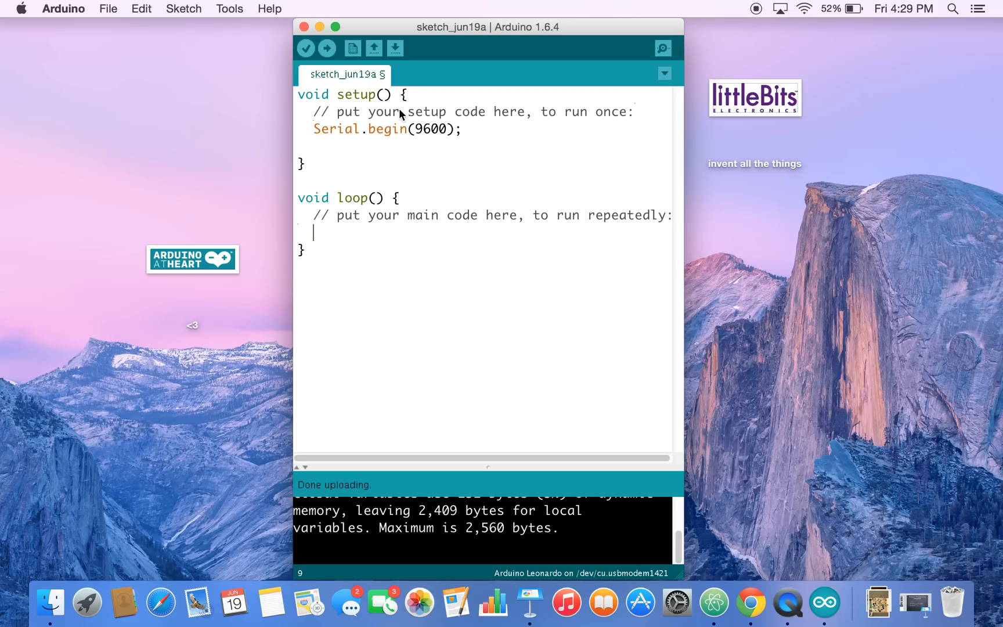
mouse_move(372, 146)
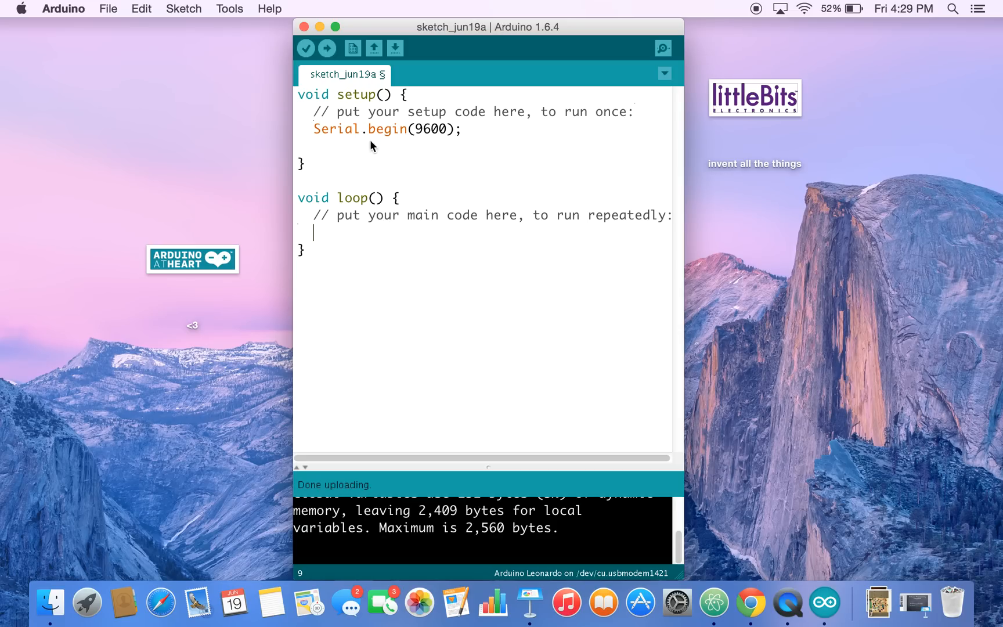
mouse_move(314, 146)
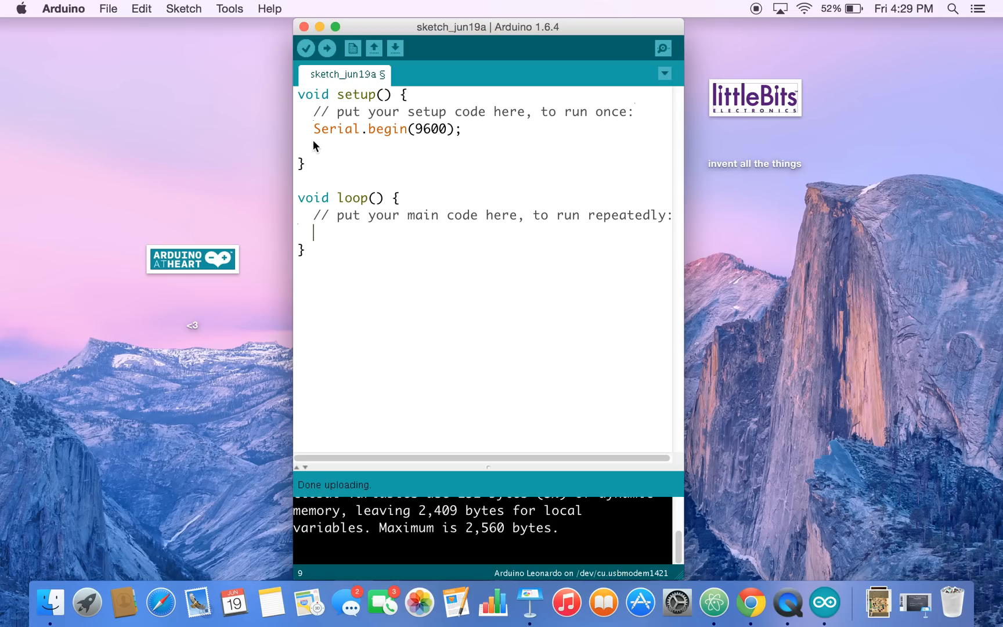
mouse_move(310, 137)
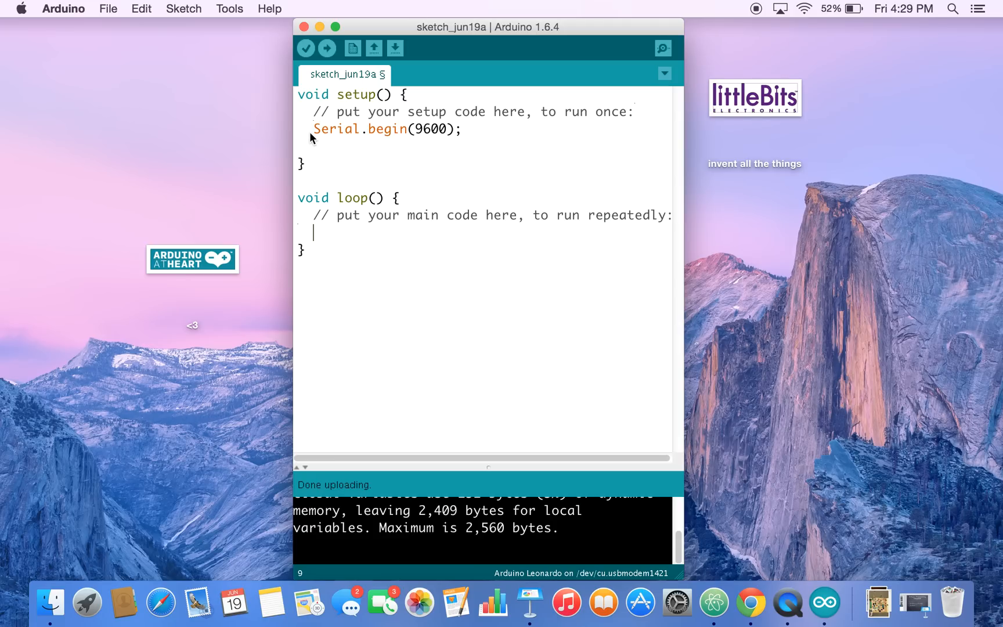
mouse_move(393, 133)
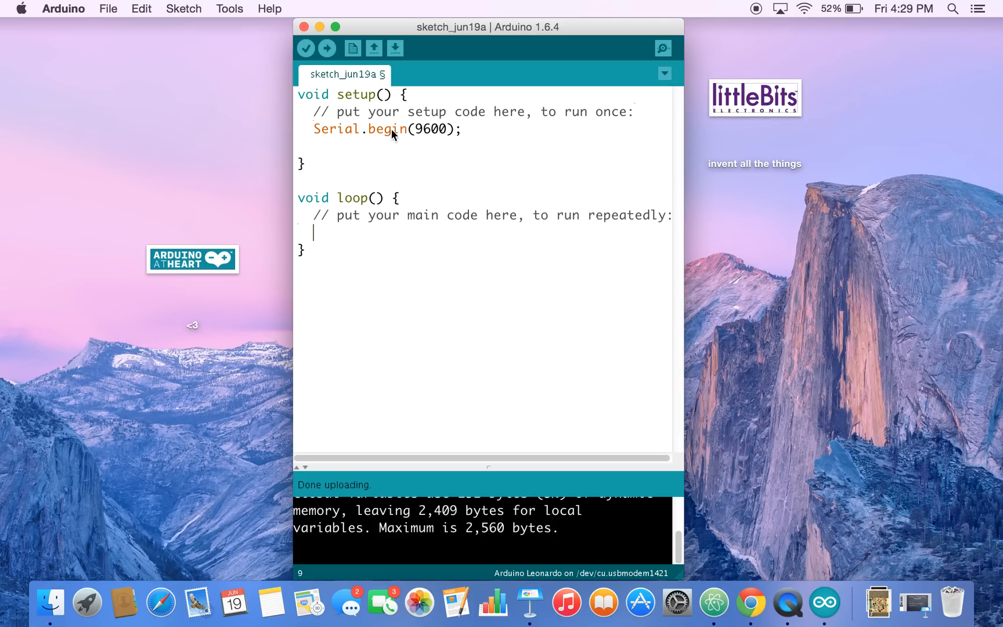
mouse_move(338, 223)
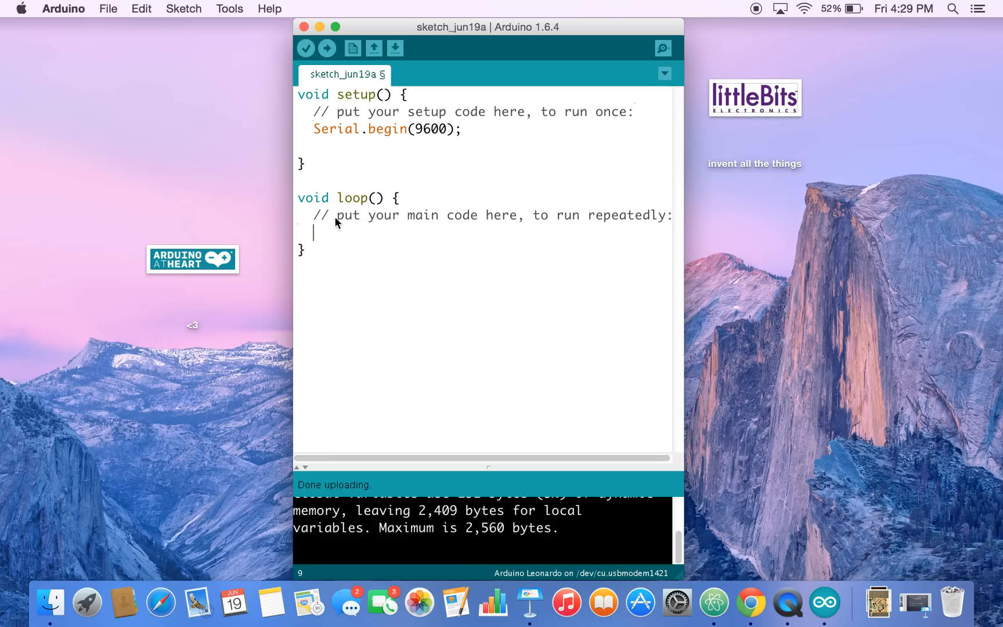
mouse_move(388, 248)
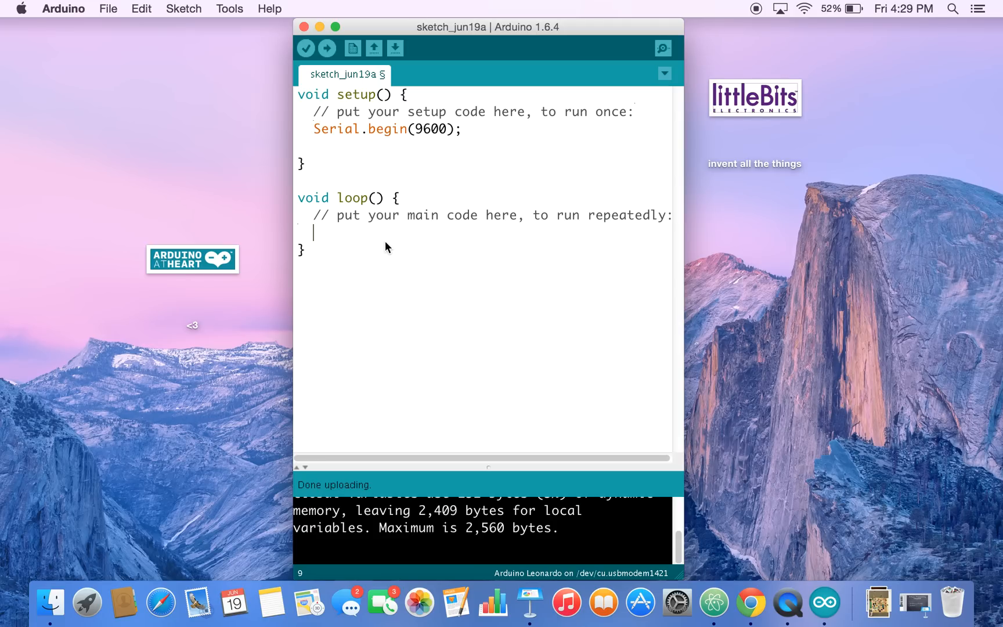
Write Serial.println("hello littleWorld"); inside the loop function
text(Ser)
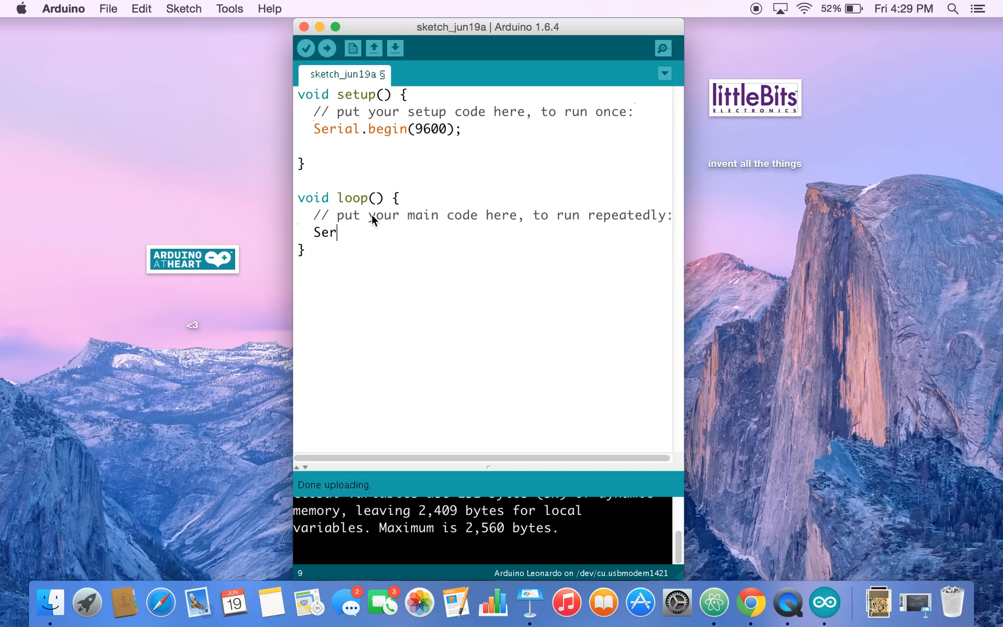
text(ial)
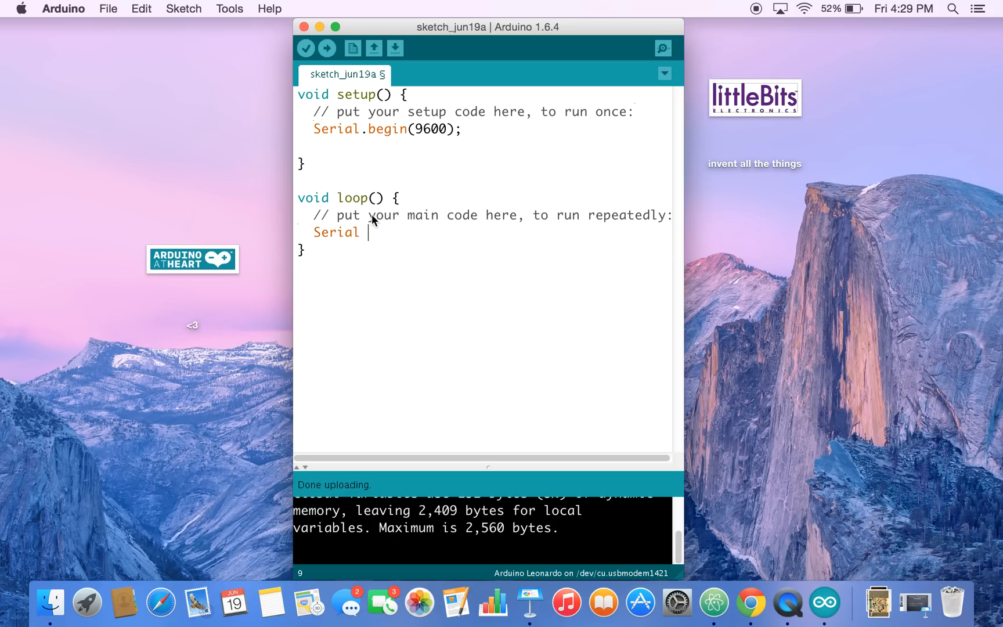
text(.)
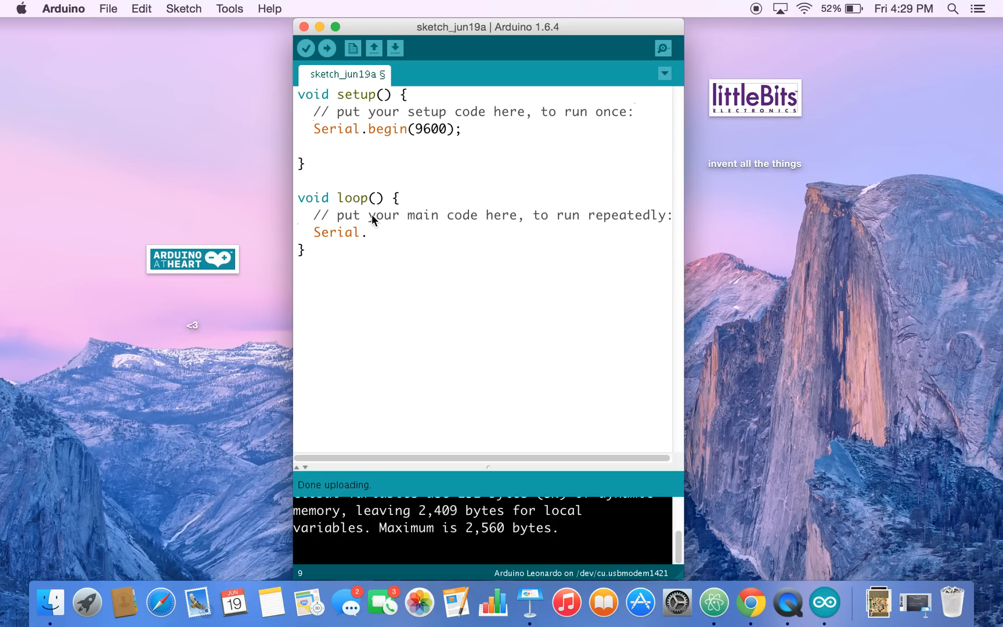
text(println)
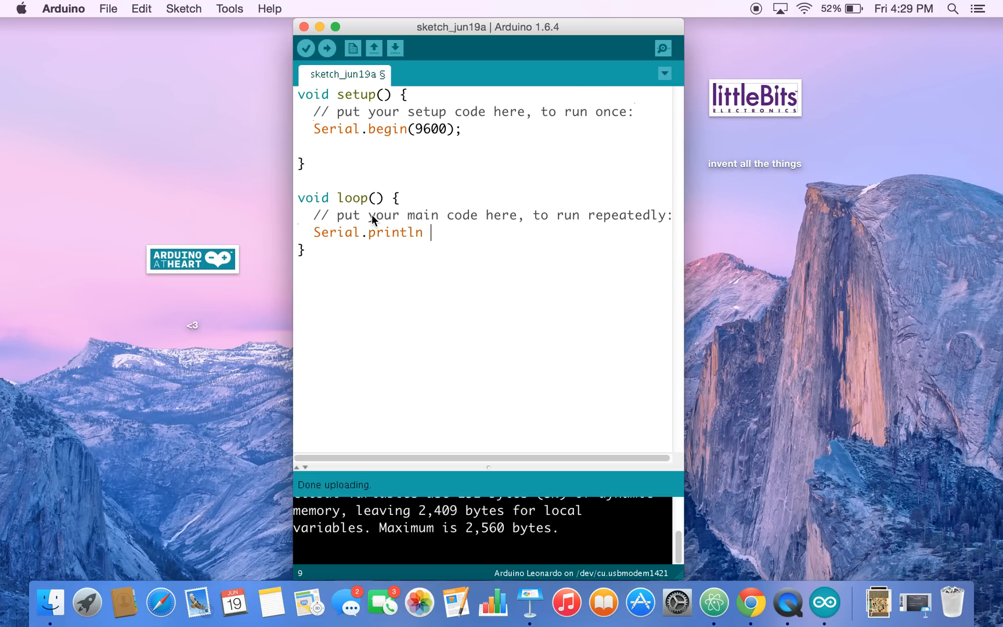
text(())
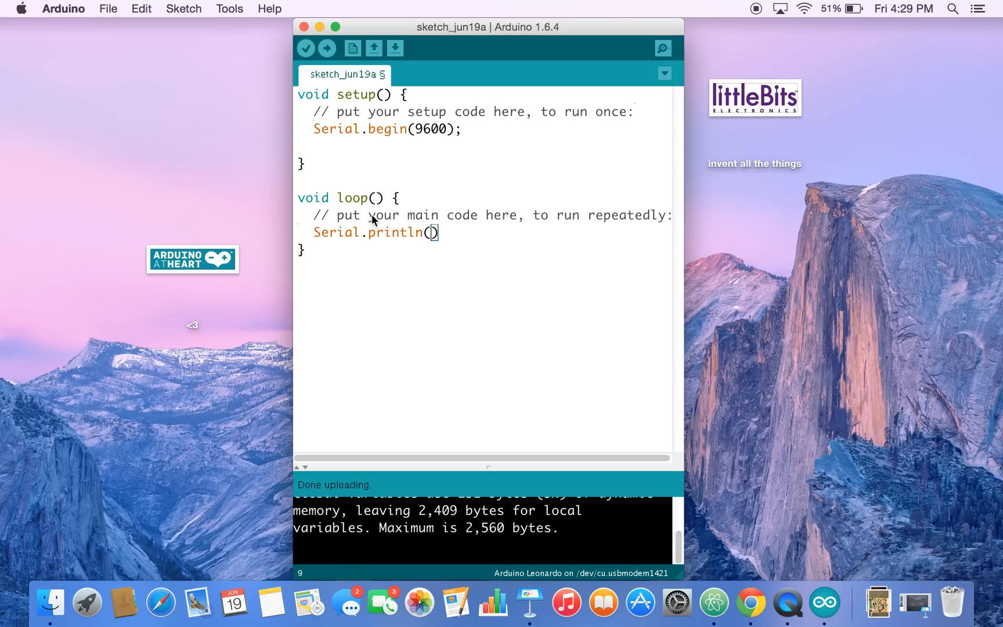
text(")
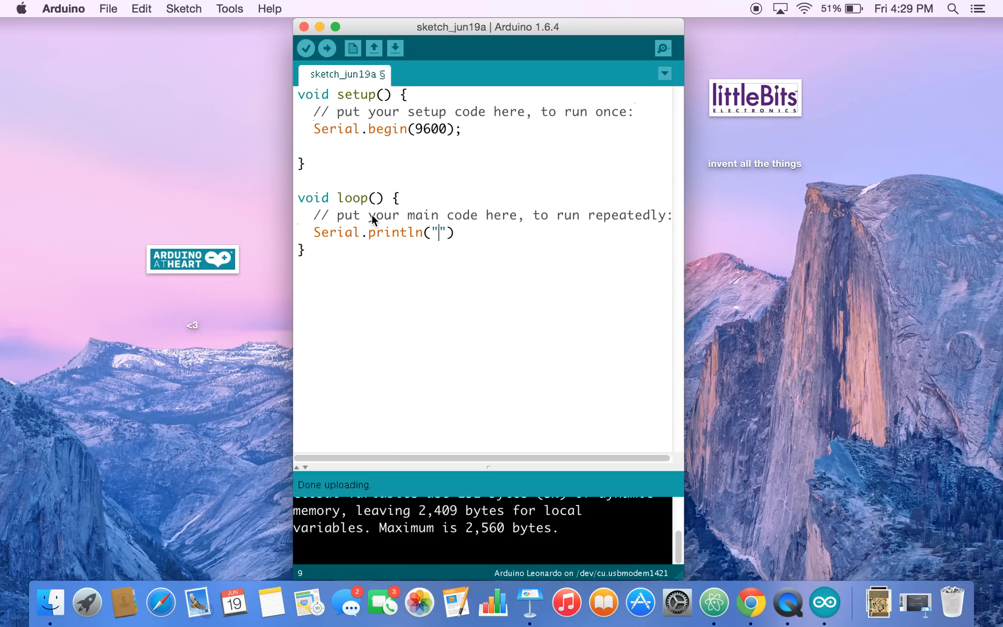
text(hello li)
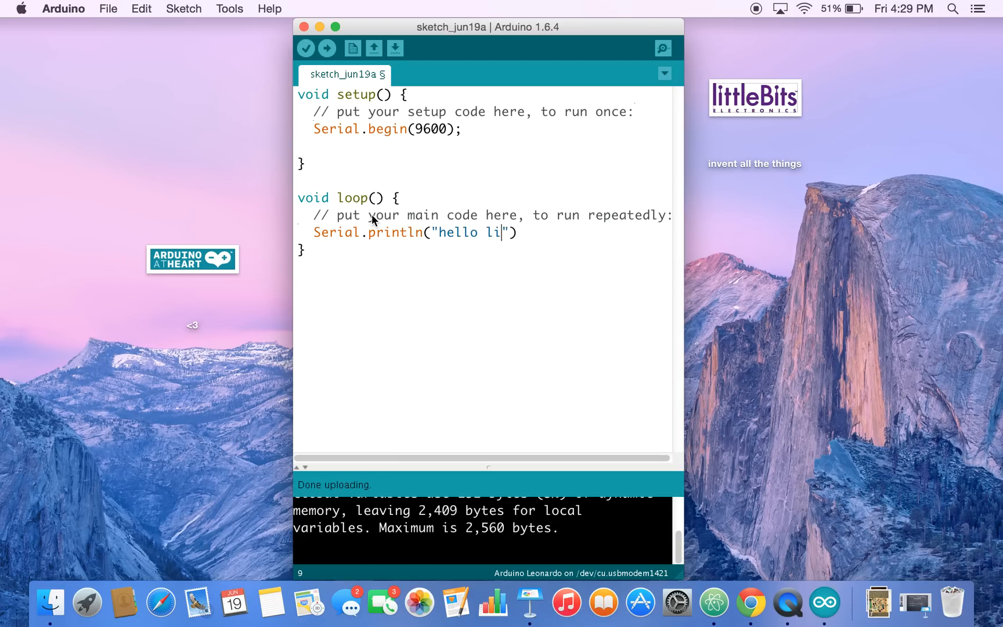
text(ttleWorld)
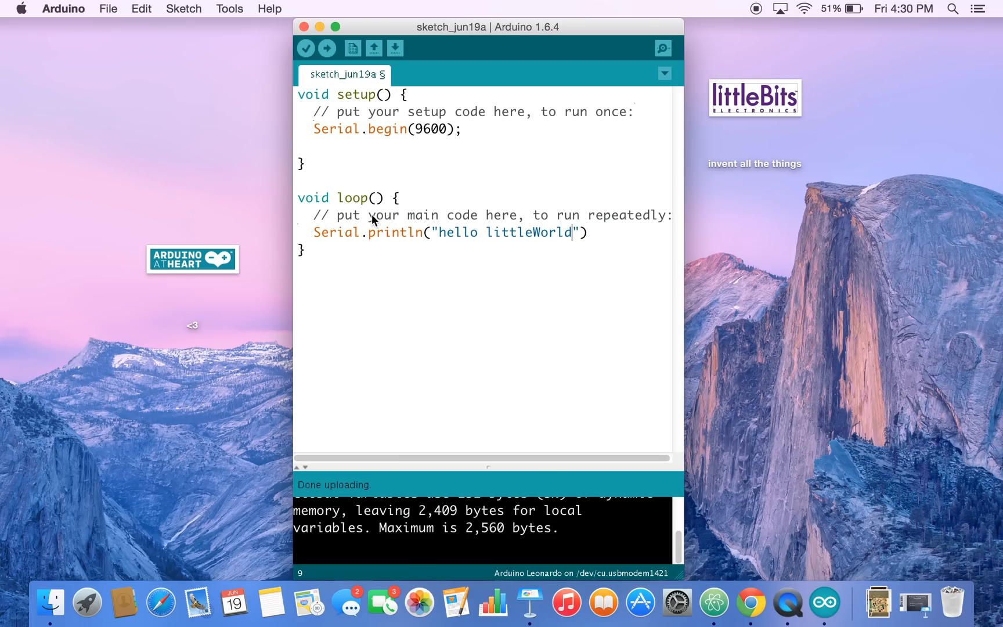
text(;)
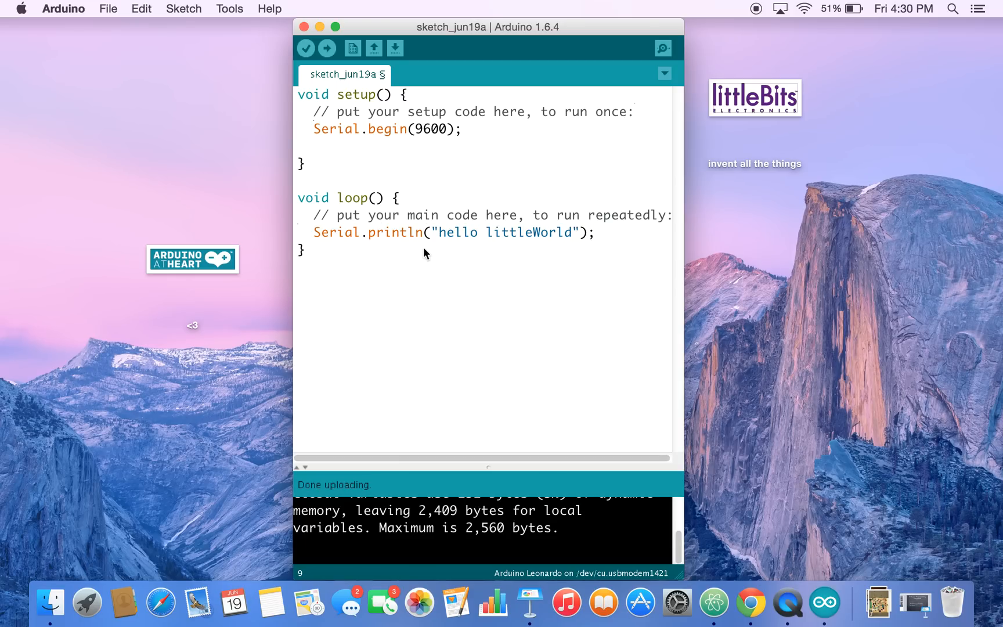
mouse_move(356, 149)
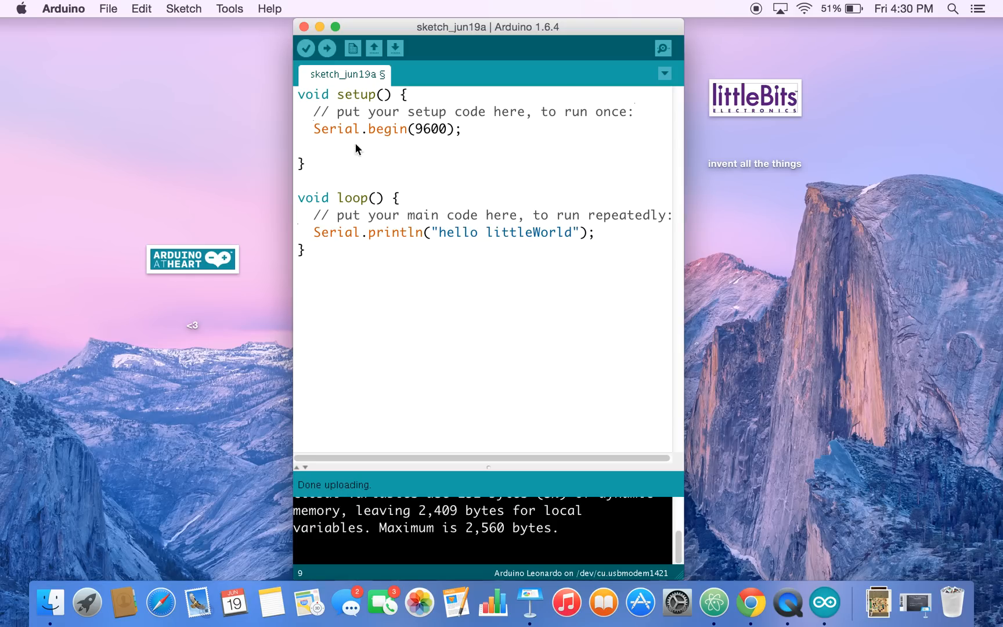
mouse_move(414, 124)
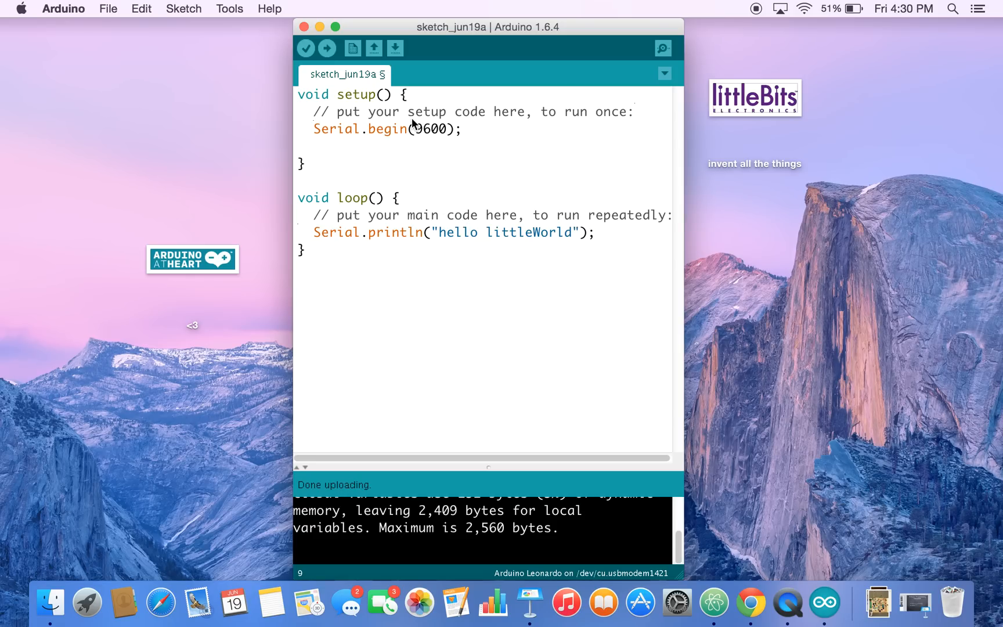
mouse_move(303, 173)
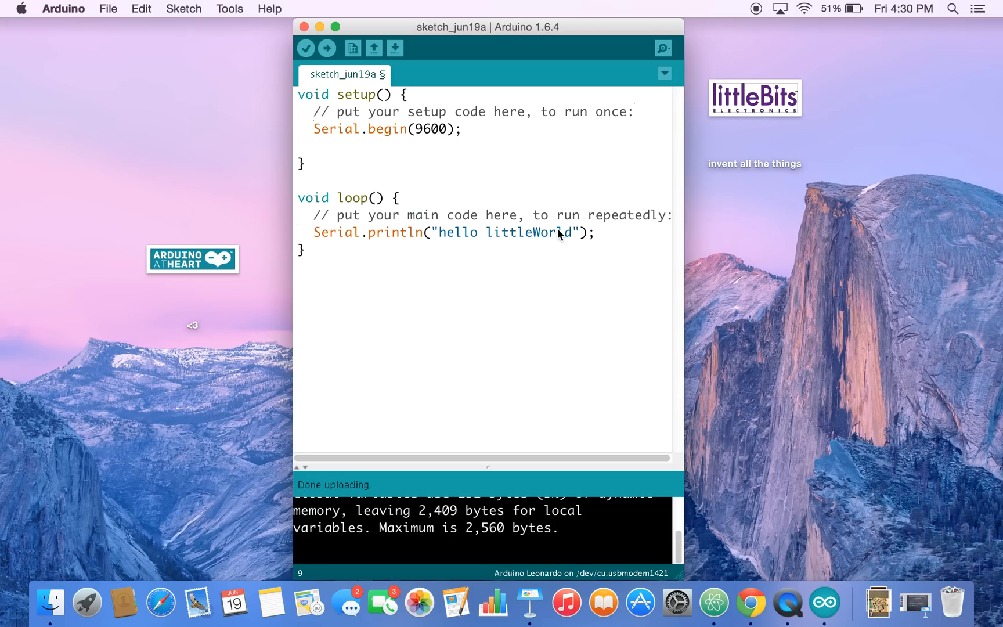
mouse_move(418, 207)
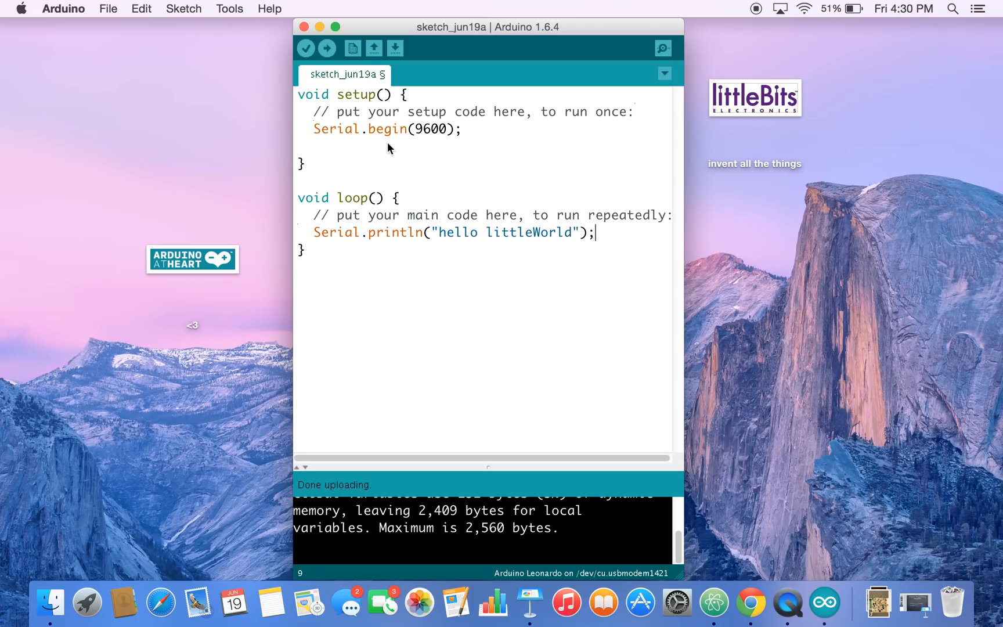
mouse_move(327, 49)
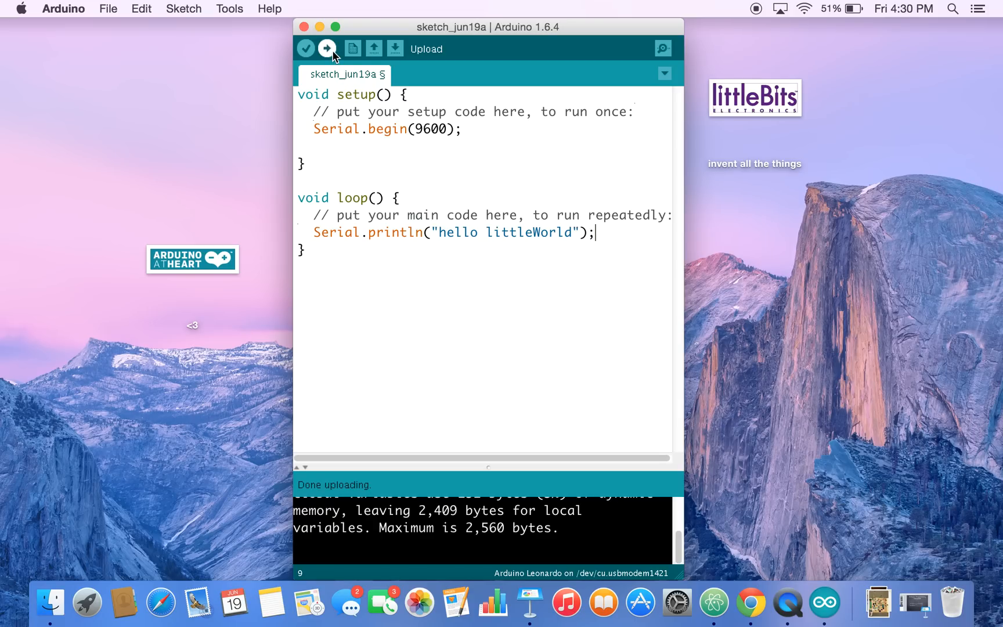
Upload the sketch, saving it under the default name sketch_jun19a when prompted
click(394, 49)
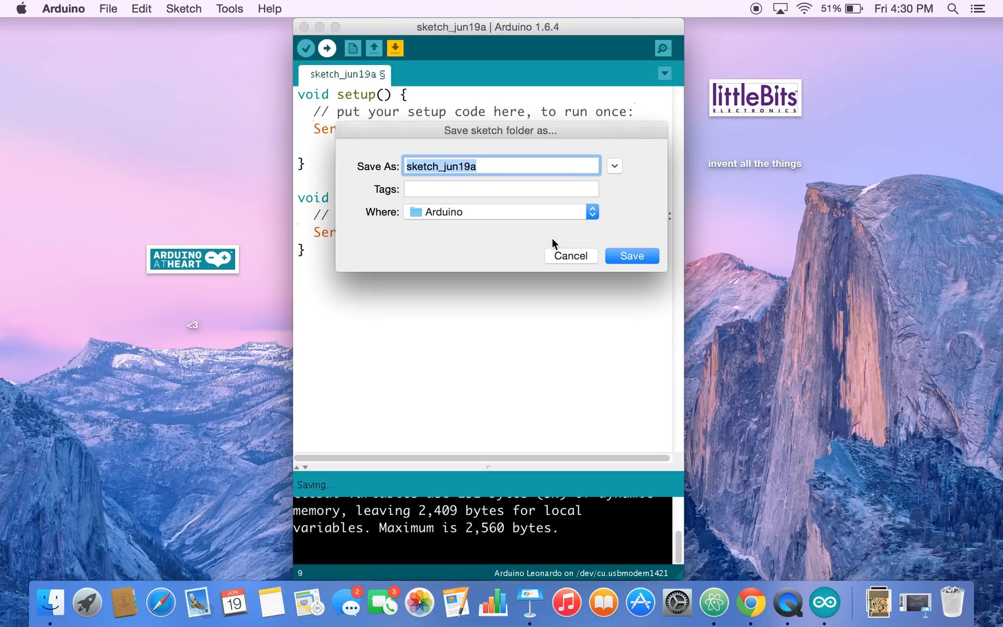
mouse_move(592, 266)
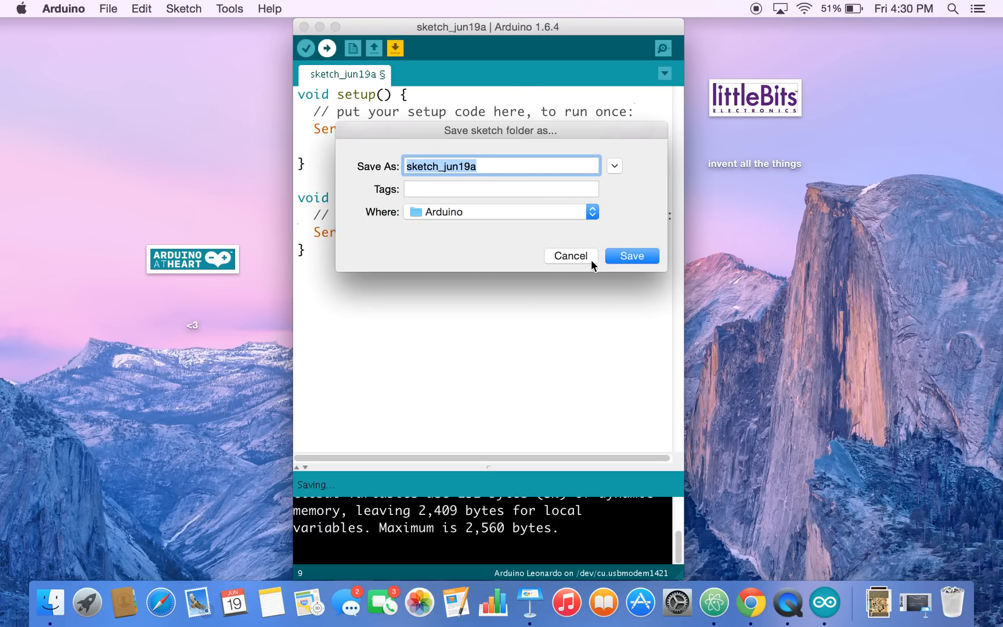
mouse_move(540, 256)
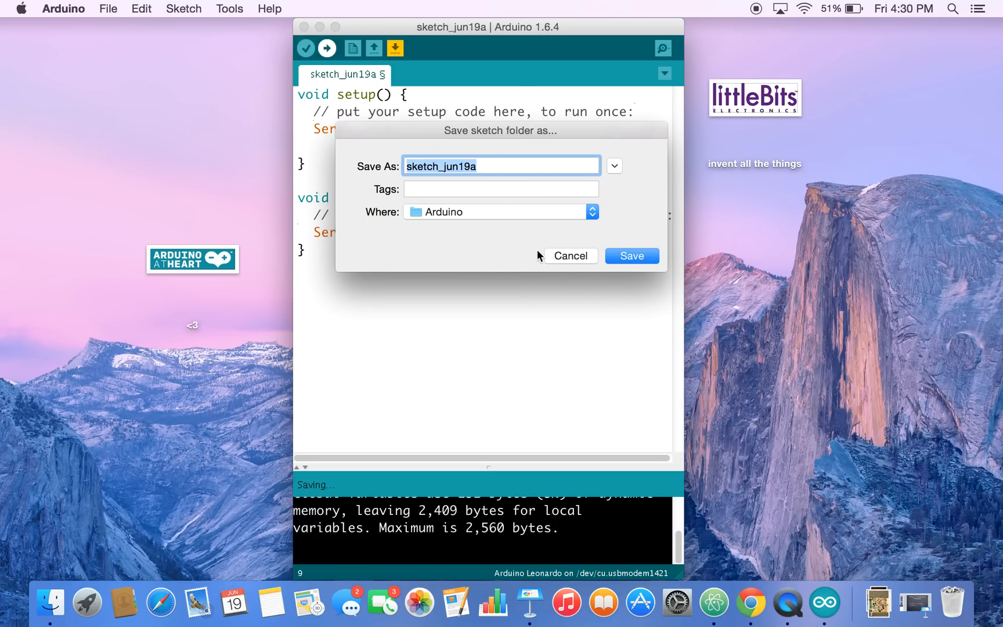
click(631, 255)
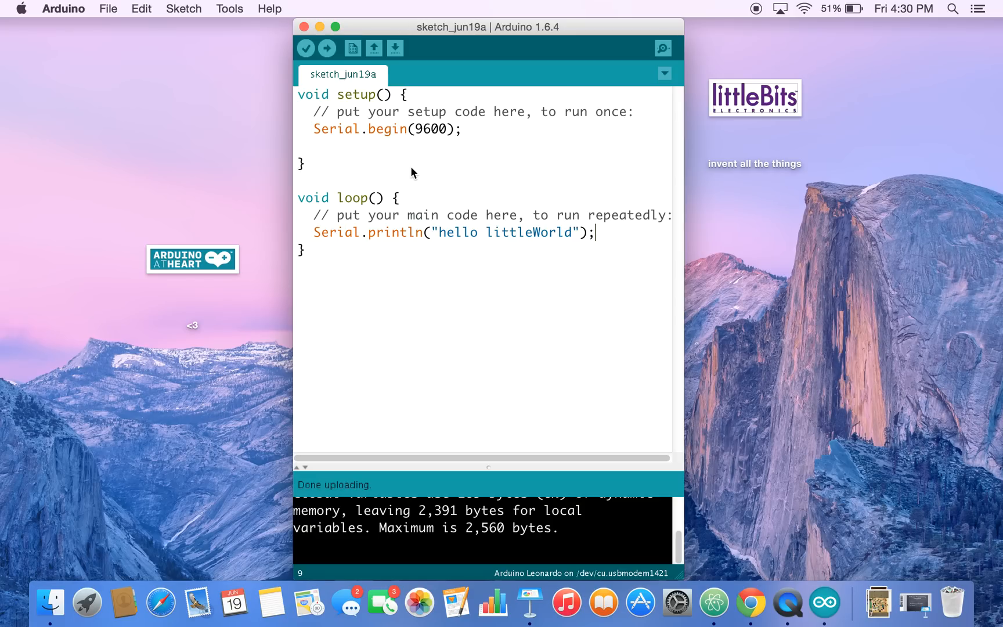
mouse_move(374, 498)
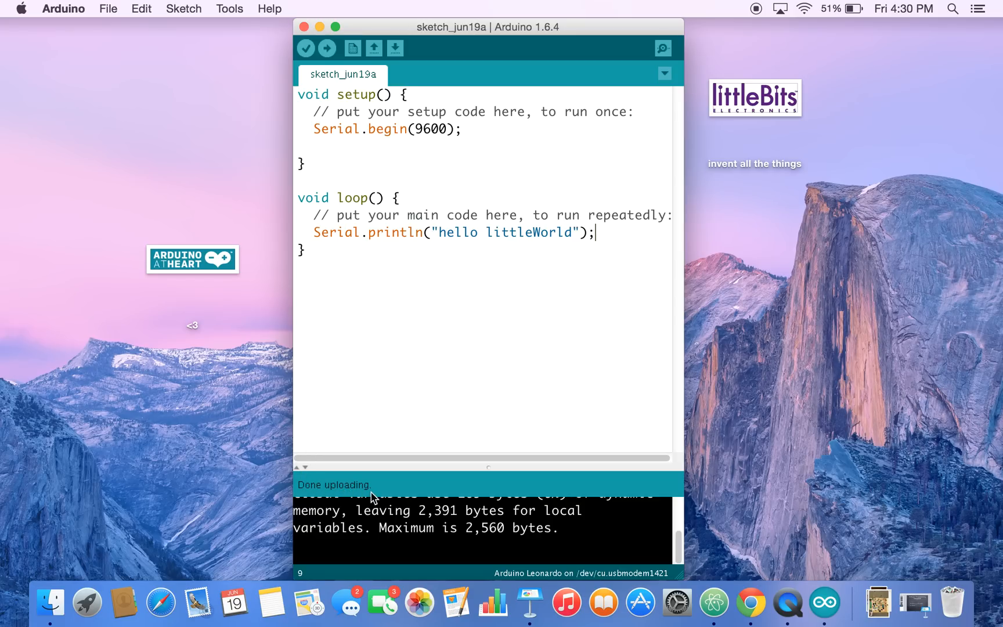
mouse_move(690, 216)
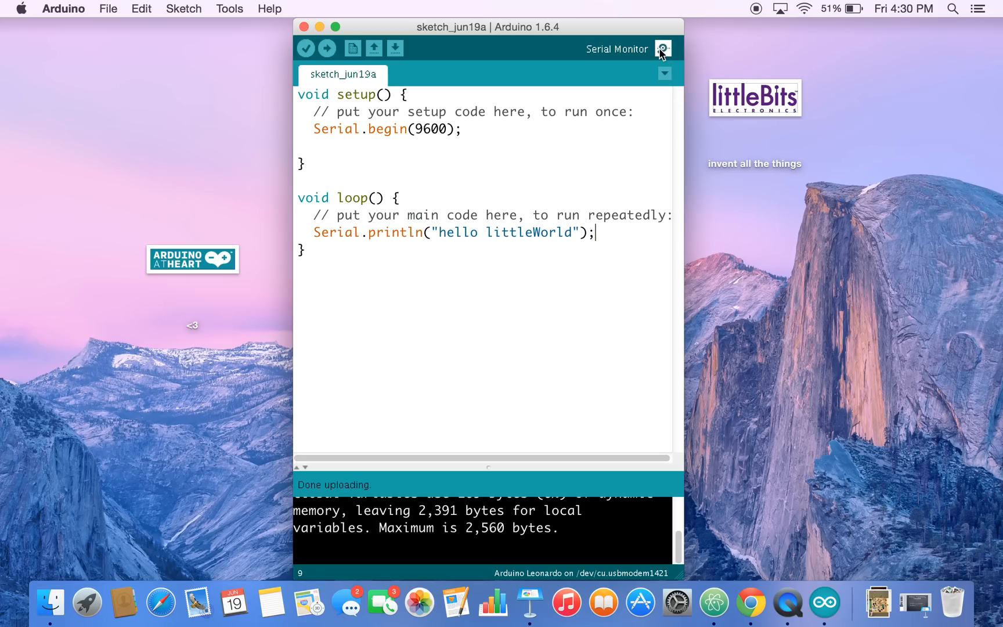
click(662, 49)
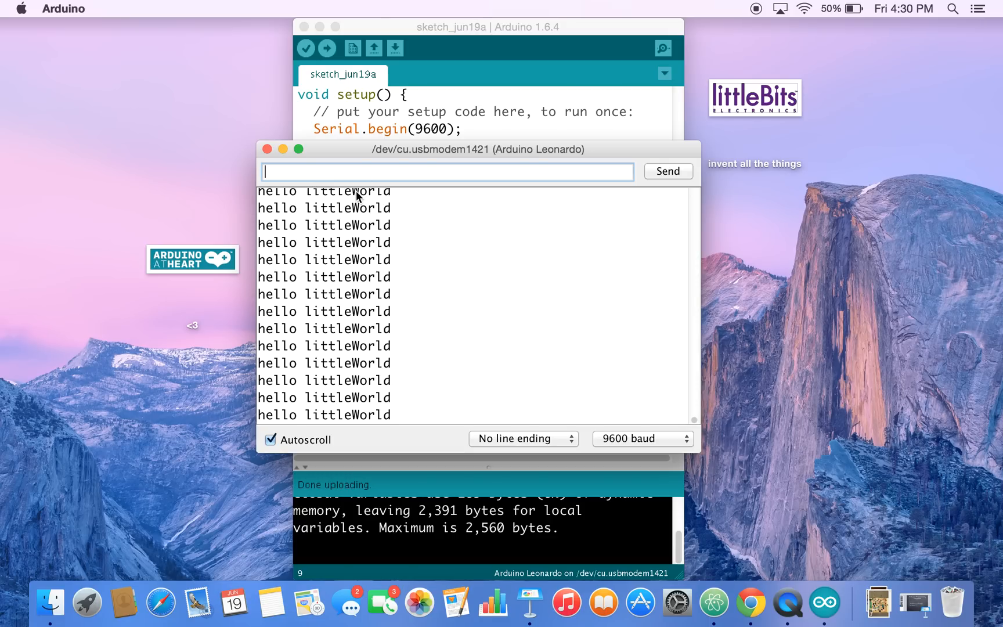
mouse_move(267, 149)
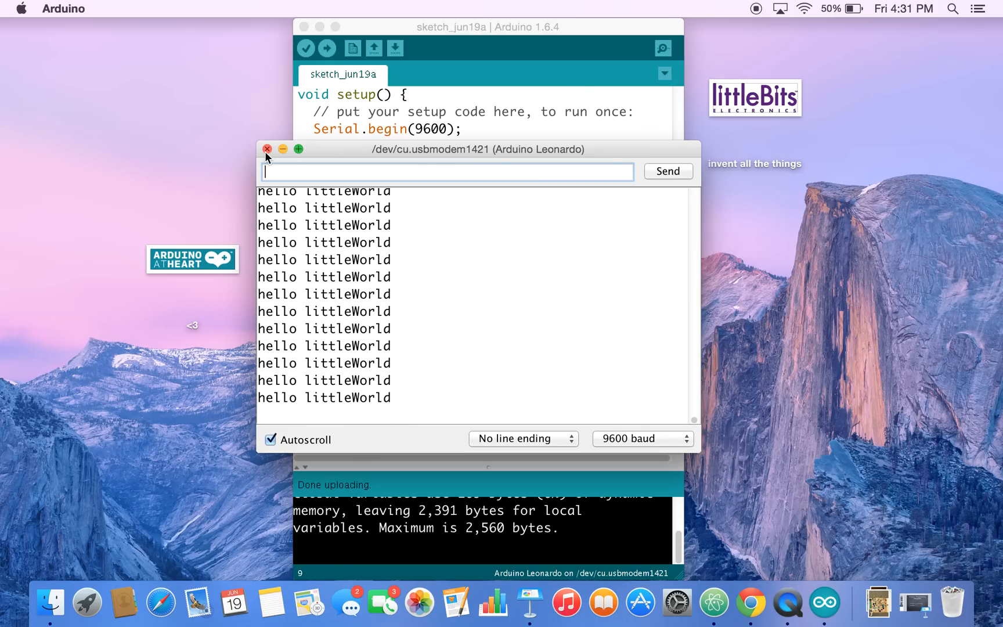
click(267, 149)
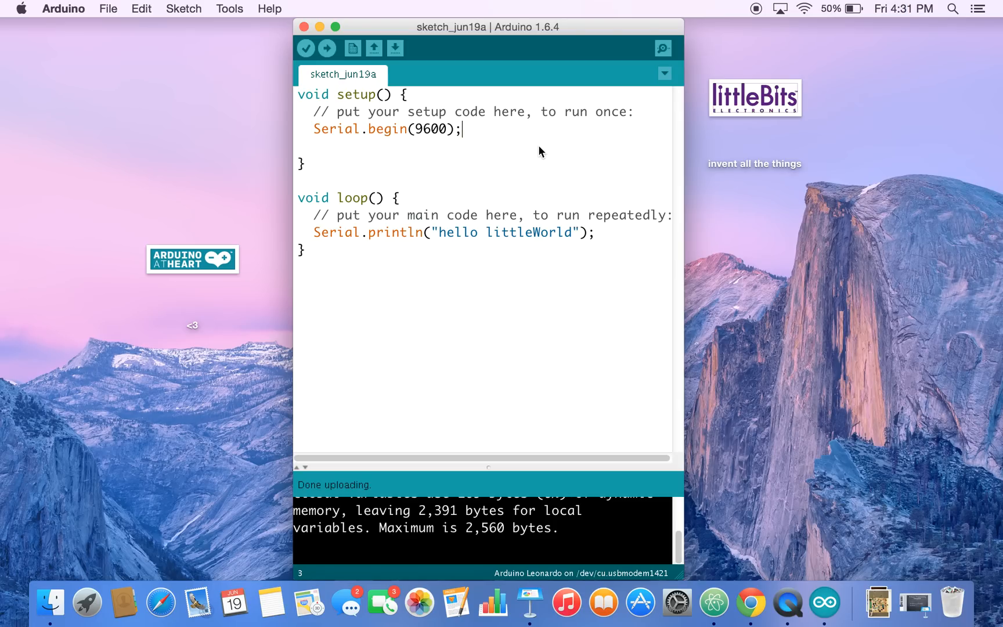
Remove the semicolon after Serial.begin(9600), verify to see the error, then restore it
key(Backspace)
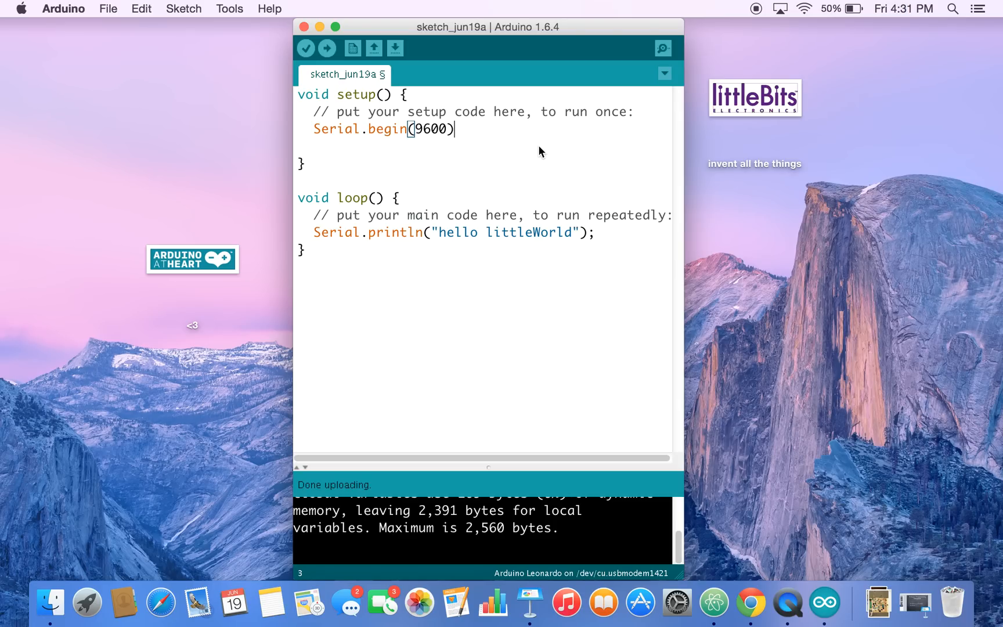
mouse_move(446, 131)
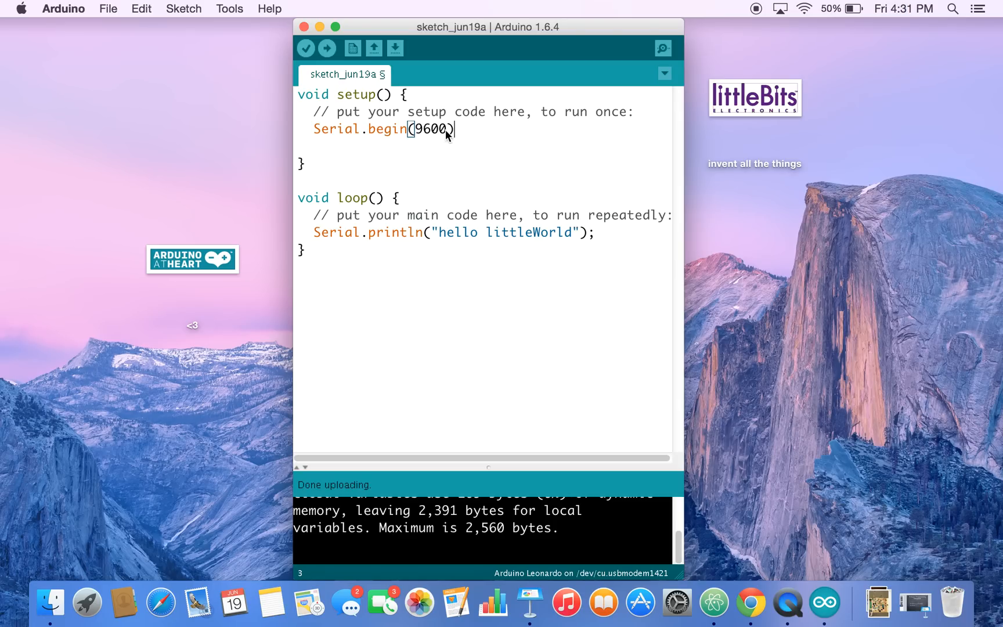
mouse_move(307, 48)
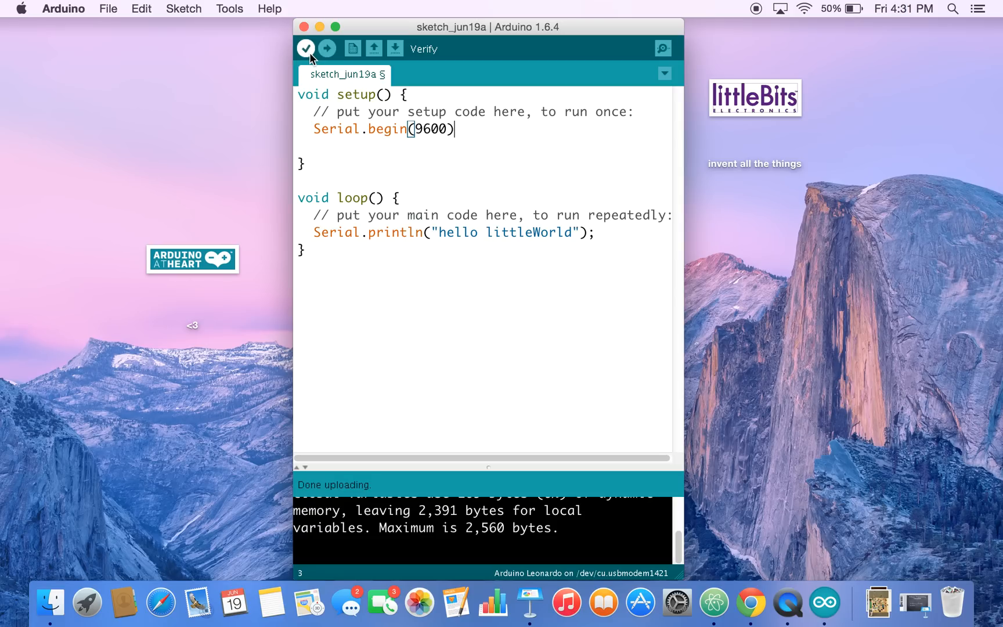
click(306, 48)
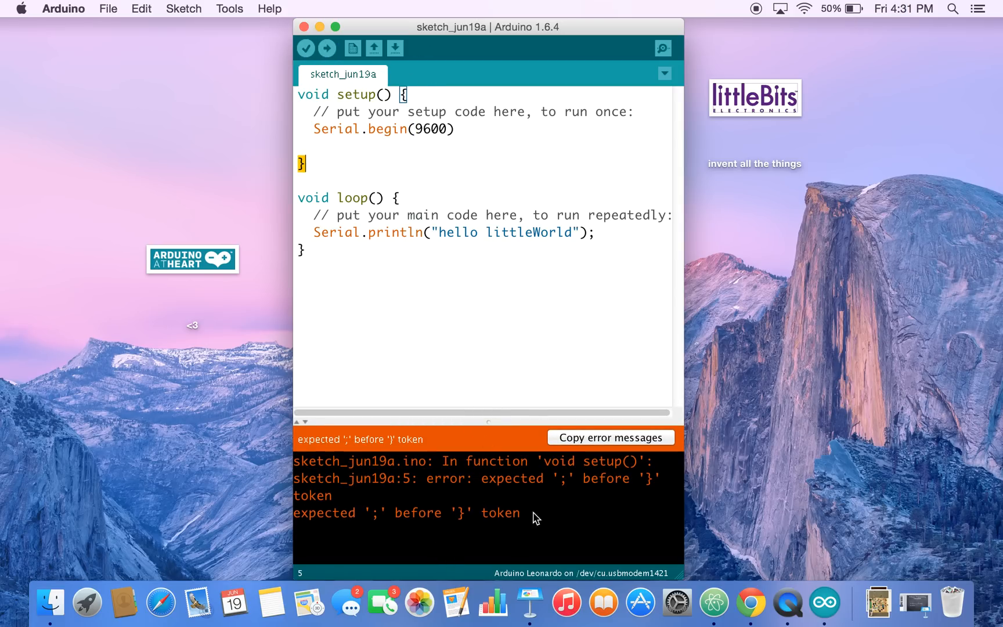
mouse_move(493, 198)
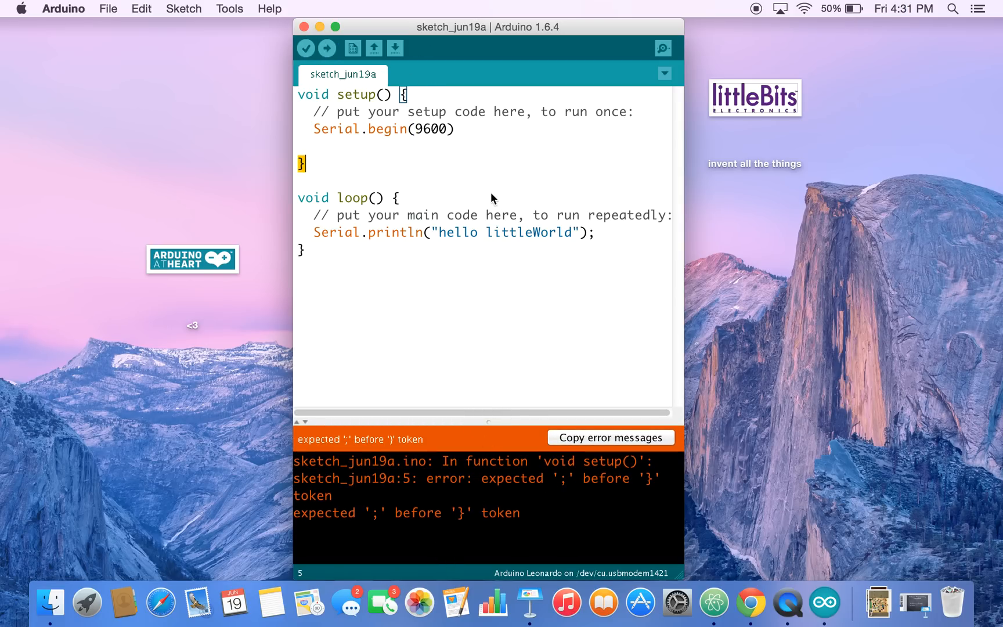
mouse_move(455, 136)
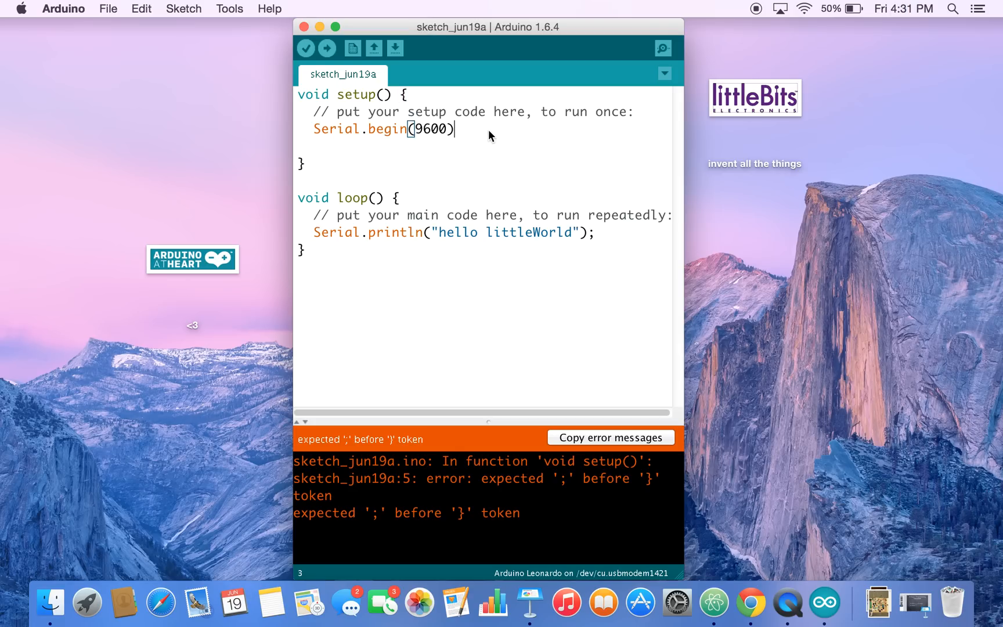
text(;)
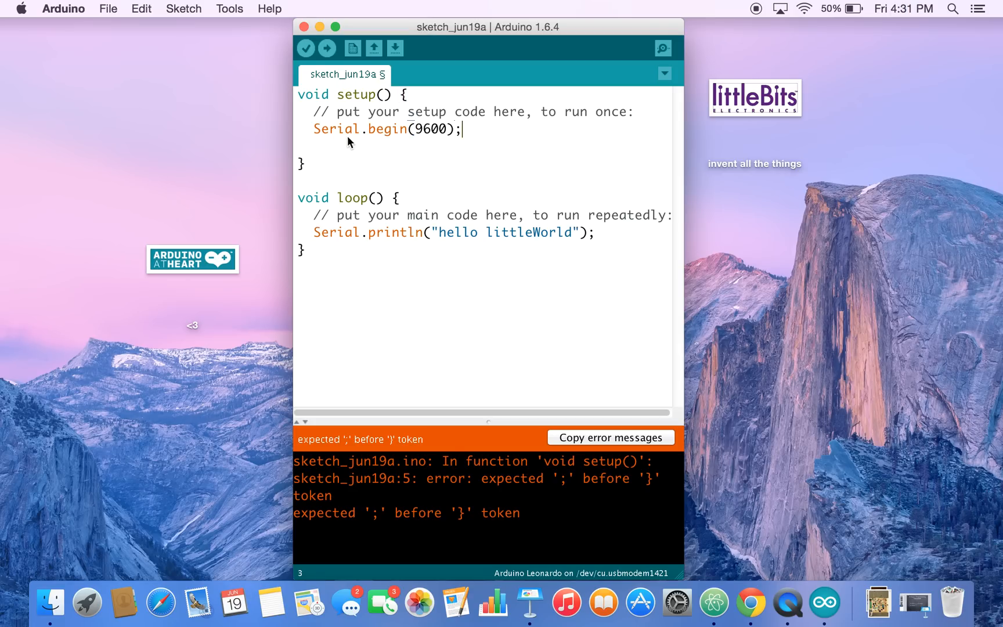
mouse_move(318, 171)
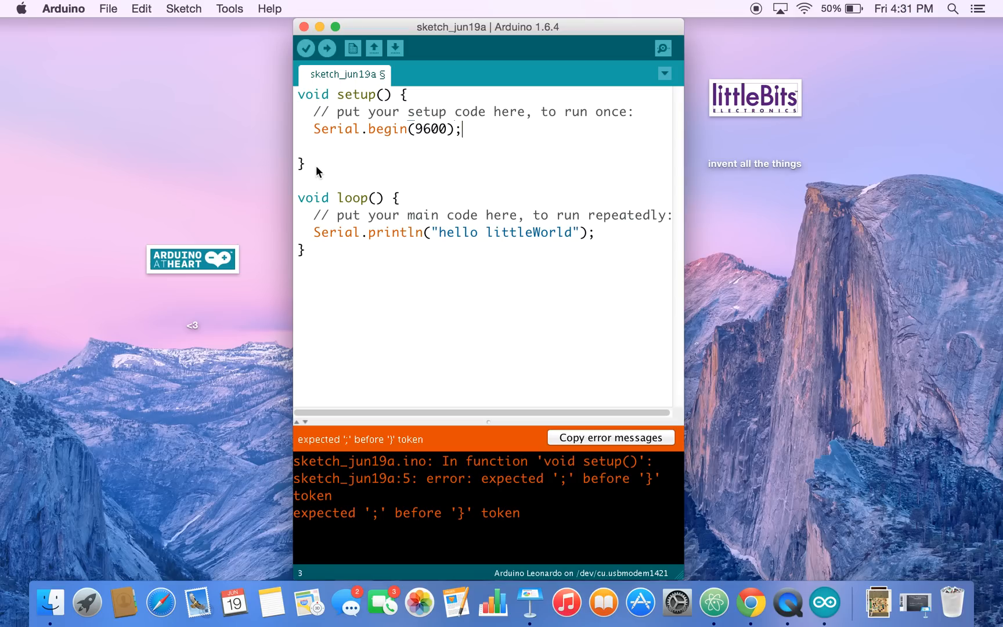
mouse_move(424, 150)
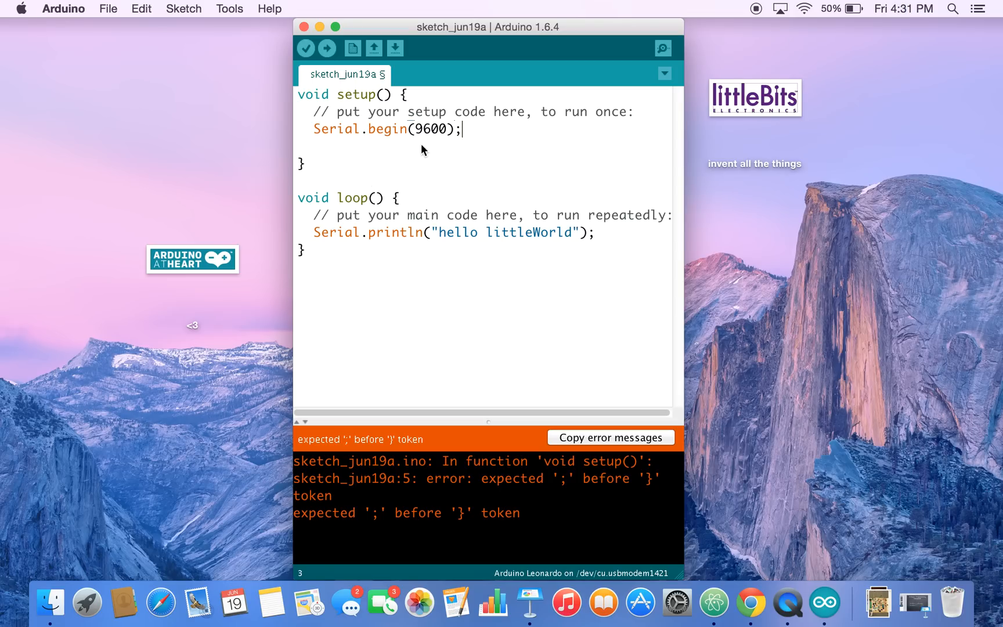
mouse_move(750, 288)
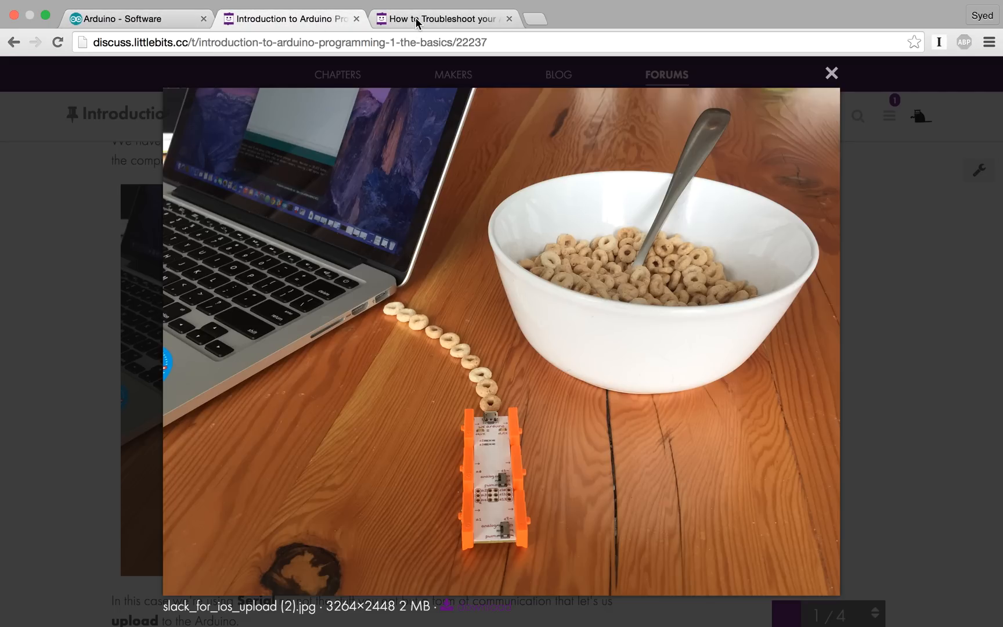
Read the 'How to Troubleshoot your Arduino' forum topic's port and board tips
click(830, 73)
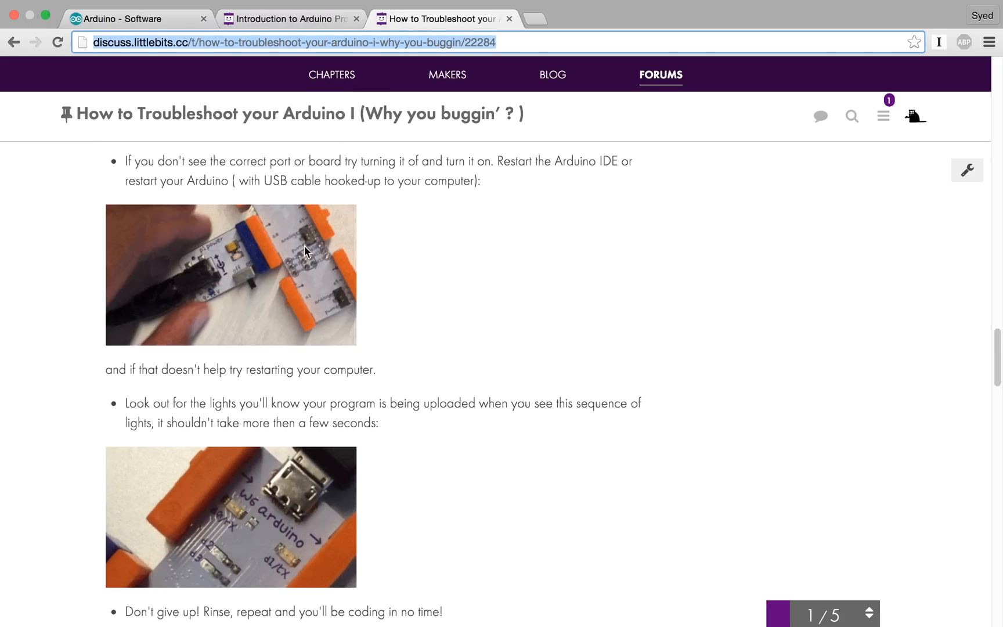
scroll(up, 3)
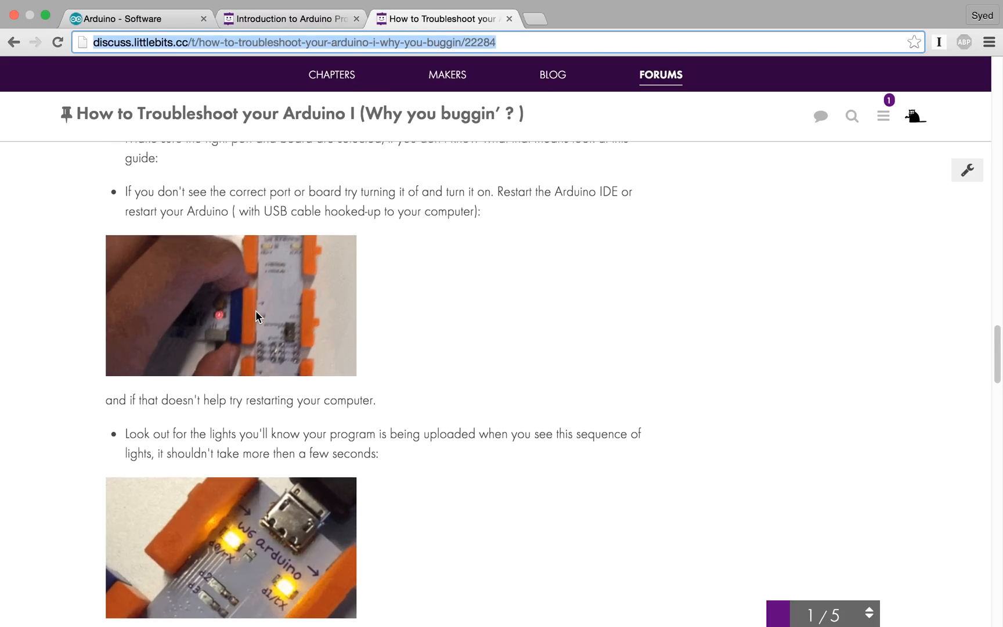
scroll(down, 3)
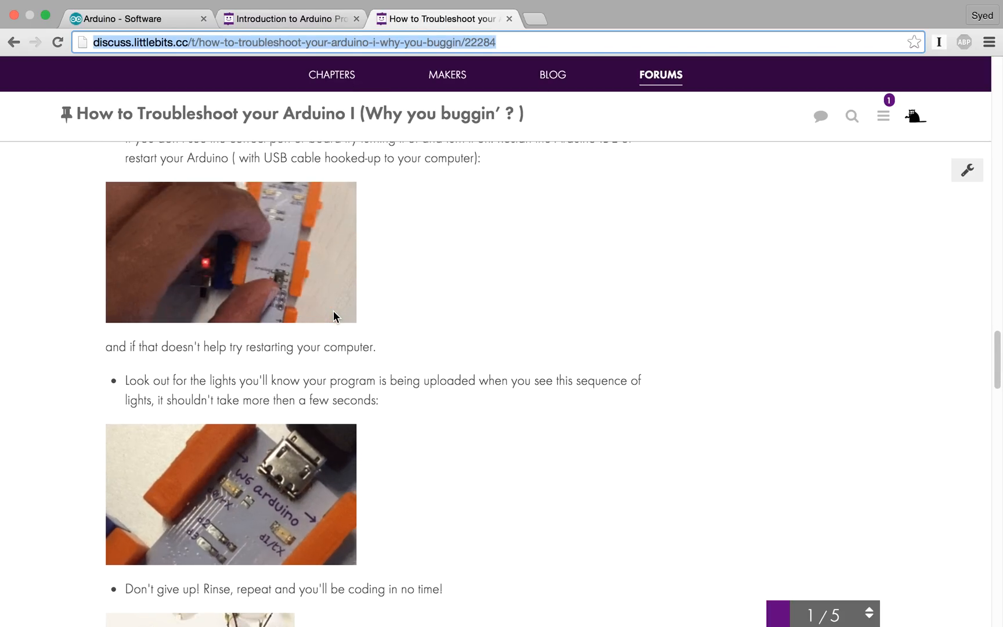
scroll(up, 3)
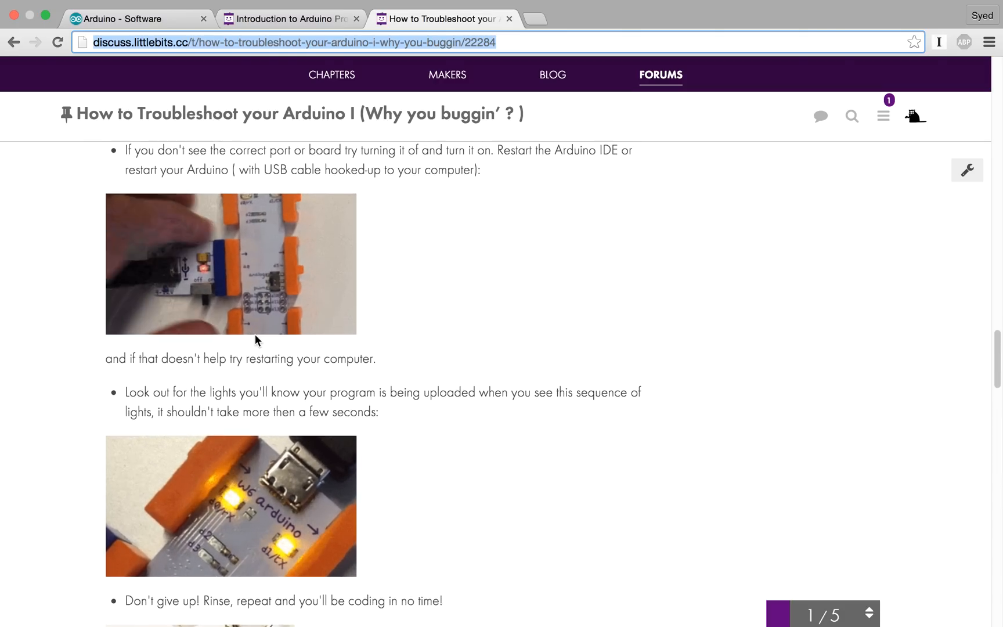
scroll(up, 3)
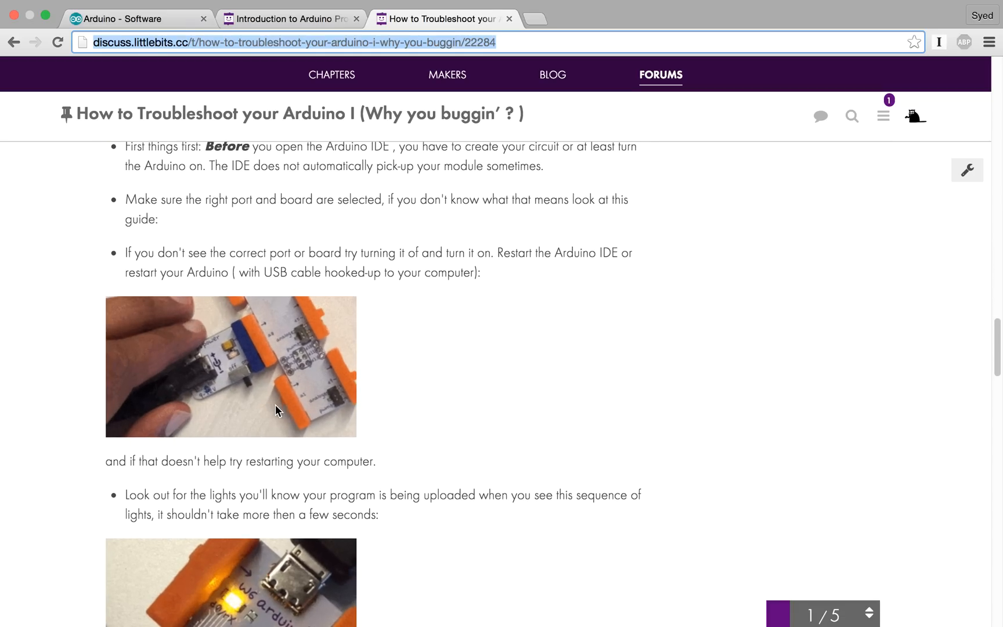
scroll(down, 3)
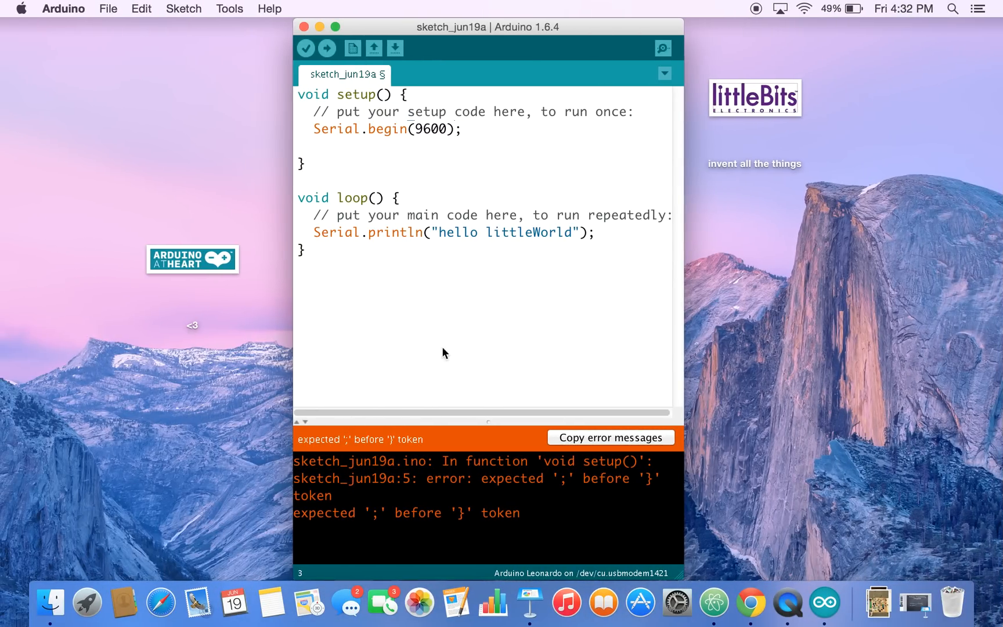
mouse_move(305, 27)
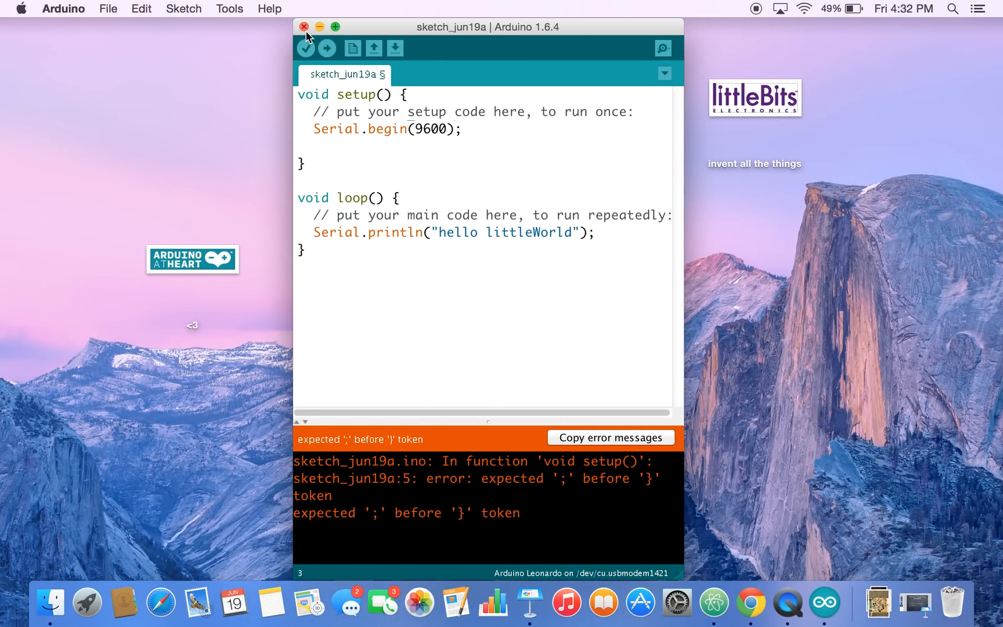